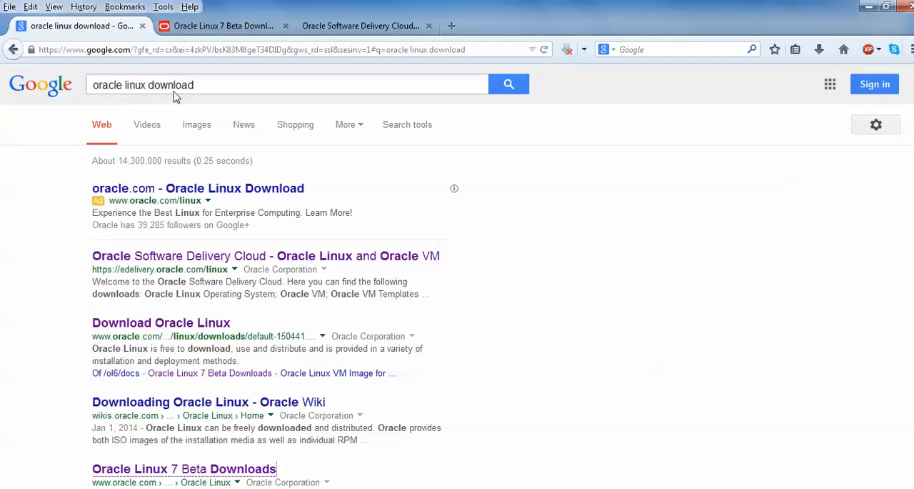
mouse_move(186, 269)
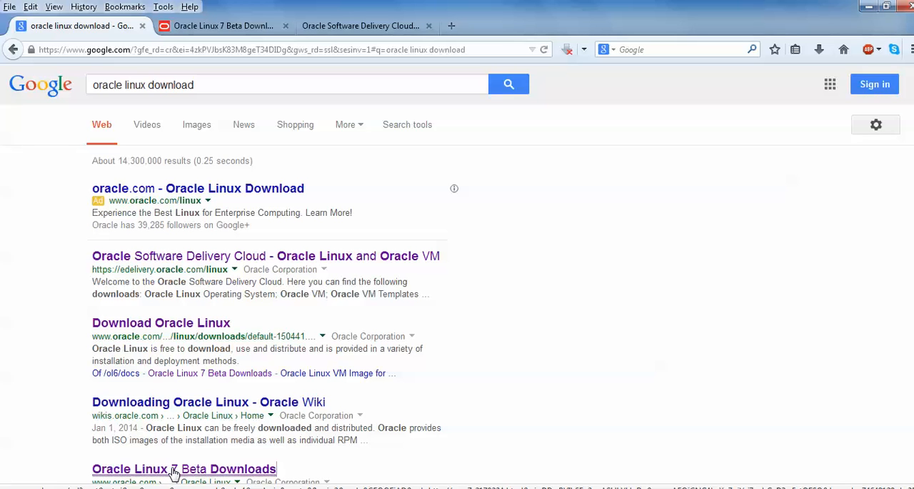
Open the 'Oracle Linux 7 Beta Downloads' search result in its own tab and switch to it
right_click(183, 469)
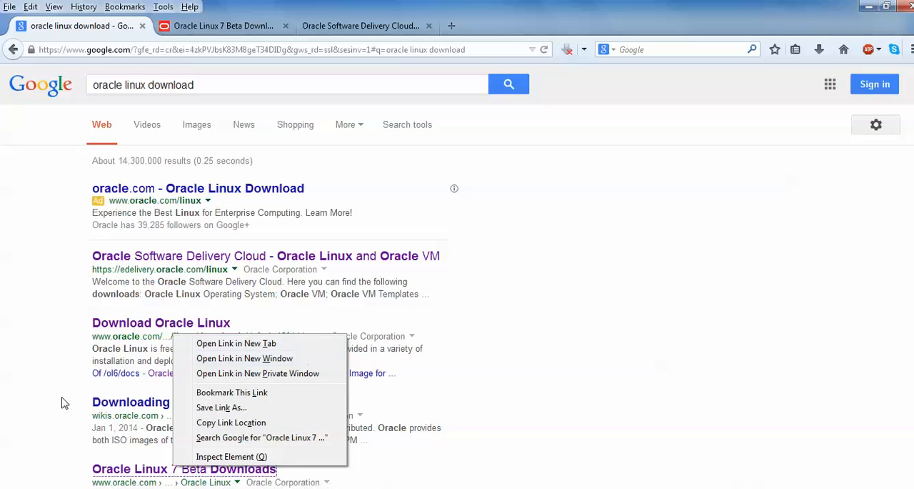
left_click(65, 403)
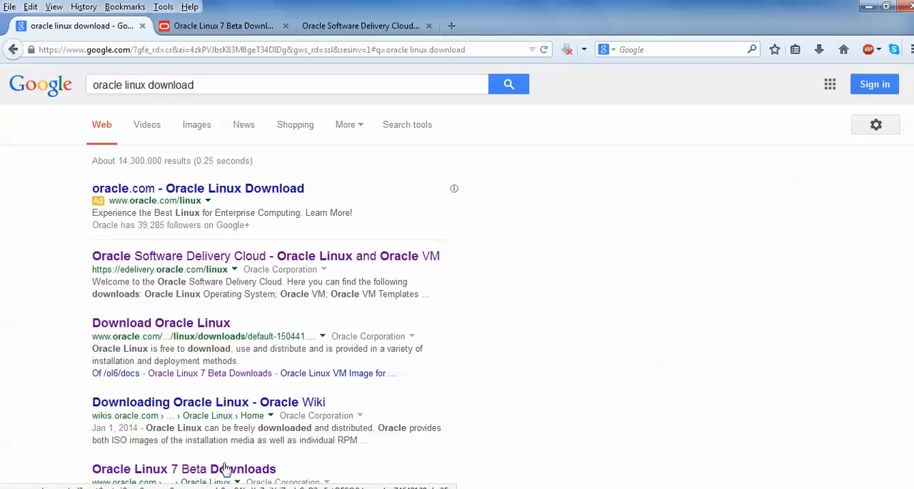
mouse_move(193, 256)
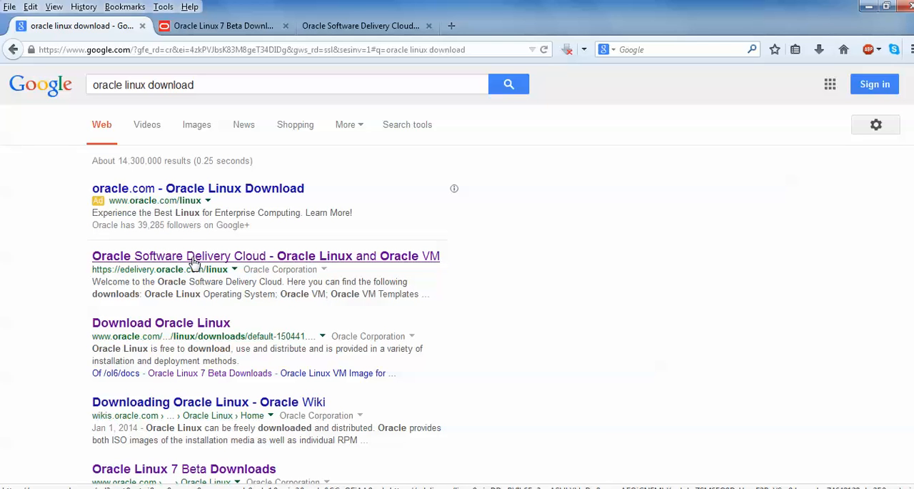
mouse_move(309, 248)
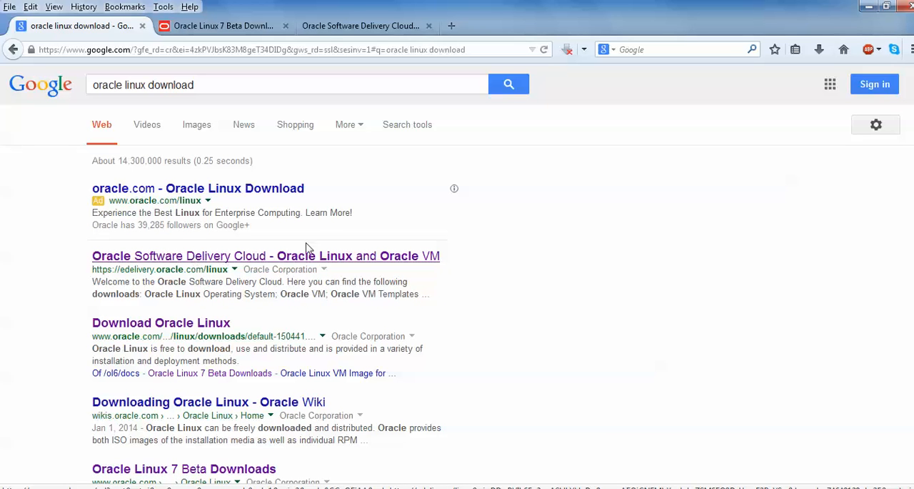
left_click(224, 25)
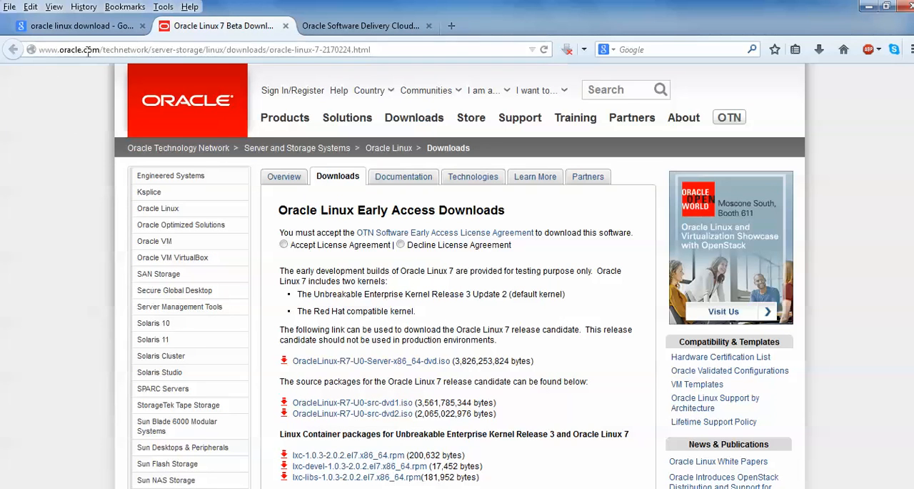
mouse_move(316, 183)
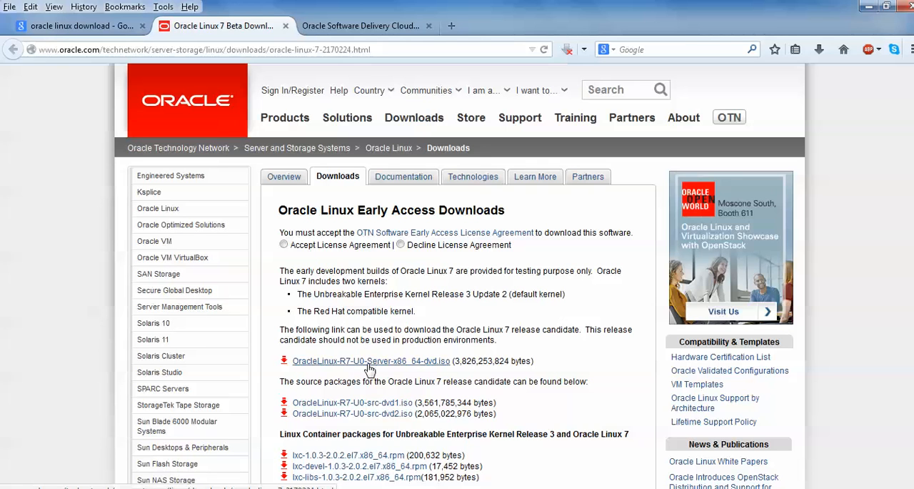
mouse_move(316, 368)
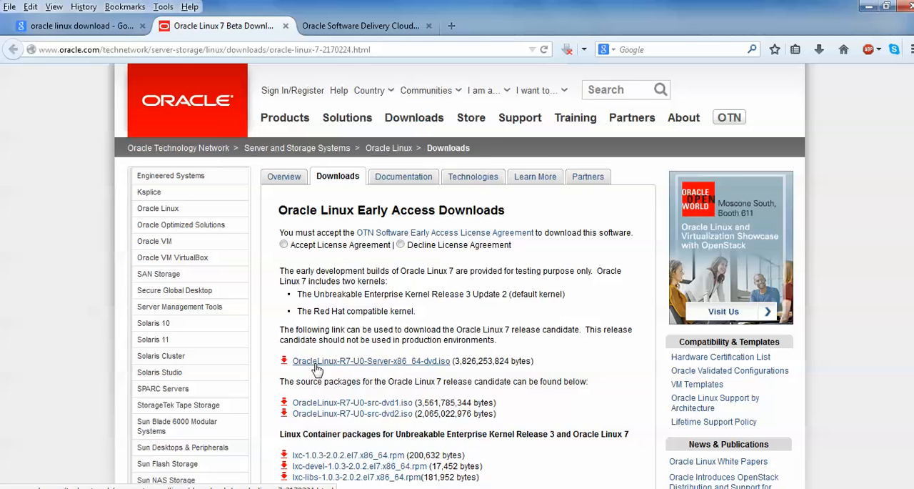
mouse_move(336, 370)
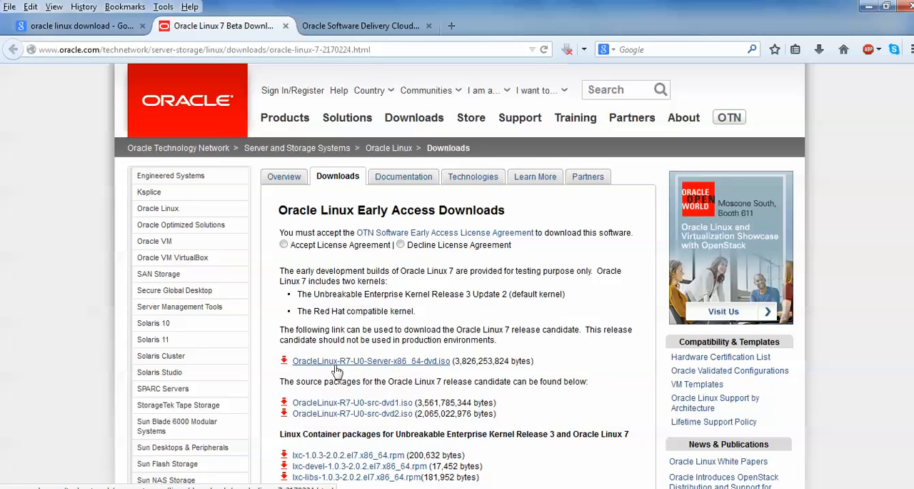
mouse_move(326, 91)
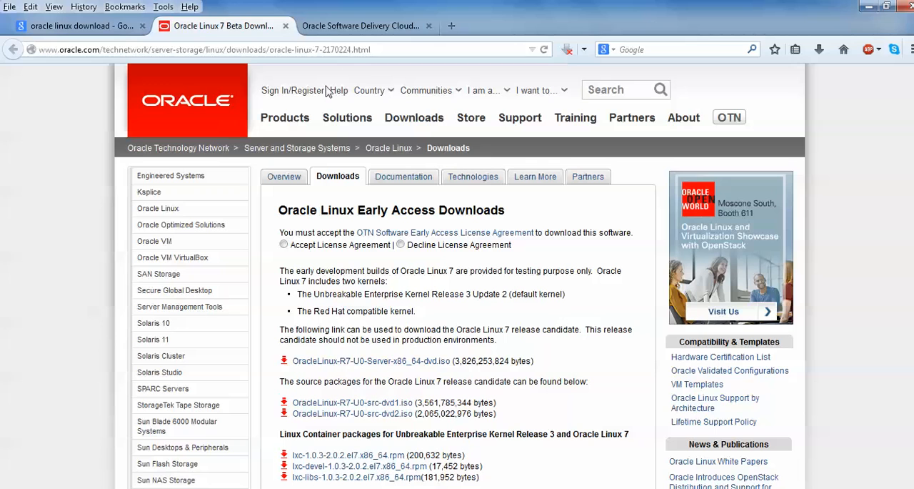
left_click(361, 26)
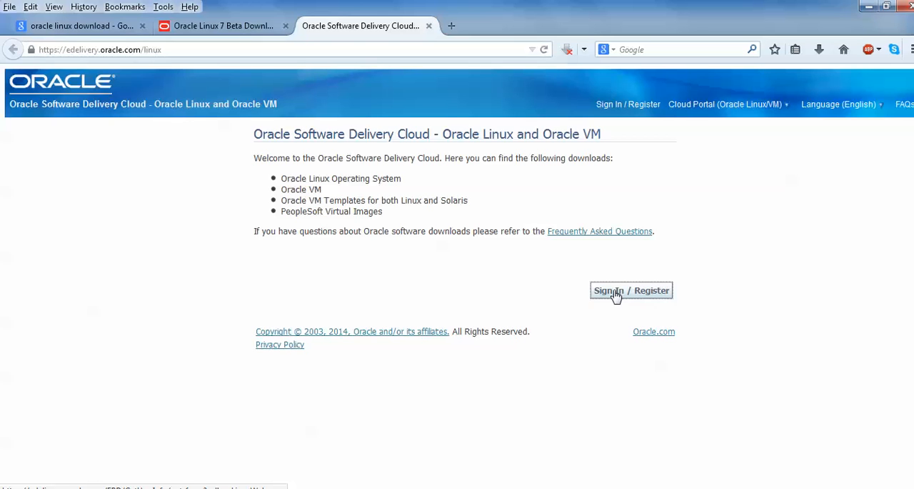
mouse_move(264, 46)
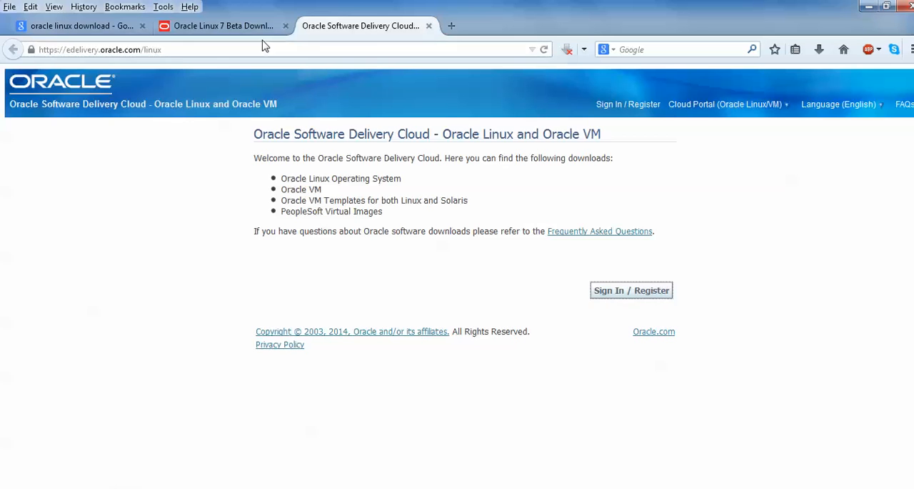
left_click(221, 26)
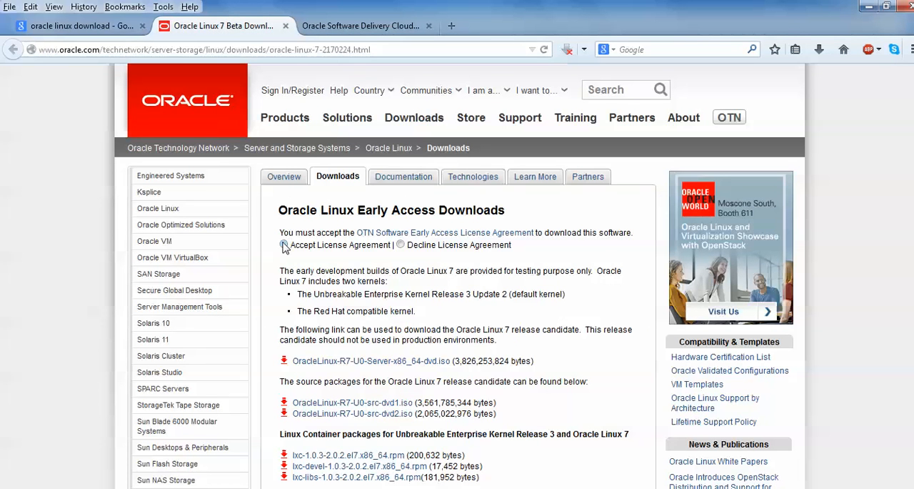
Accept the license agreement and request the OracleLinux-R7-U0-Server DVD ISO
left_click(283, 245)
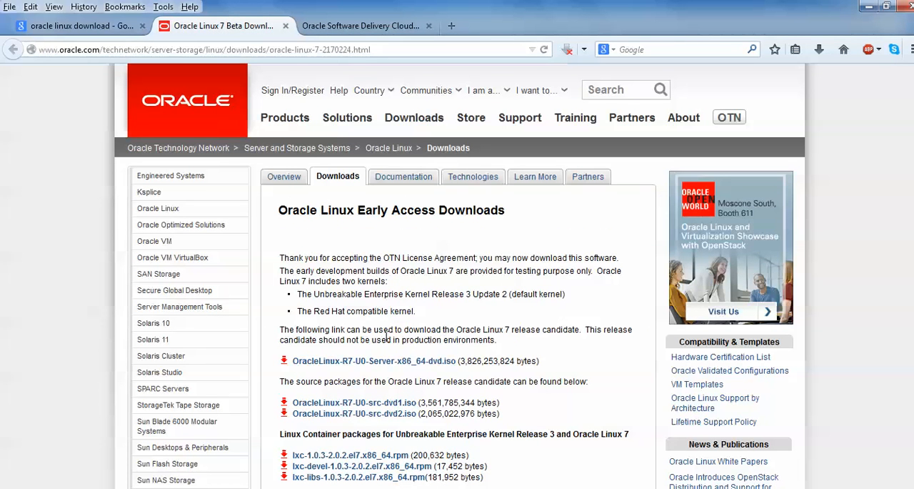
left_click(373, 361)
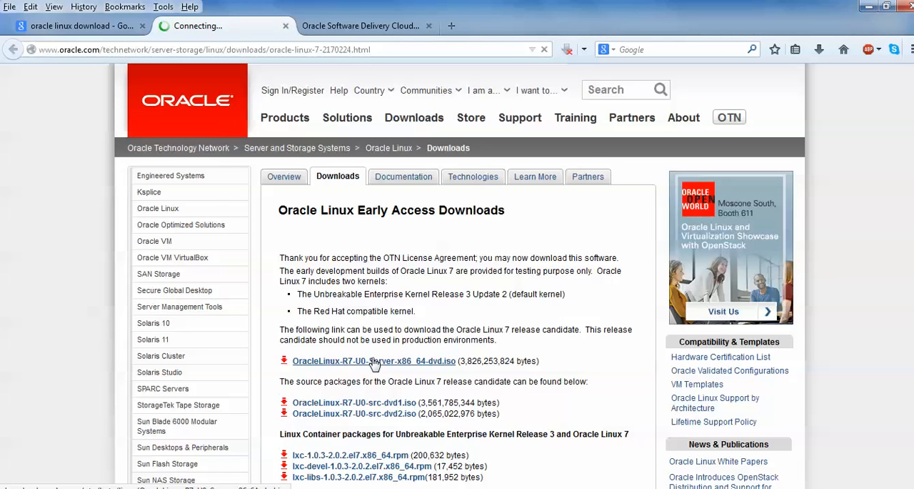
left_click(373, 361)
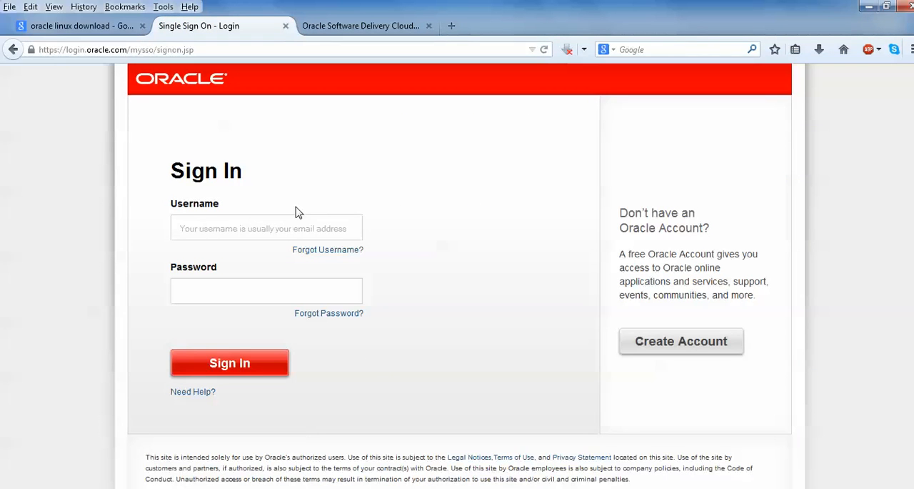
mouse_move(293, 224)
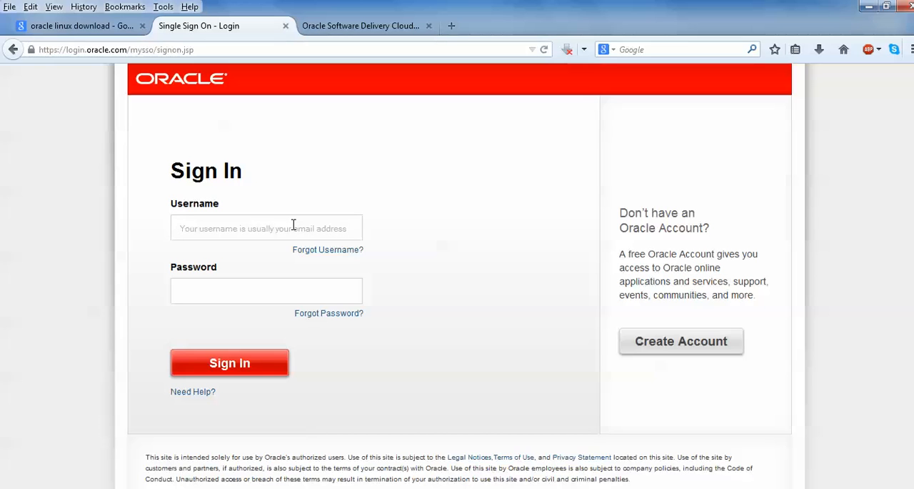
mouse_move(649, 364)
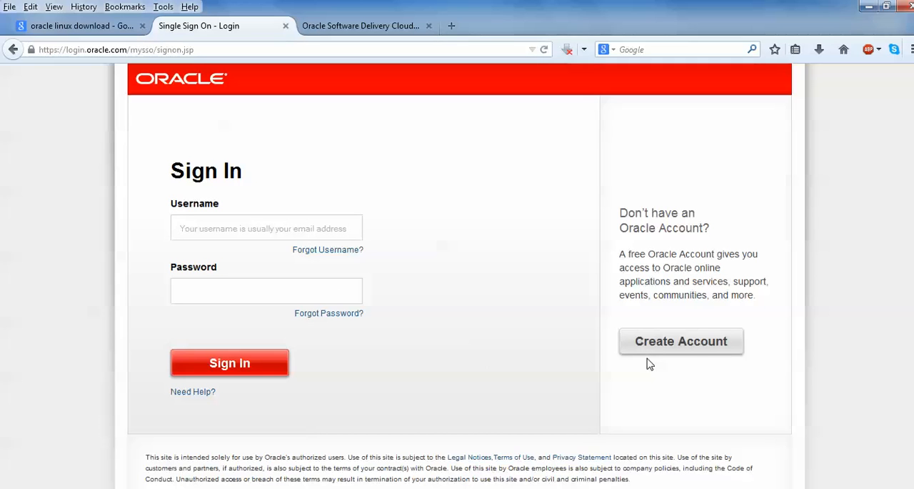
mouse_move(660, 349)
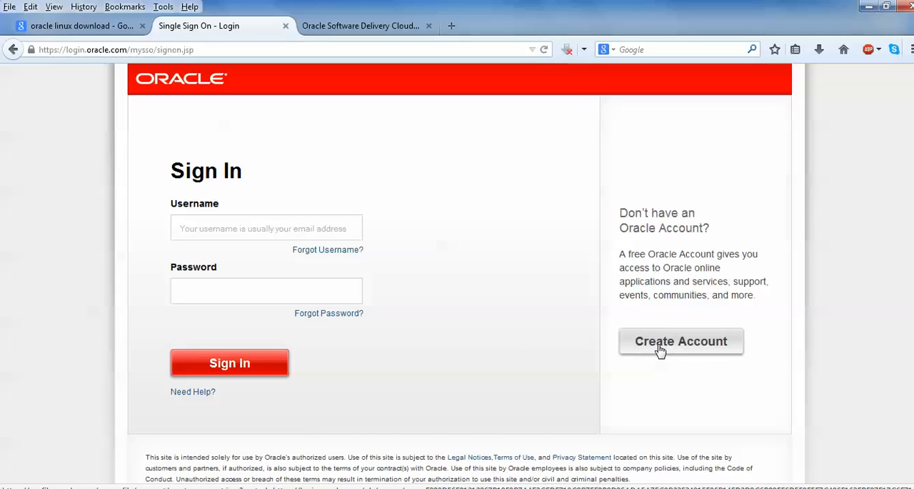
mouse_move(281, 228)
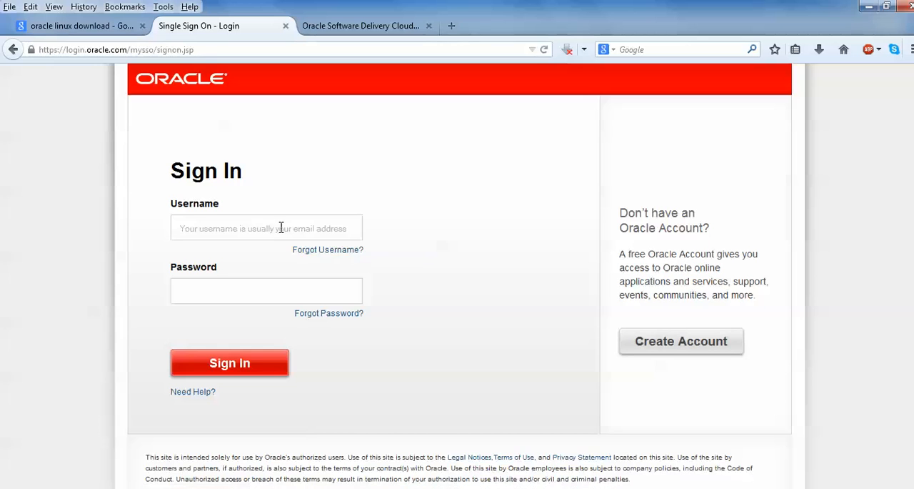
Sign in to the Oracle account and cancel saving the already-downloaded ISO
left_click(267, 228)
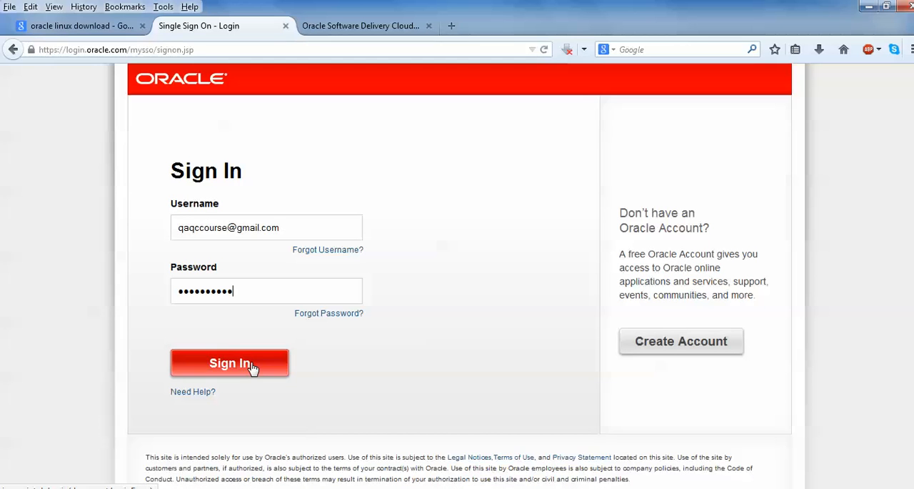
left_click(230, 363)
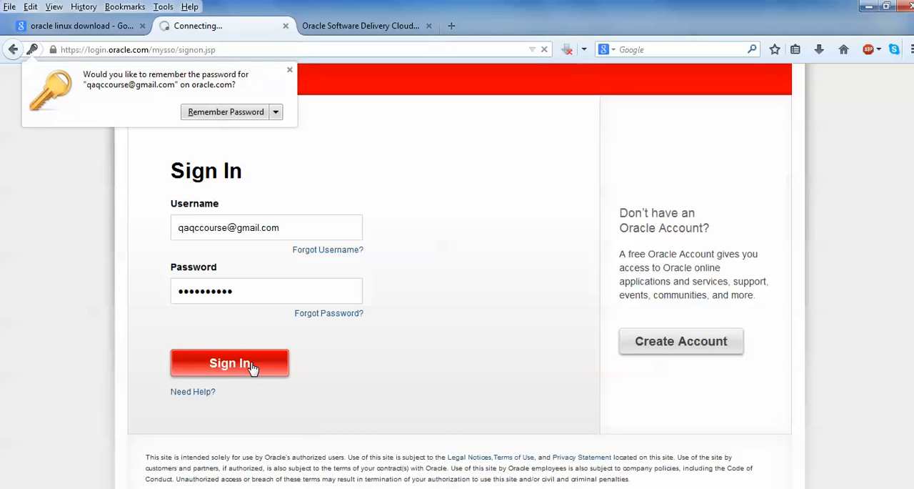
left_click(230, 363)
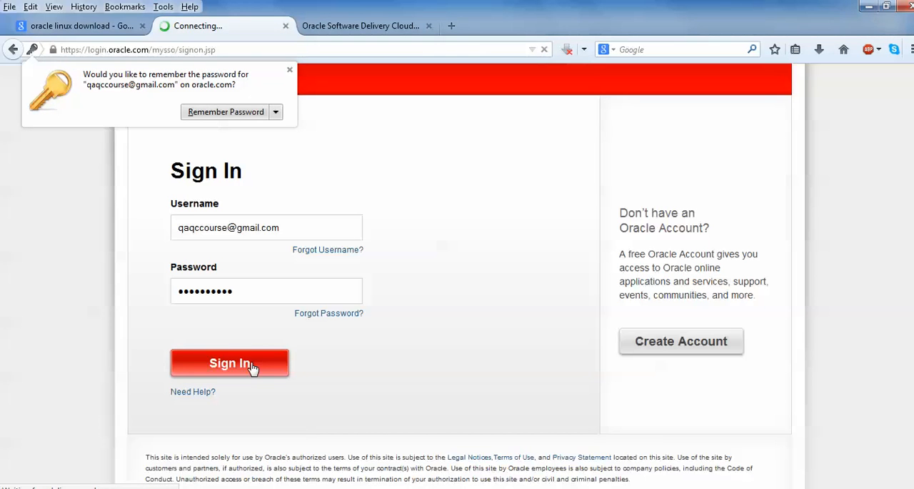
left_click(229, 362)
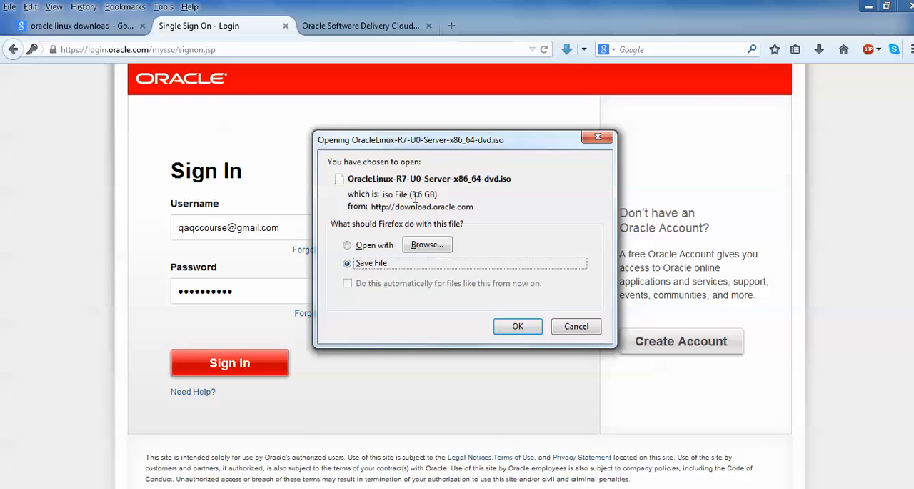
mouse_move(517, 197)
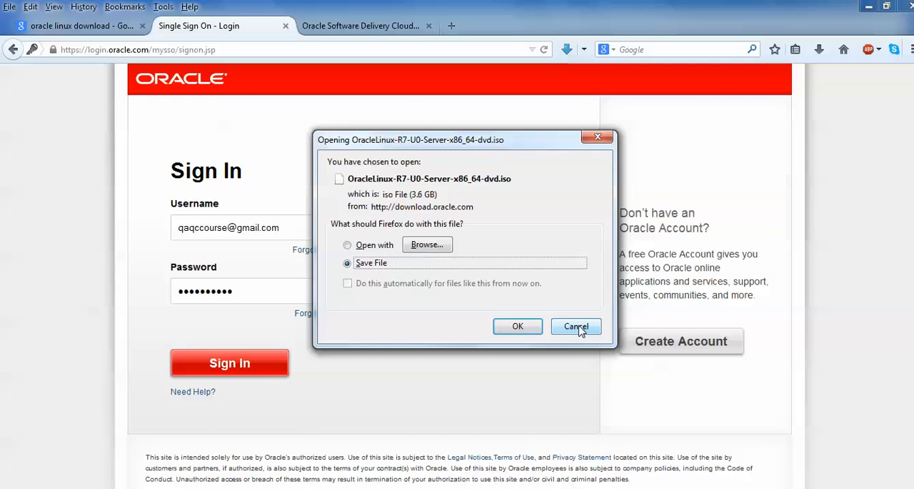
left_click(576, 326)
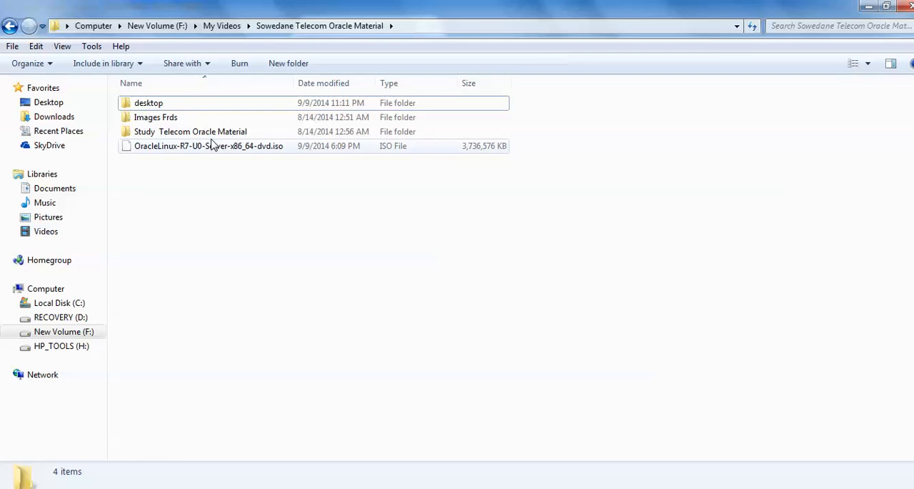
left_click(209, 146)
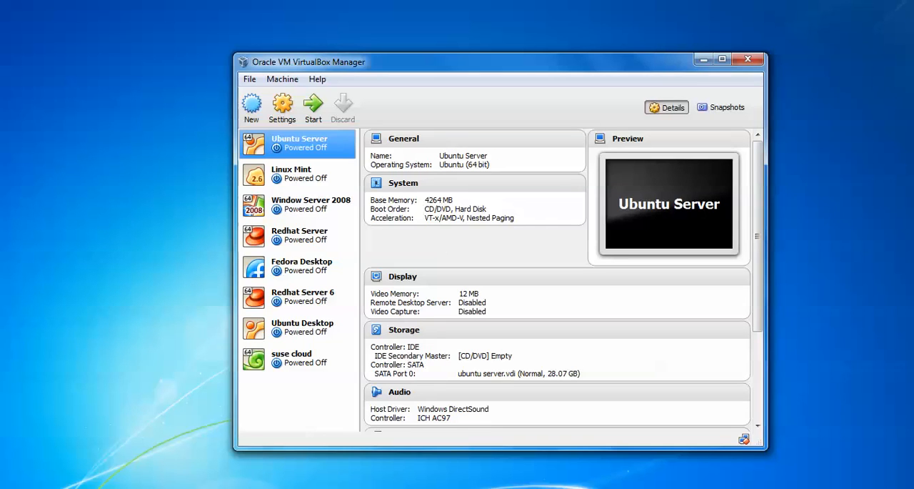
mouse_move(282, 105)
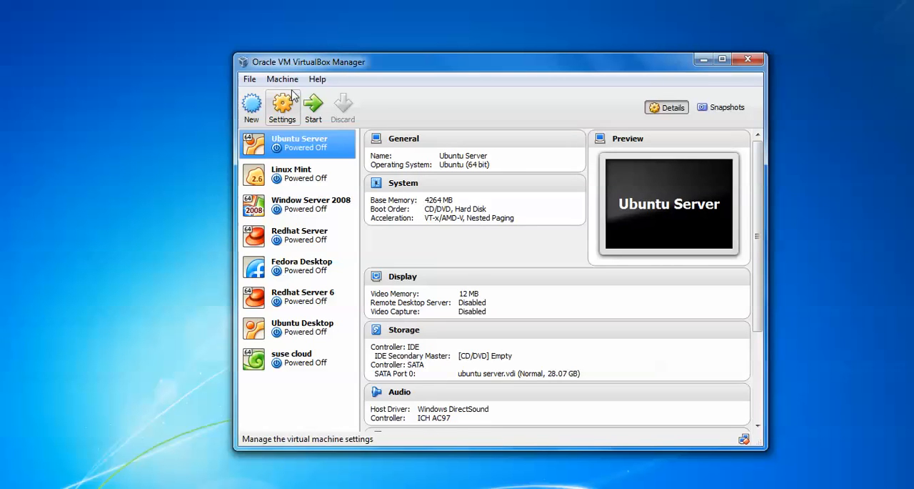
mouse_move(293, 116)
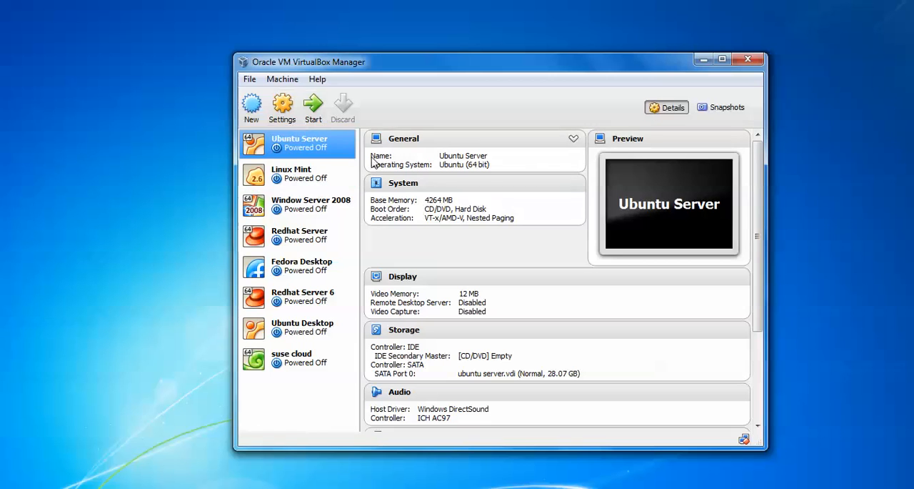
mouse_move(281, 107)
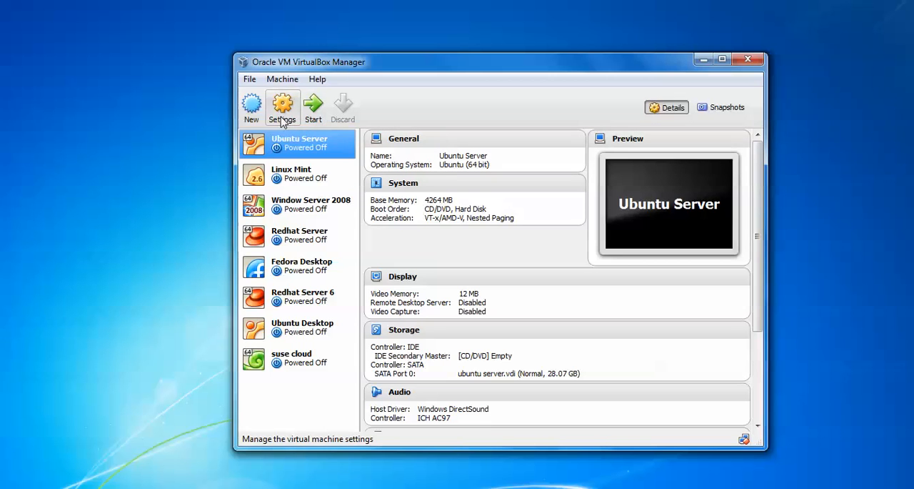
mouse_move(252, 107)
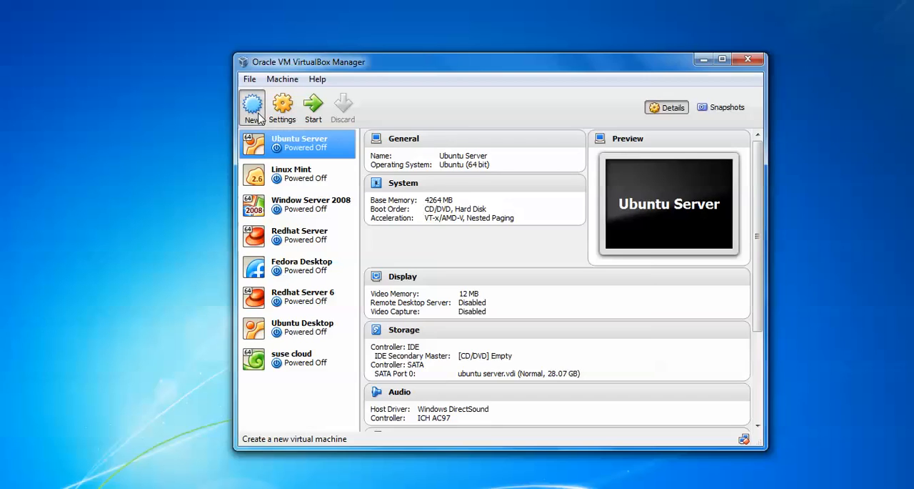
Create a new Linux VM named 'Oracle' (Oracle 64-bit) with 4853 MB of memory
left_click(252, 107)
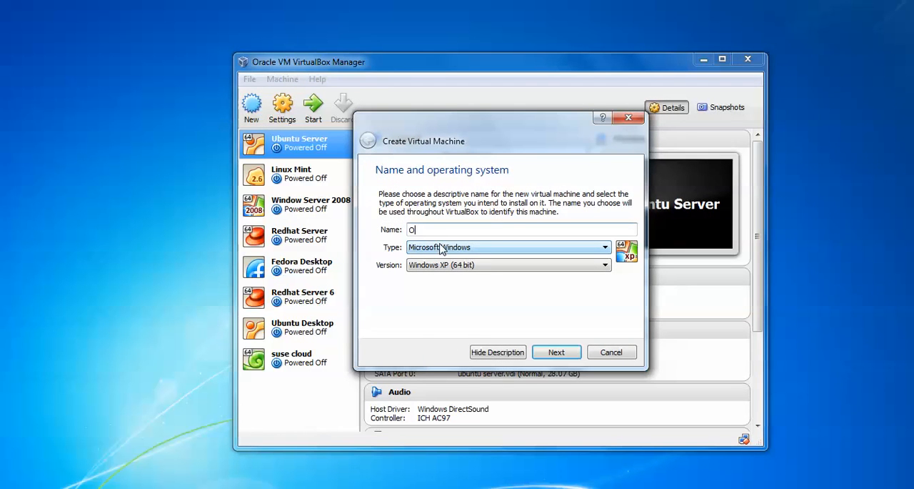
type("Oracle")
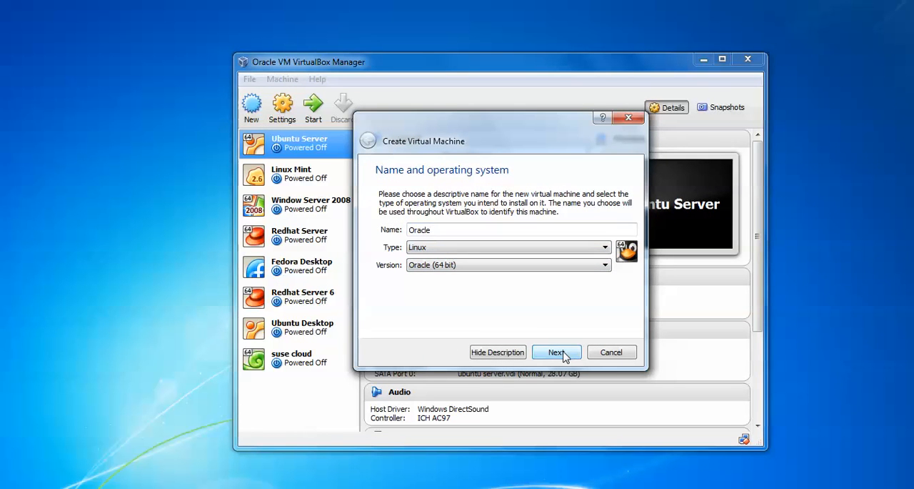
left_click(557, 352)
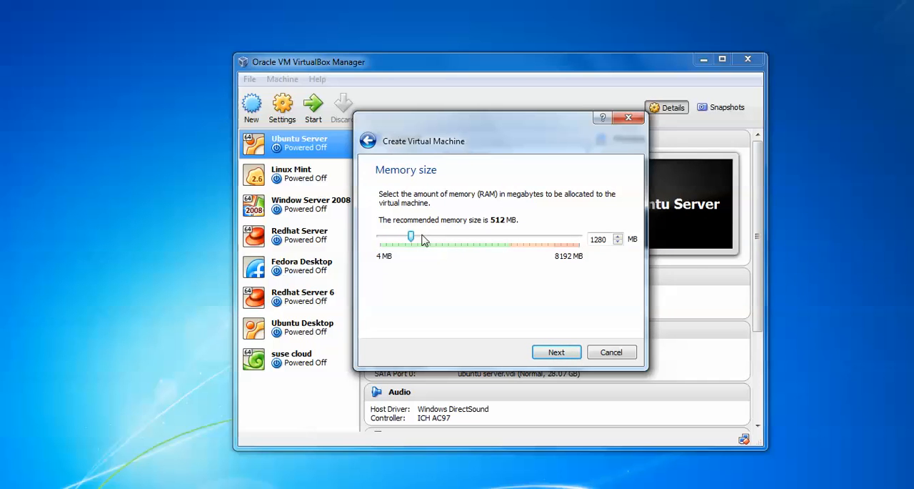
left_click_drag(411, 236, 497, 236)
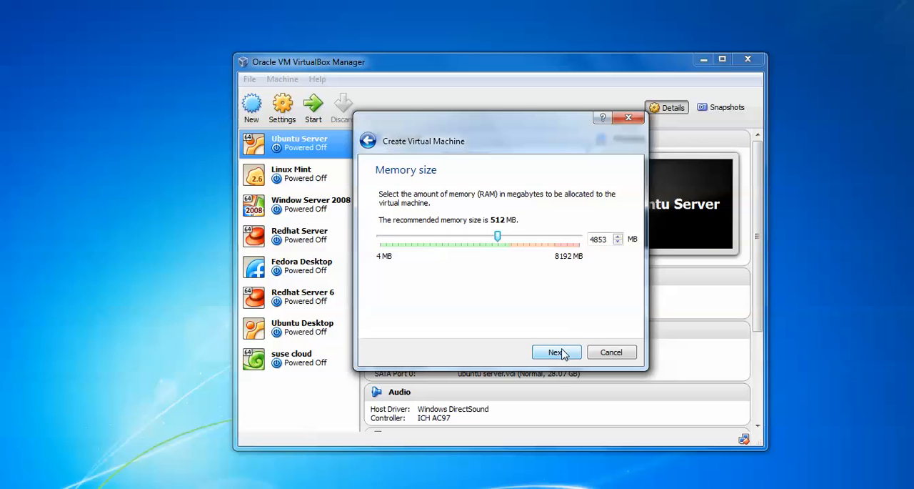
left_click(557, 352)
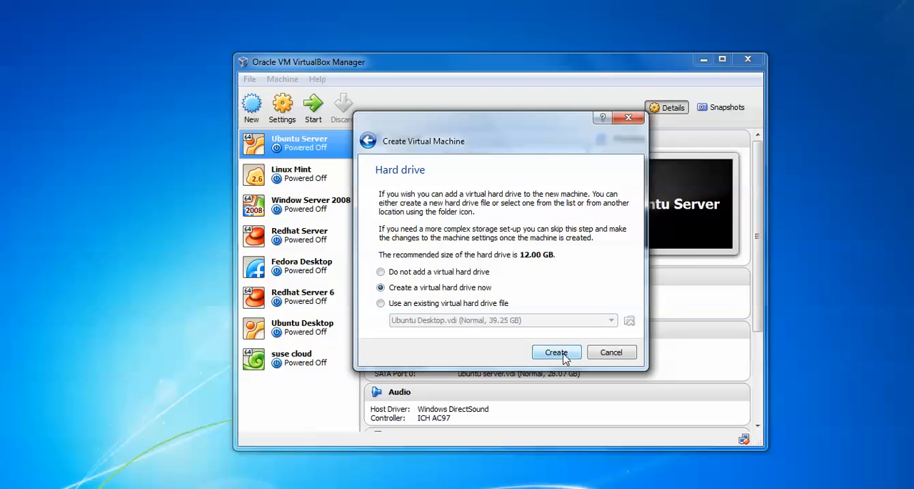
Create a VDI disk Oracle.vdi of about 30 GB in F:\Virtual Box
left_click(556, 352)
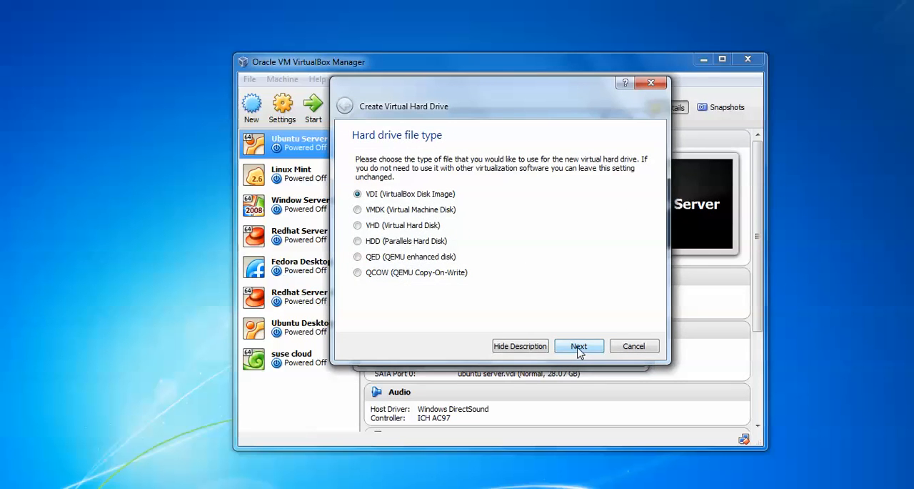
left_click(578, 346)
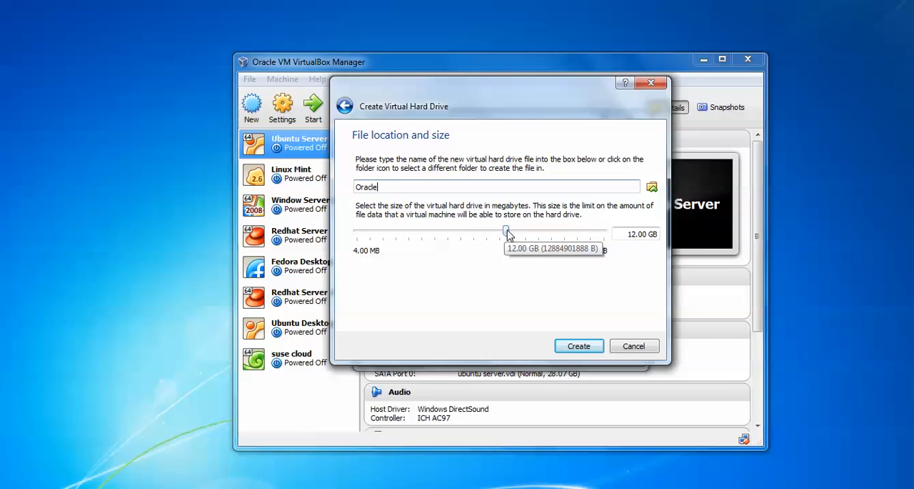
mouse_move(531, 233)
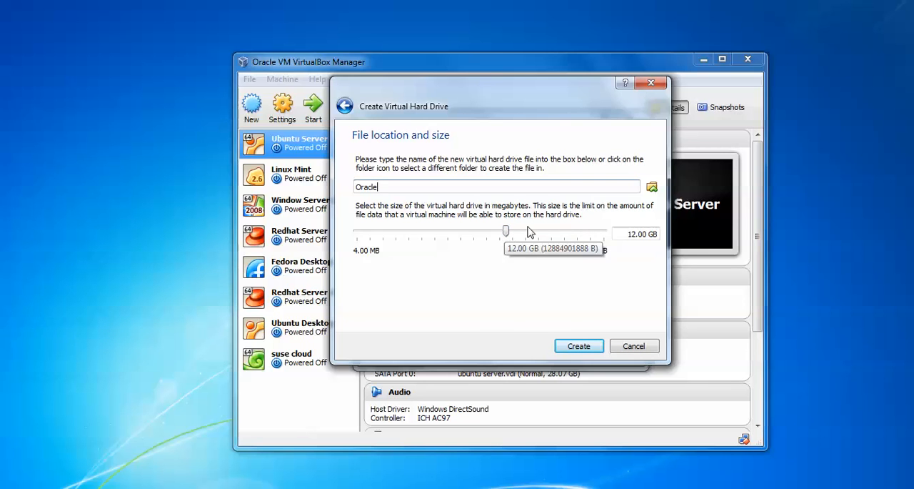
mouse_move(651, 187)
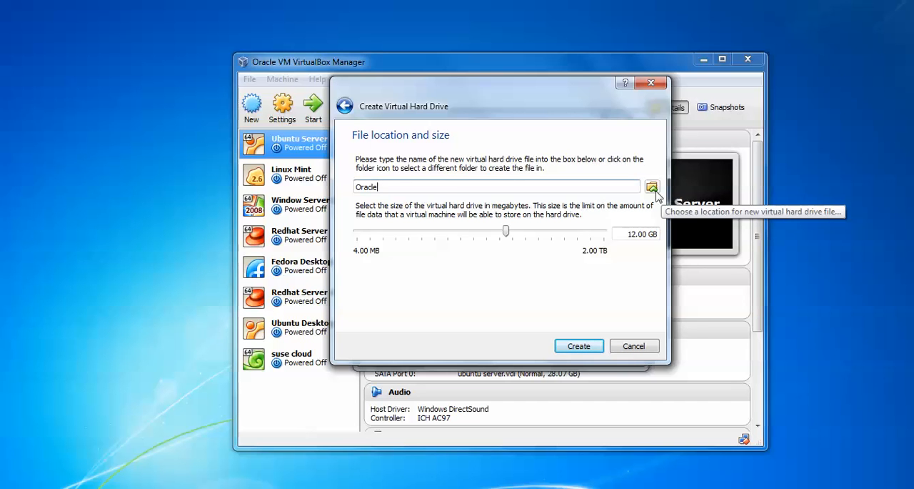
left_click(651, 186)
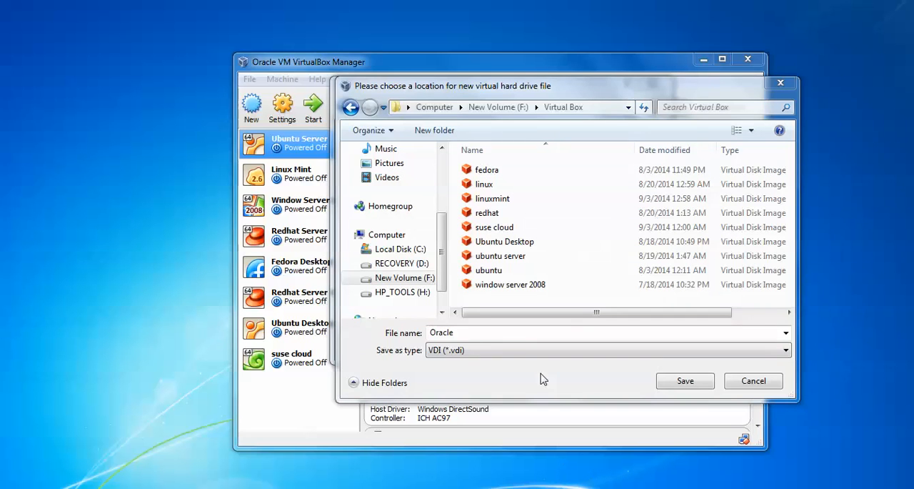
left_click(685, 380)
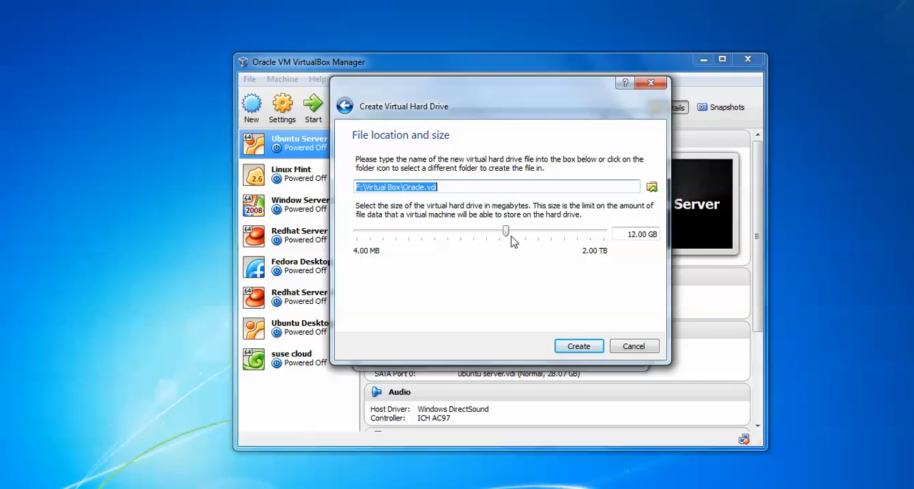
left_click_drag(506, 230, 514, 230)
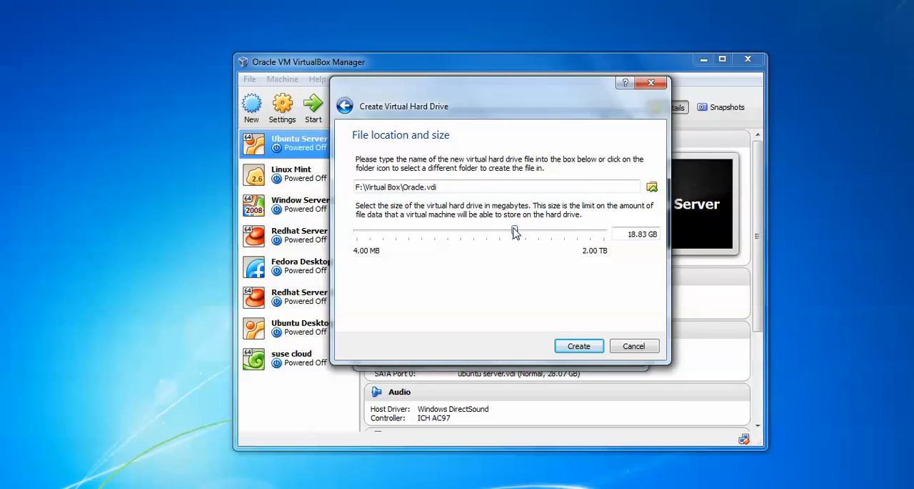
left_click_drag(513, 231, 524, 231)
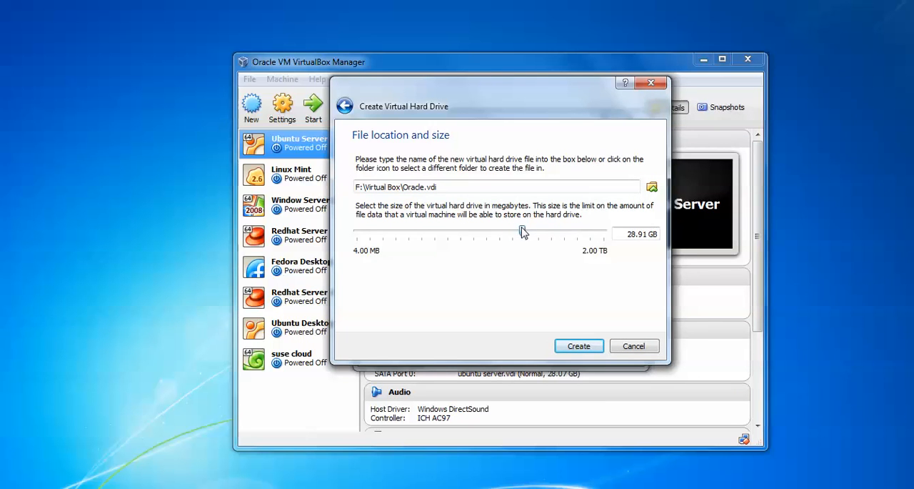
left_click_drag(521, 230, 524, 231)
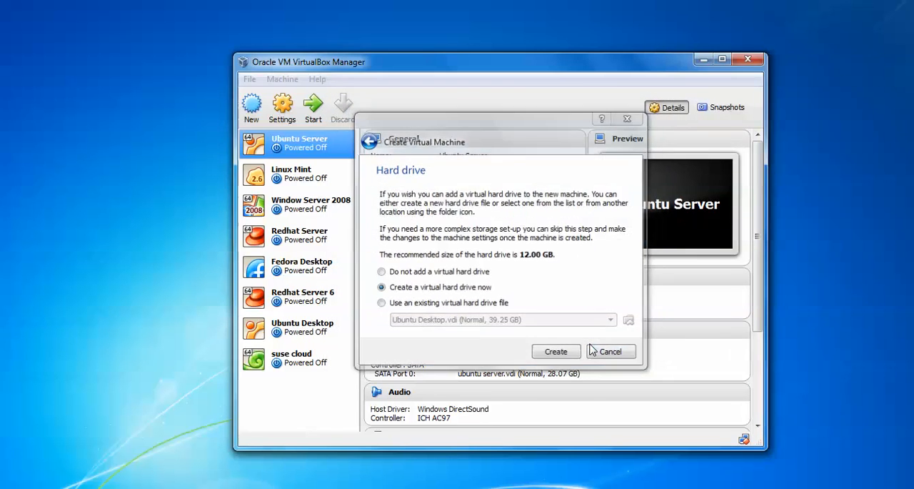
In the Oracle VM's system settings, move Floppy to the bottom of the boot order
left_click(556, 351)
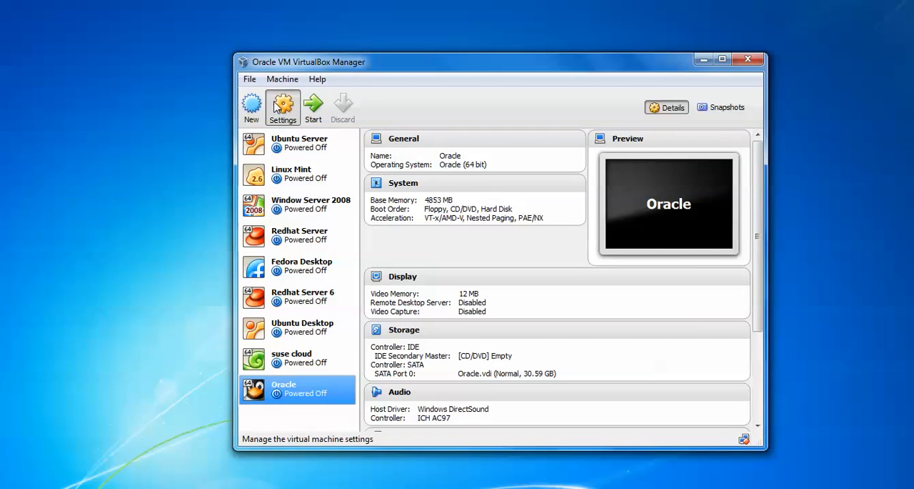
left_click(282, 108)
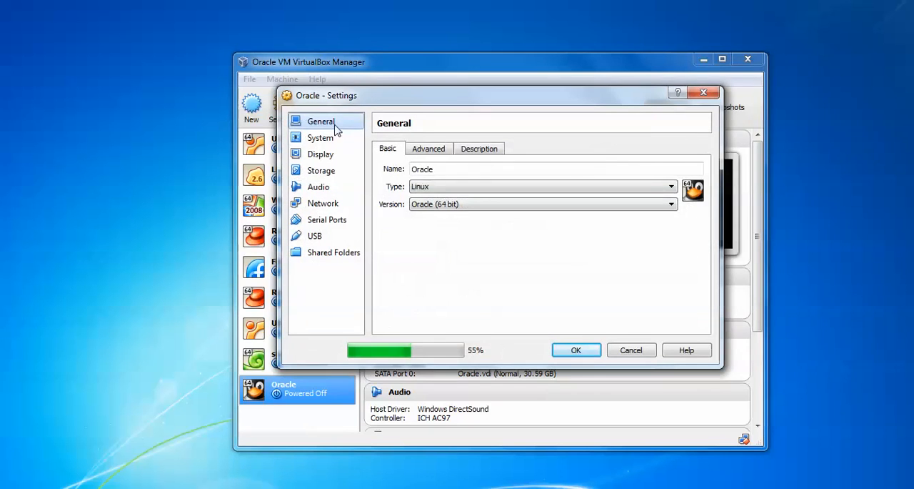
left_click(320, 137)
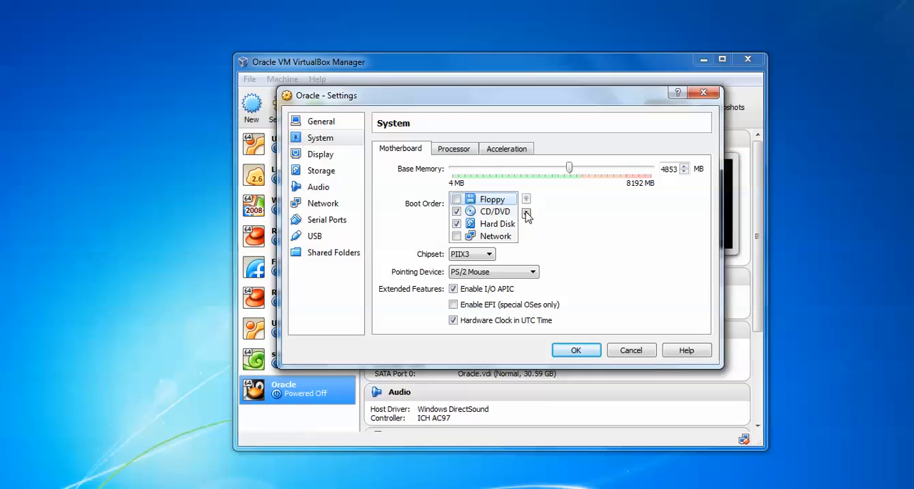
left_click(526, 216)
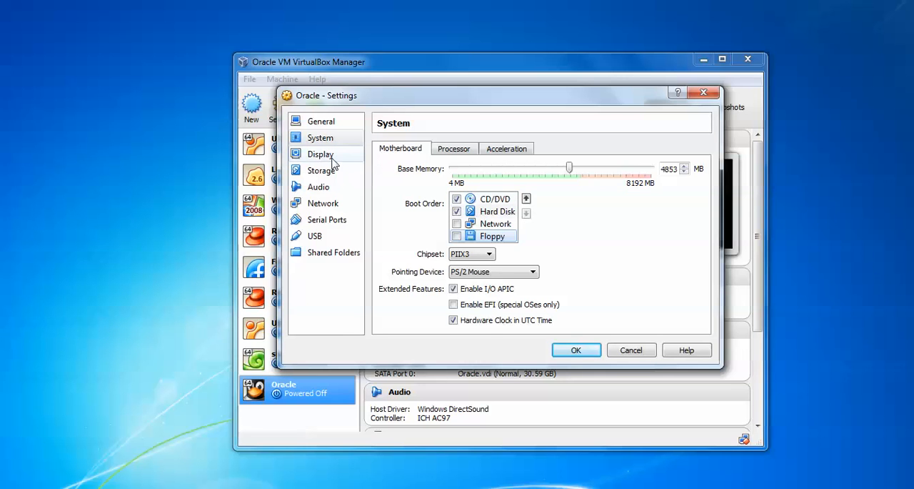
Load the Oracle Linux server ISO into the machine's empty optical drive
left_click(320, 170)
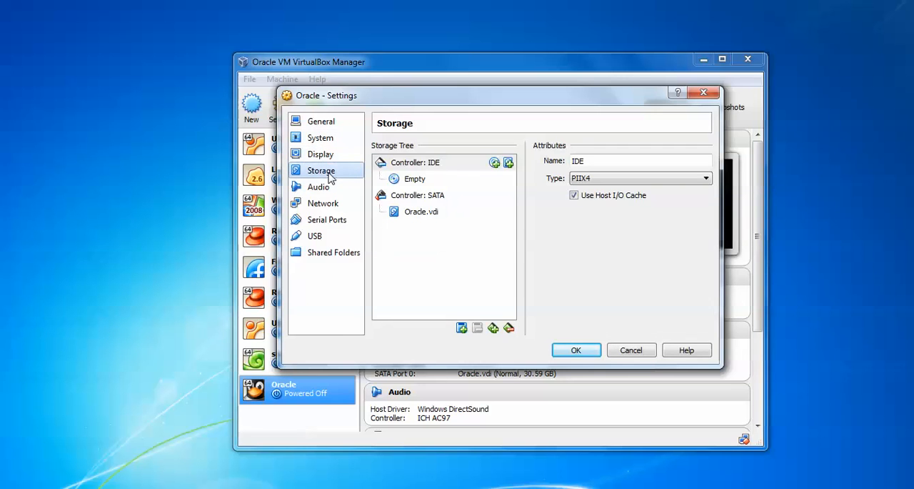
left_click(414, 178)
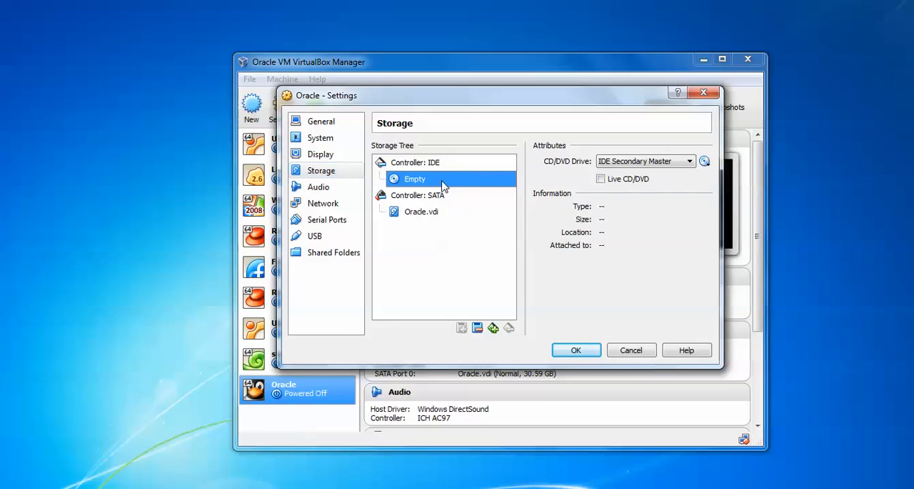
left_click(705, 161)
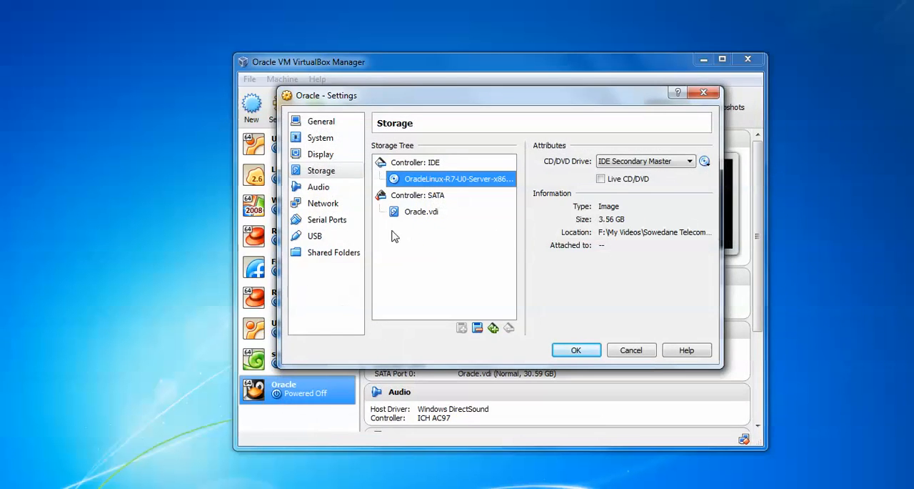
Bridge the network adapter to the Intel Centrino Wireless-N 1030 and save the settings
left_click(322, 203)
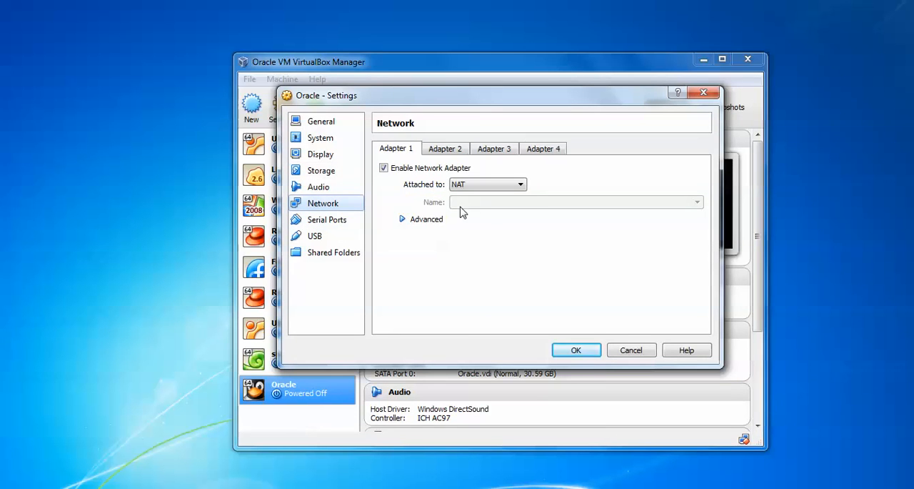
left_click(519, 184)
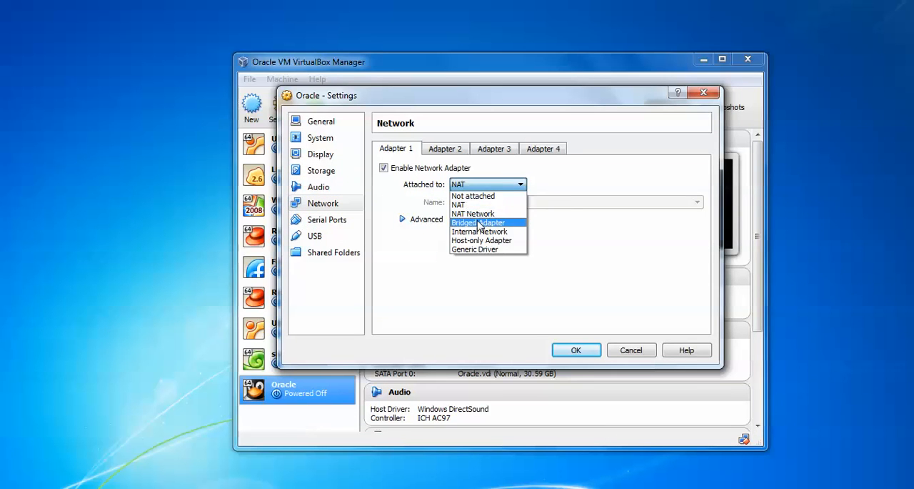
left_click(479, 223)
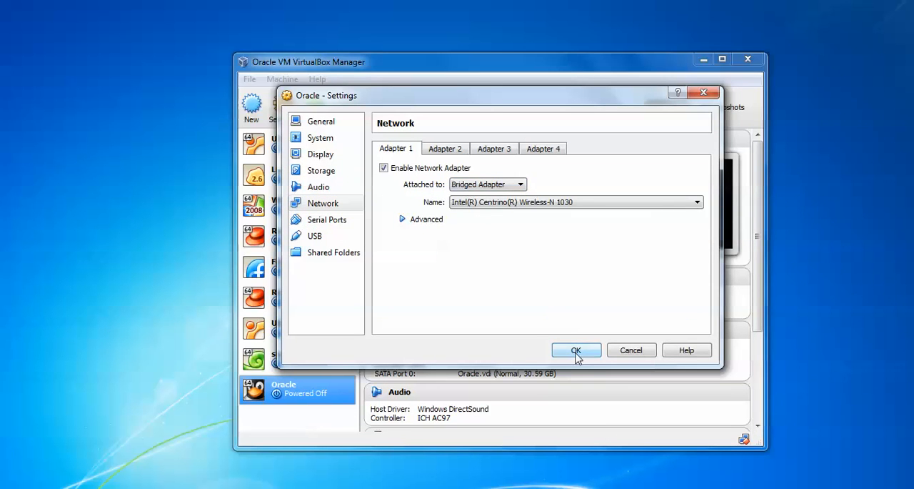
left_click(576, 350)
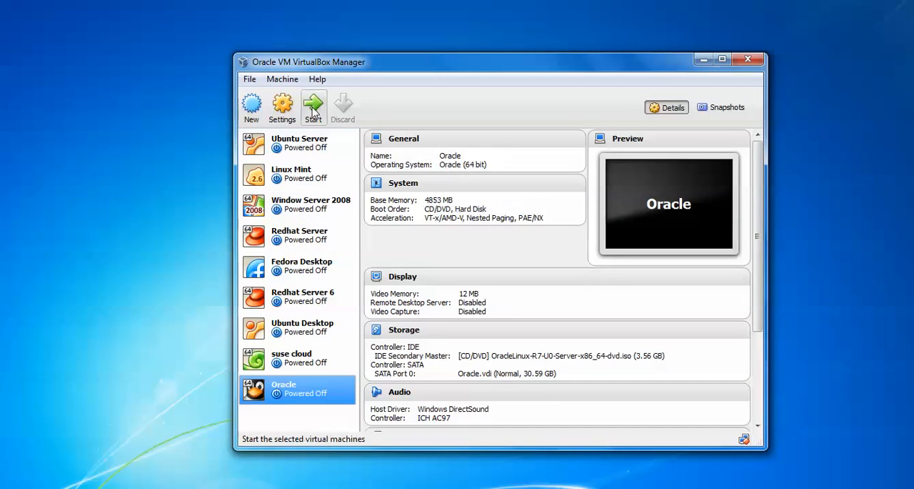
mouse_move(711, 75)
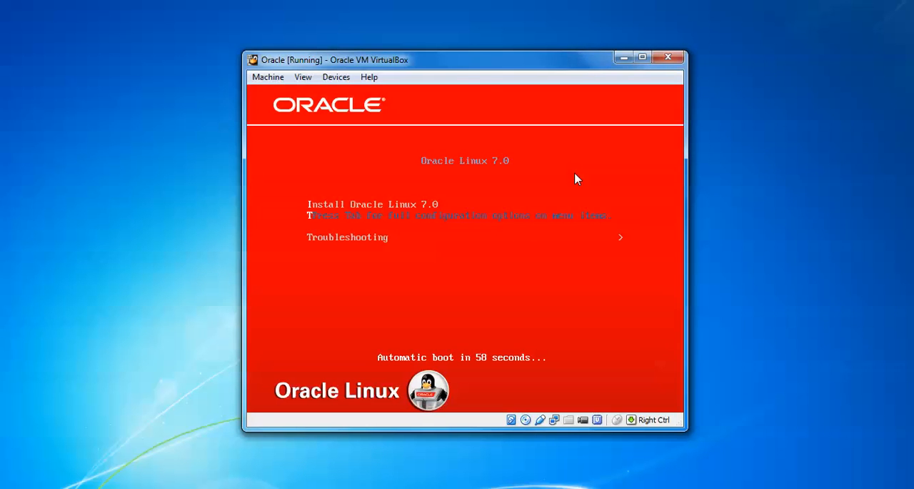
mouse_move(489, 213)
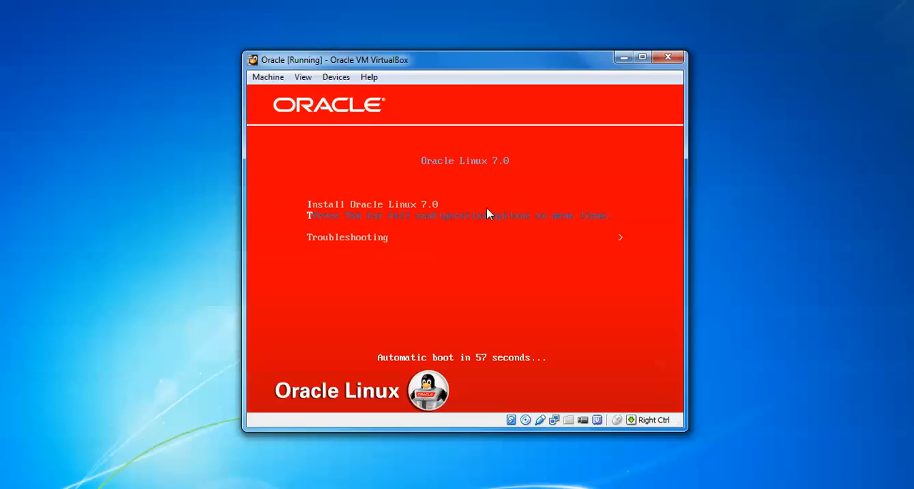
mouse_move(386, 207)
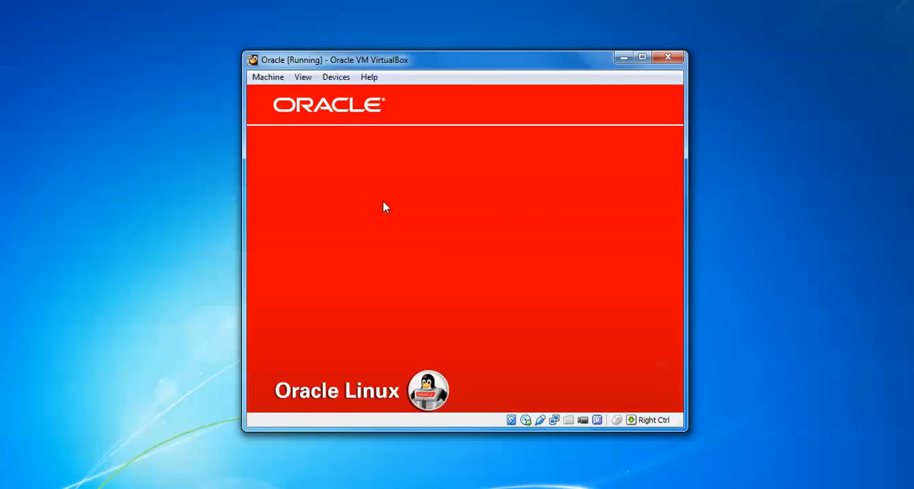
mouse_move(811, 213)
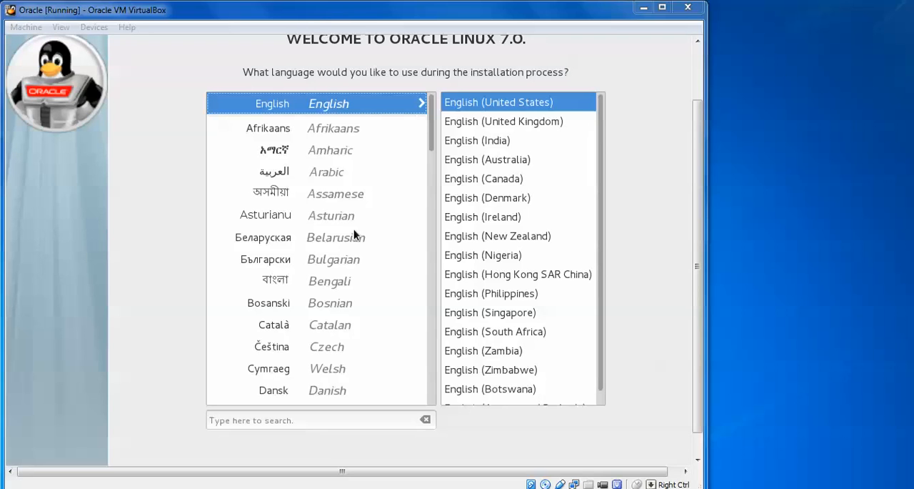
mouse_move(339, 104)
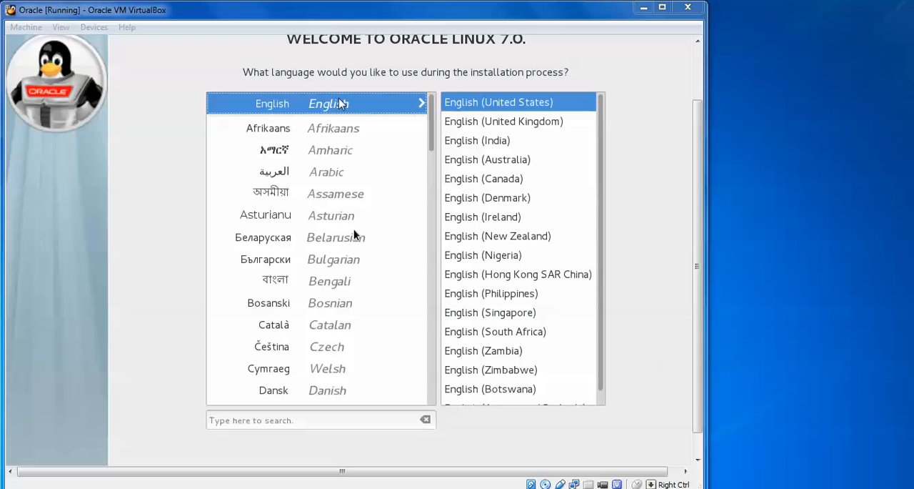
mouse_move(561, 320)
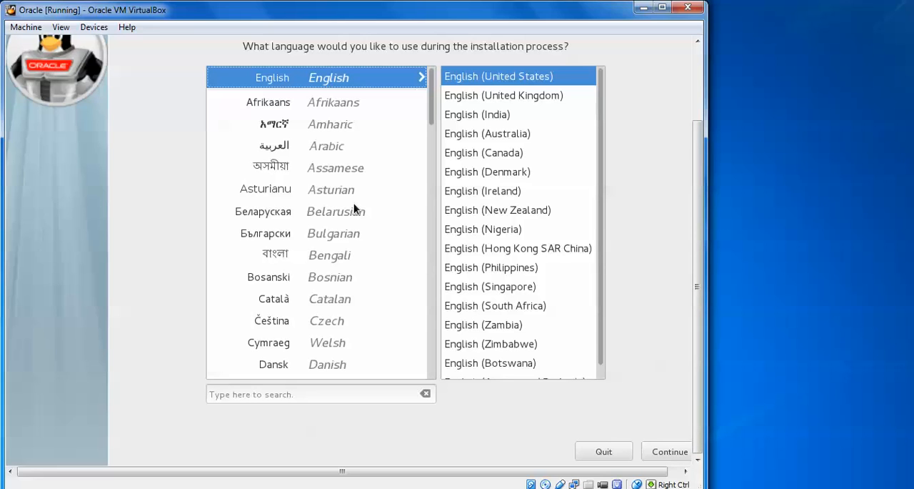
mouse_move(657, 400)
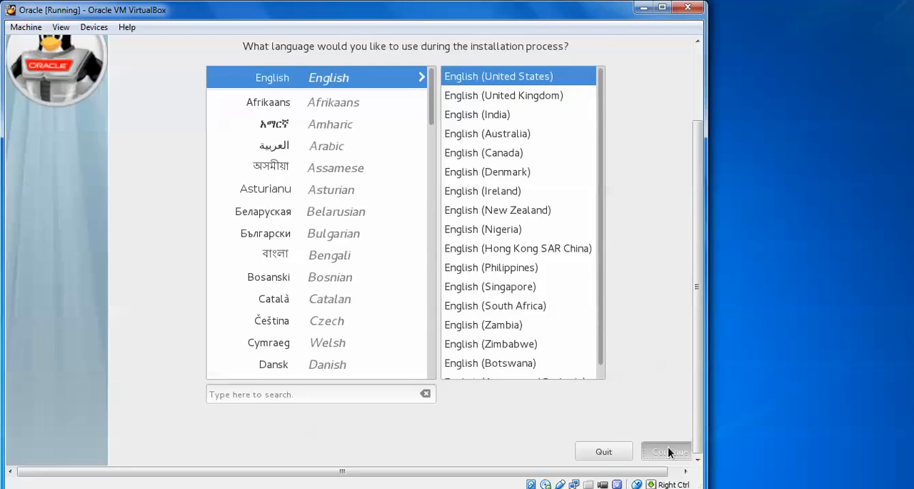
Keep English (United States) as the installer language and continue
left_click(666, 451)
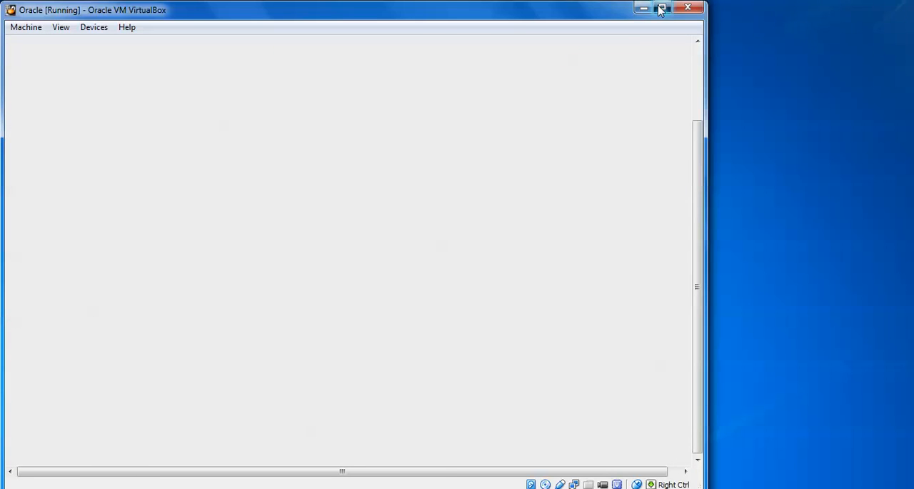
Maximize the VirtualBox VM window and scroll through the Installation Summary
left_click(660, 8)
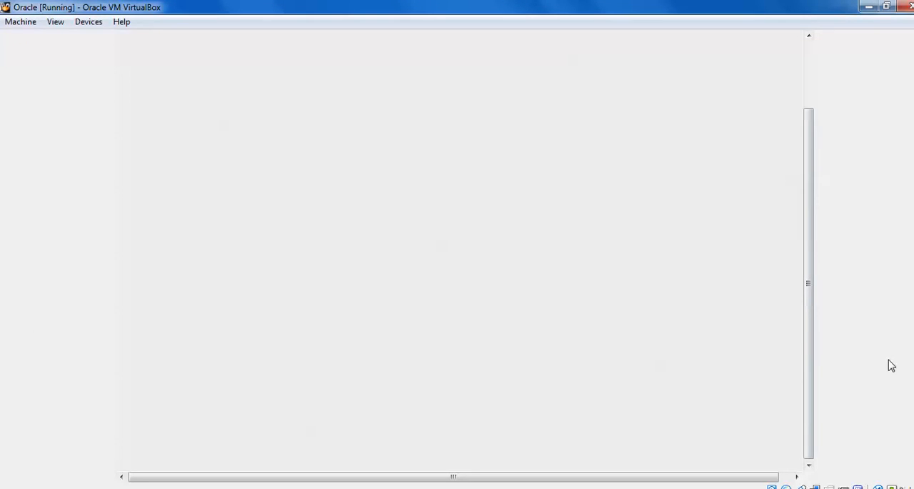
left_click(808, 275)
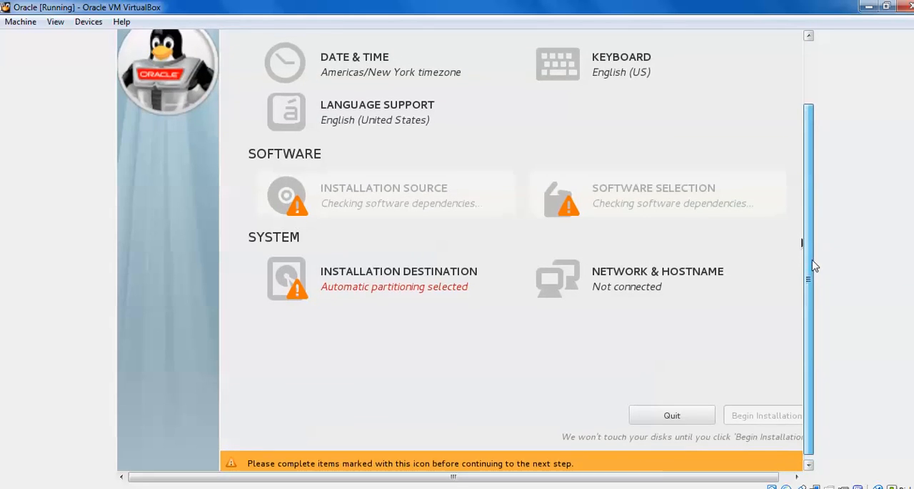
scroll("up", 3)
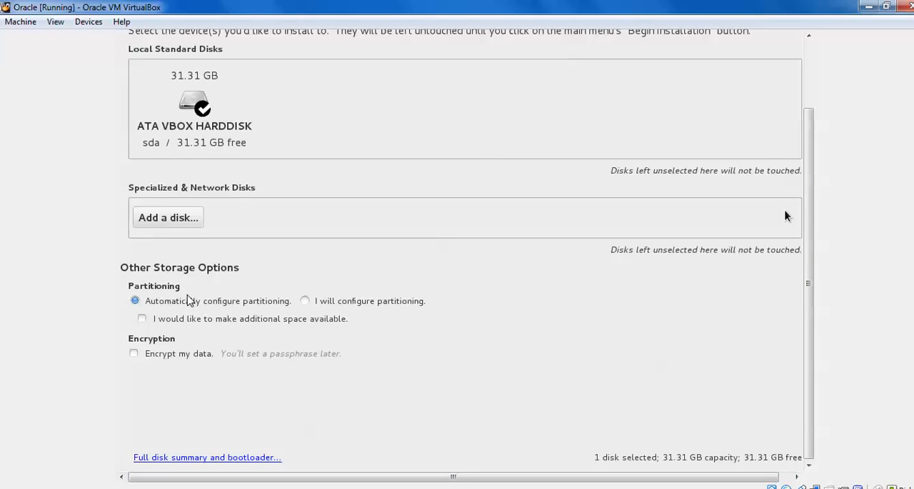
mouse_move(177, 291)
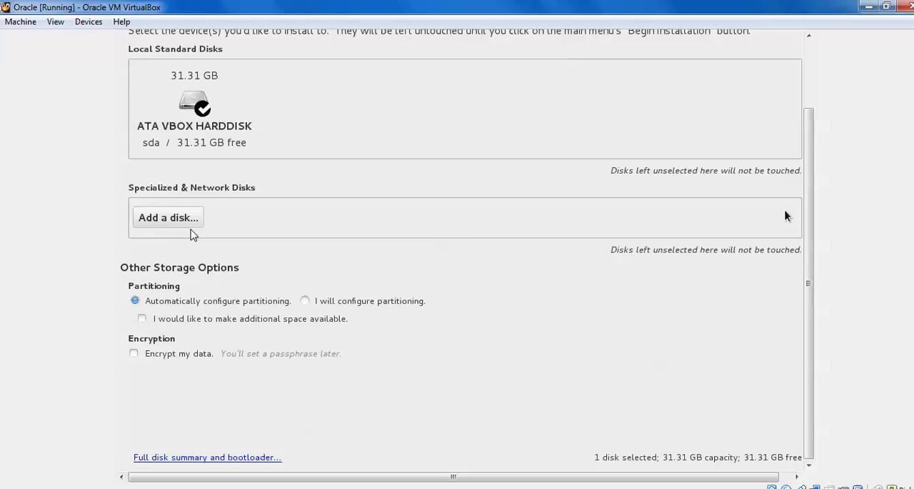
mouse_move(307, 306)
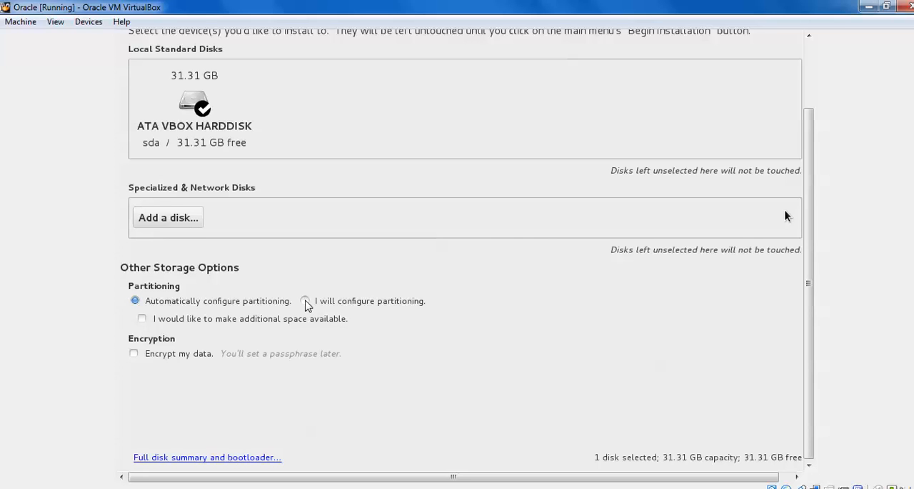
mouse_move(177, 334)
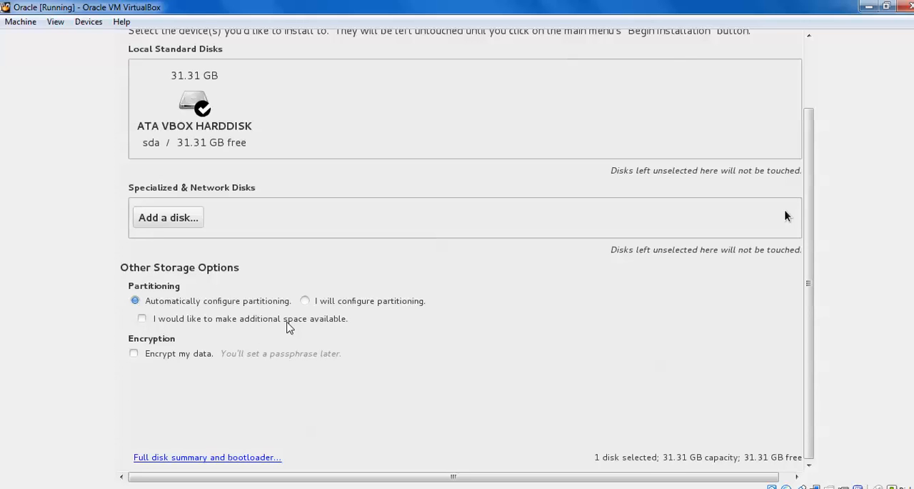
mouse_move(822, 316)
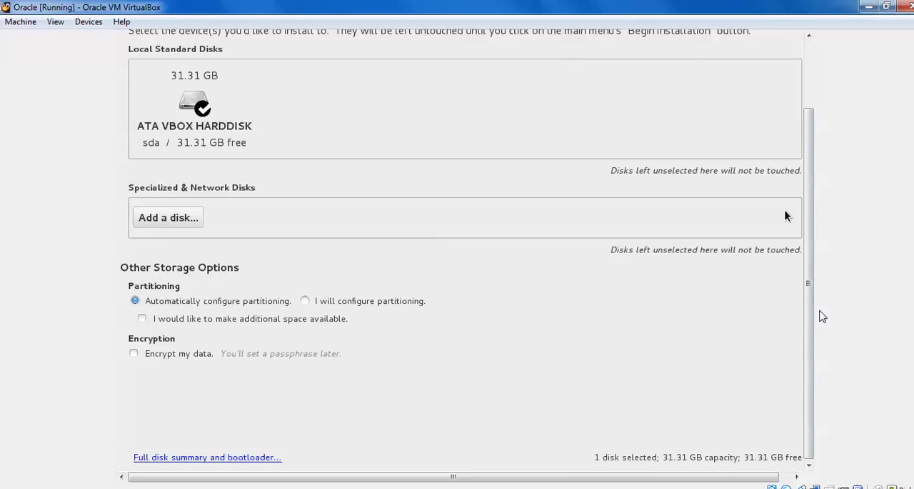
Confirm the 31.31 GB VBOX disk (sda) with automatic partitioning and return to the summary
scroll("up", 3)
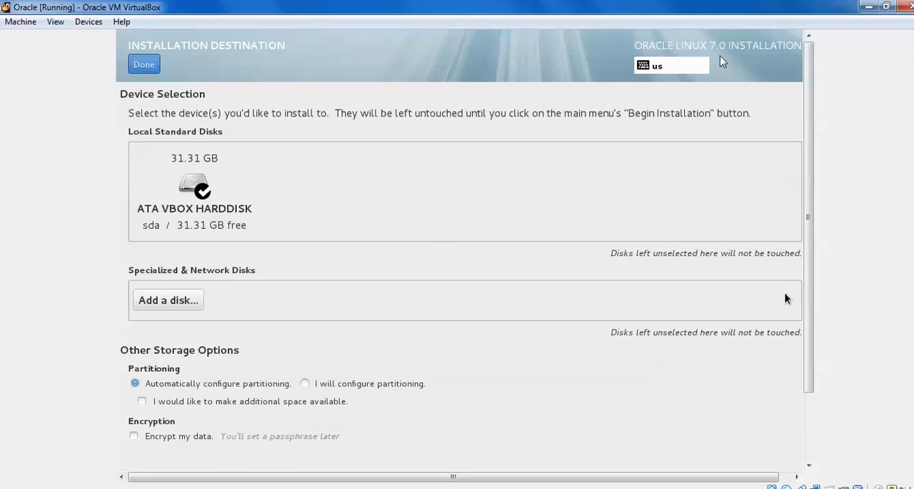
mouse_move(221, 251)
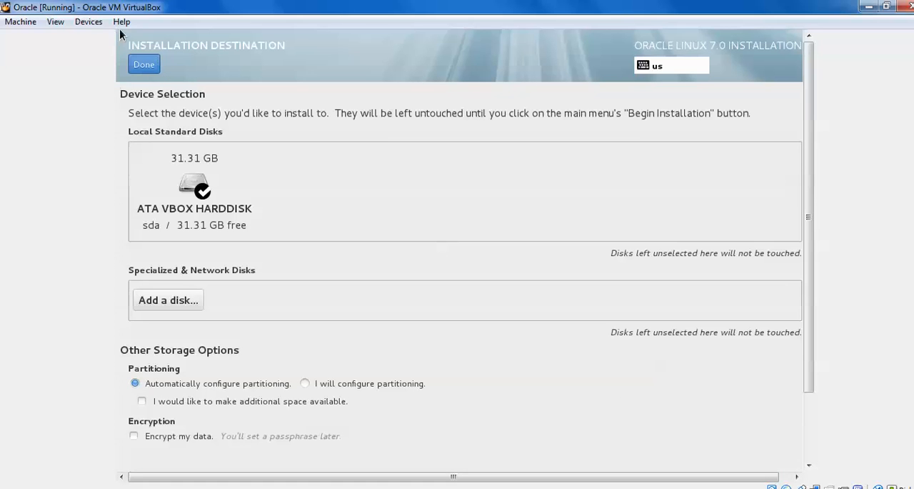
left_click(144, 64)
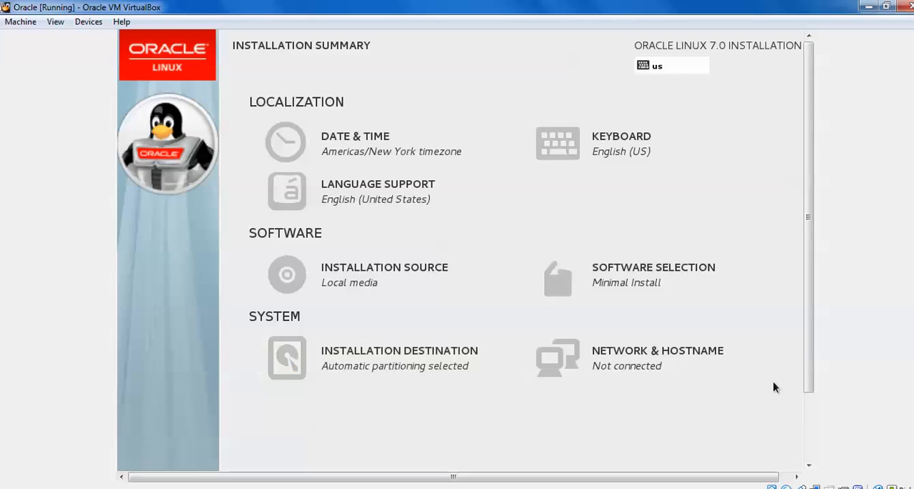
mouse_move(522, 282)
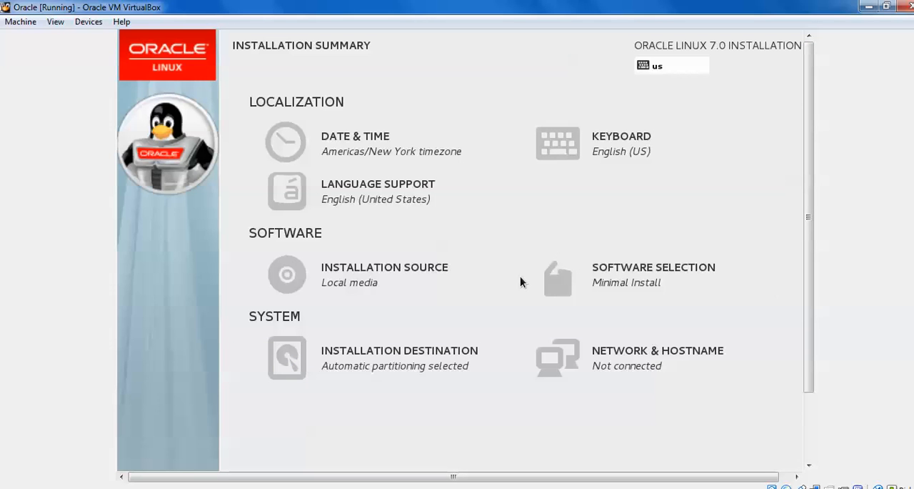
mouse_move(558, 138)
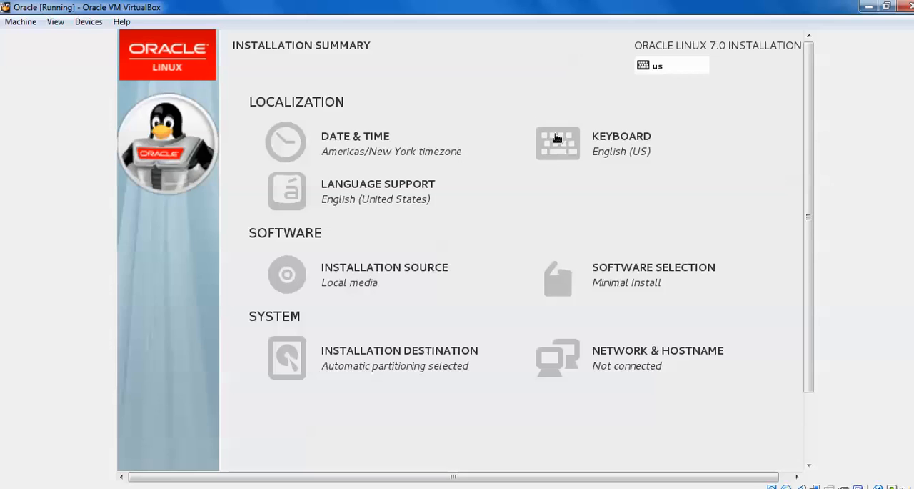
mouse_move(381, 196)
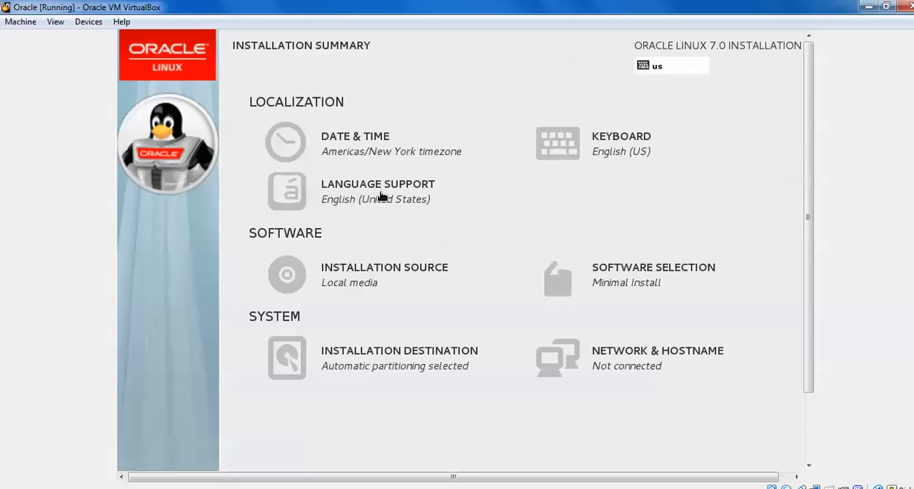
mouse_move(416, 287)
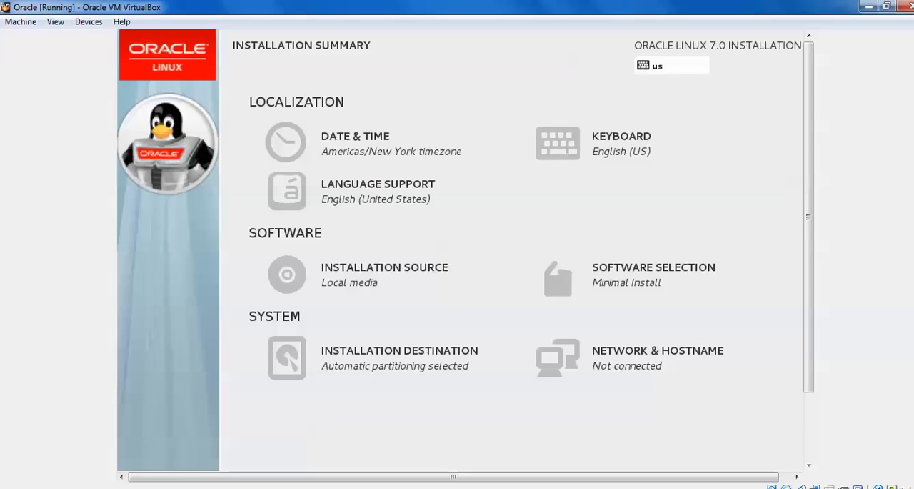
mouse_move(797, 320)
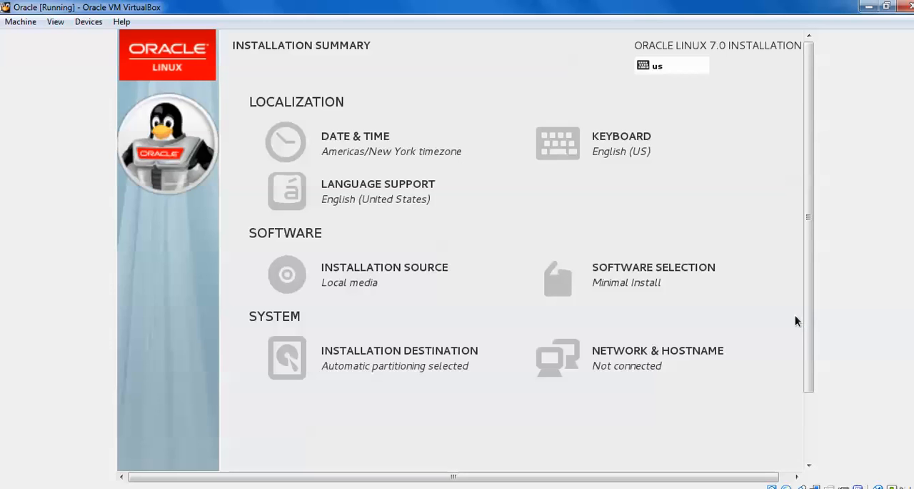
mouse_move(799, 444)
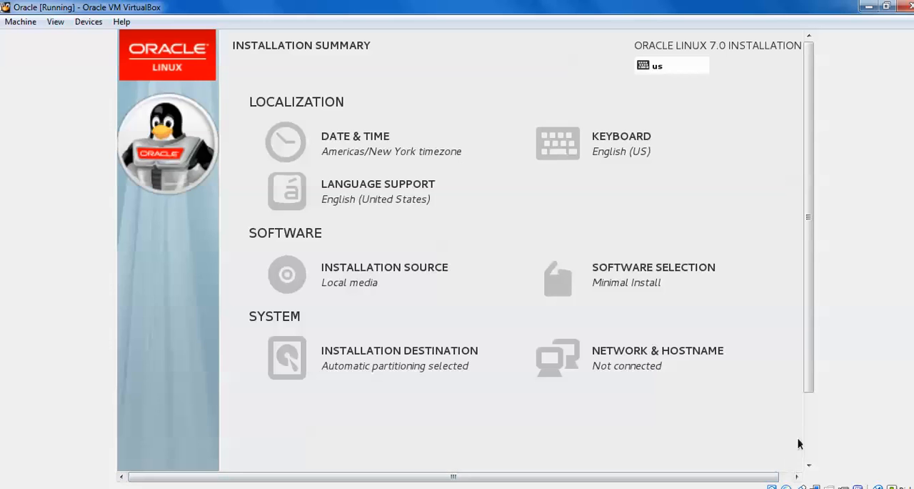
Scroll down the summary and begin the minimal Oracle Linux installation
scroll("down", 3)
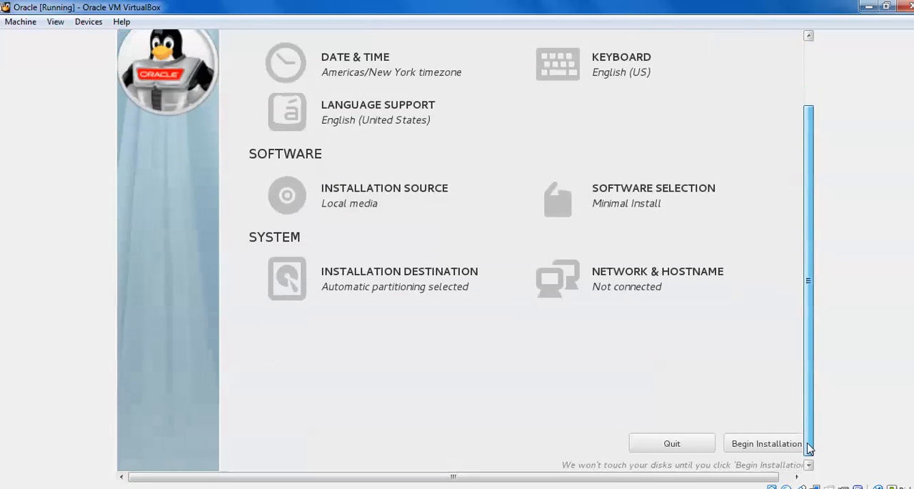
left_click(766, 442)
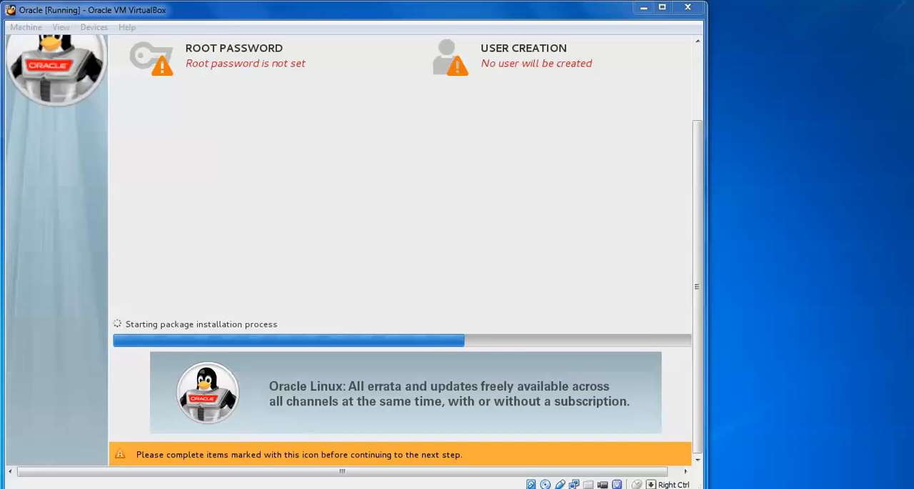
mouse_move(417, 342)
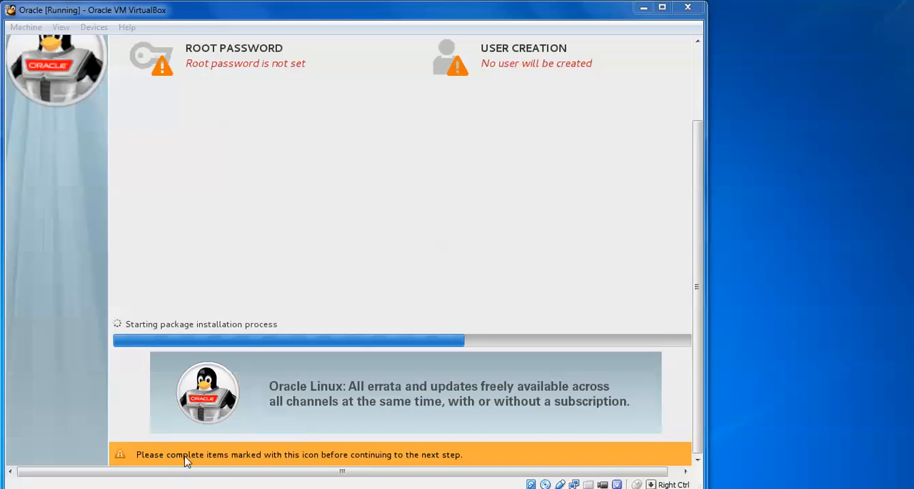
mouse_move(421, 453)
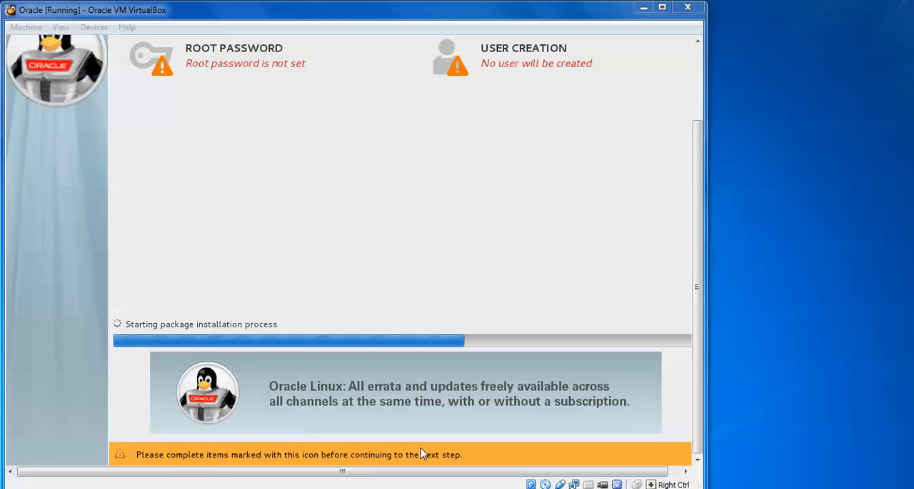
mouse_move(241, 59)
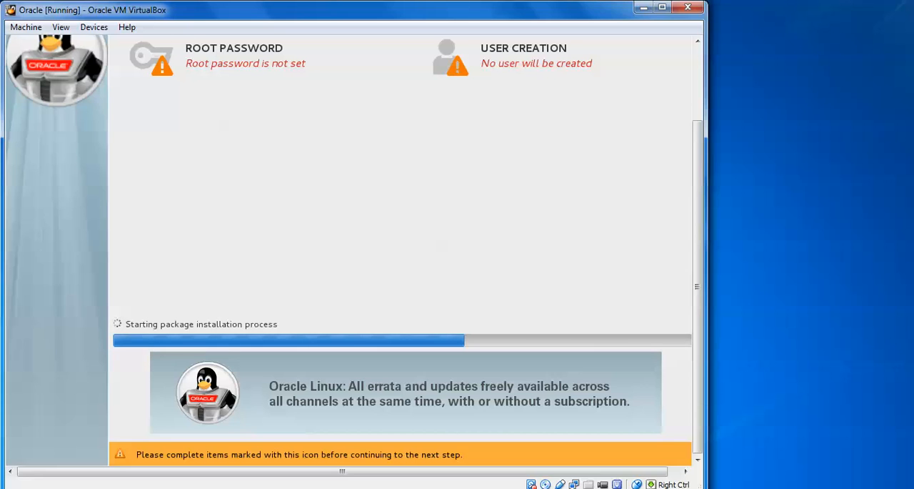
Open the Root Password page while the Oracle Linux packages install
left_click(234, 55)
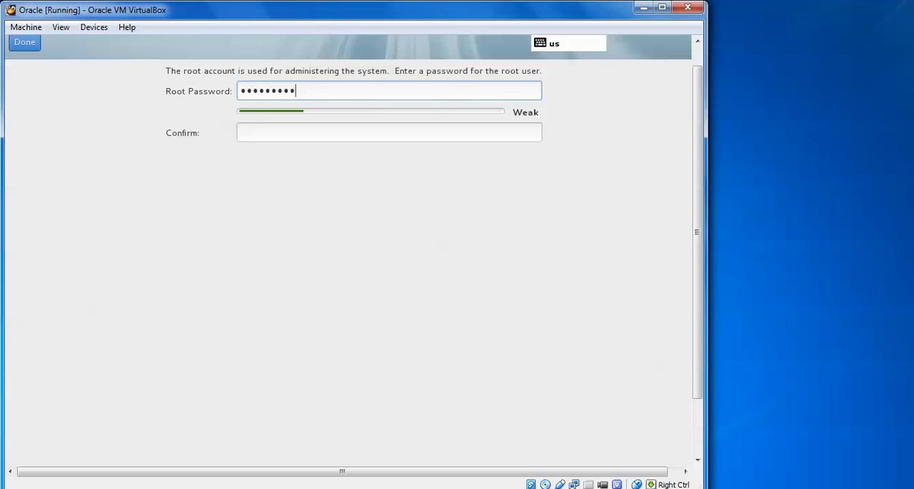
Enter and confirm the root password, then return to the configuration overview
left_click(389, 132)
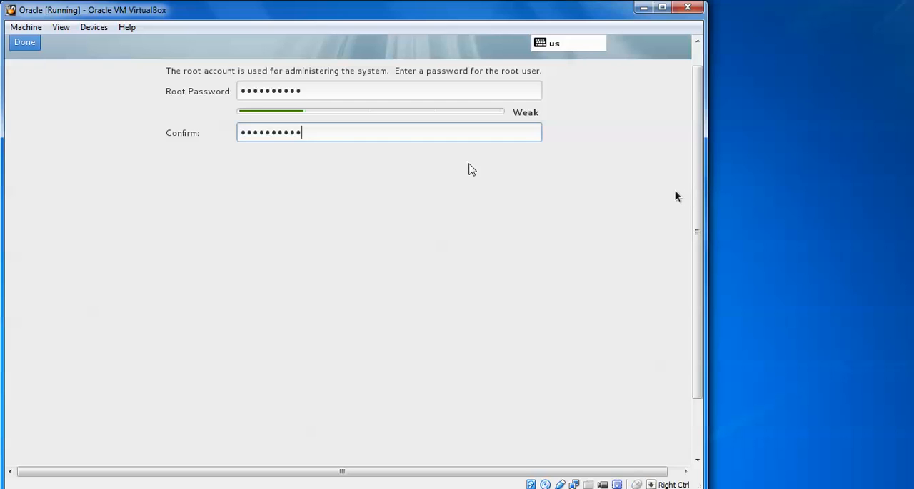
left_click(24, 42)
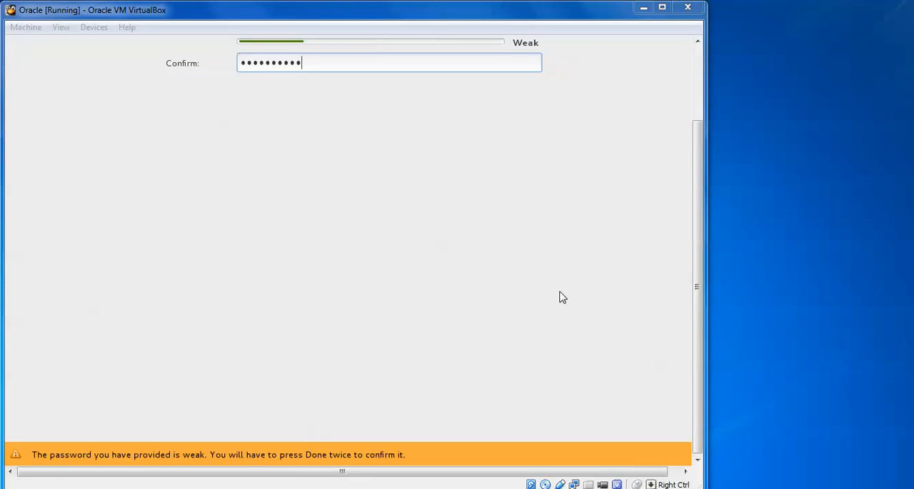
scroll("up", 3)
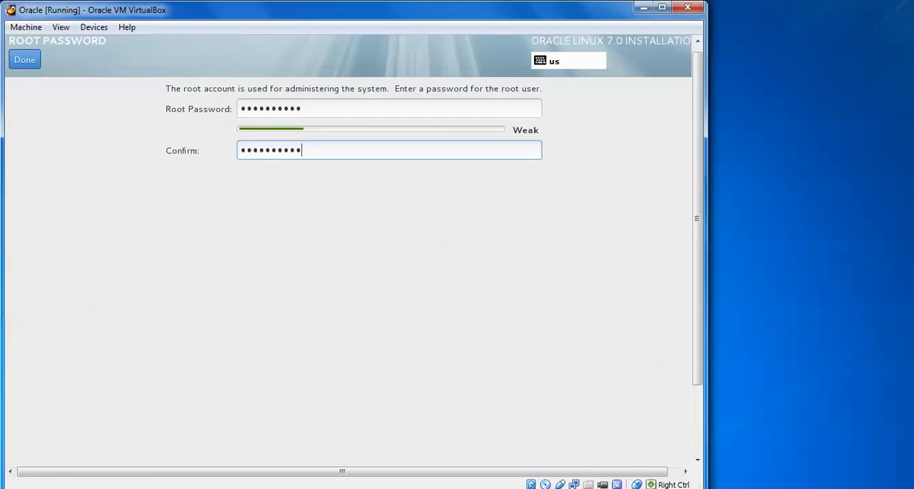
mouse_move(218, 214)
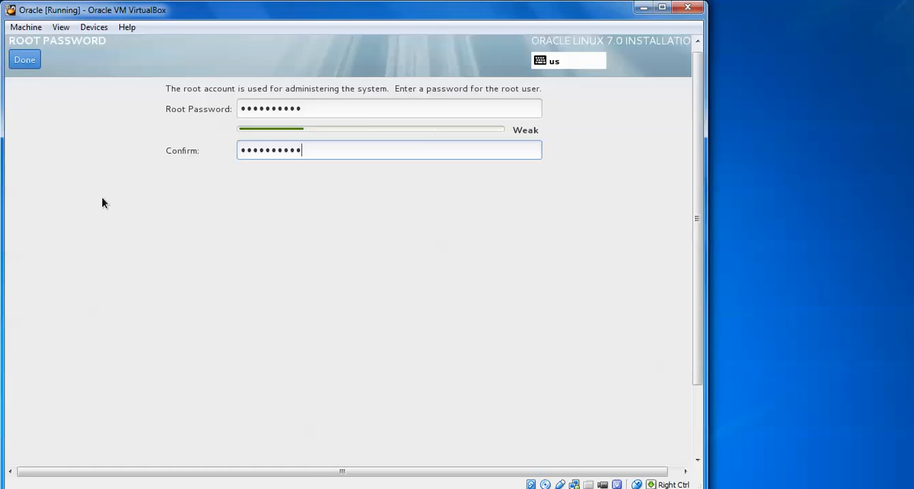
mouse_move(128, 210)
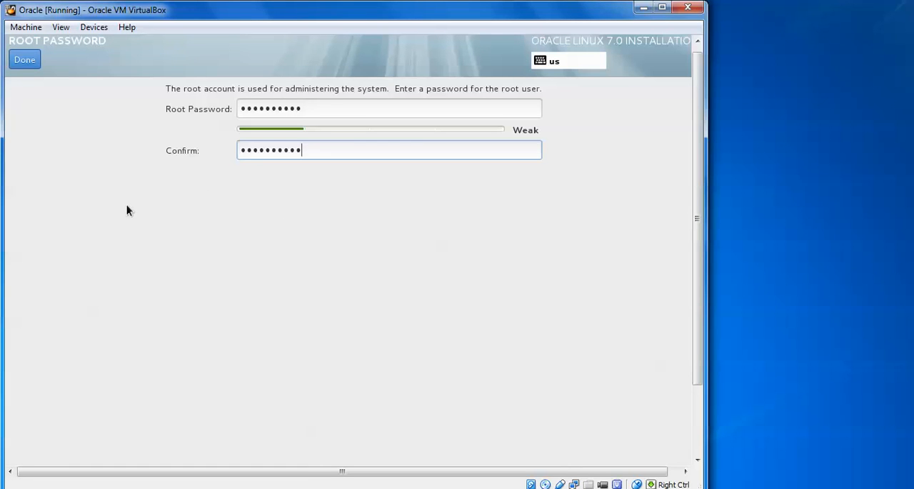
mouse_move(148, 228)
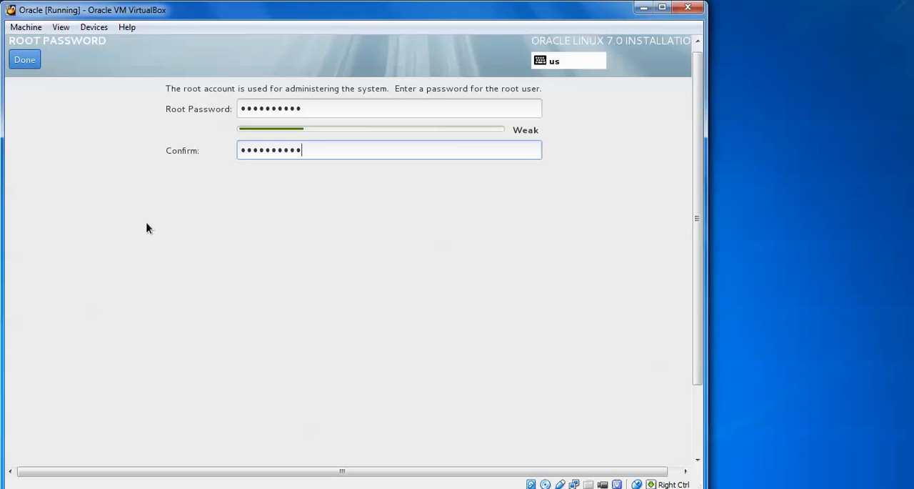
mouse_move(343, 230)
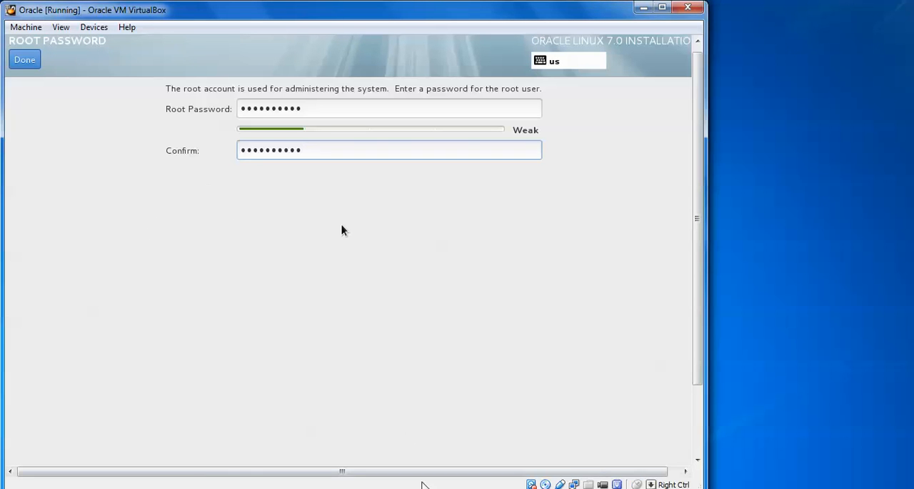
left_click(24, 59)
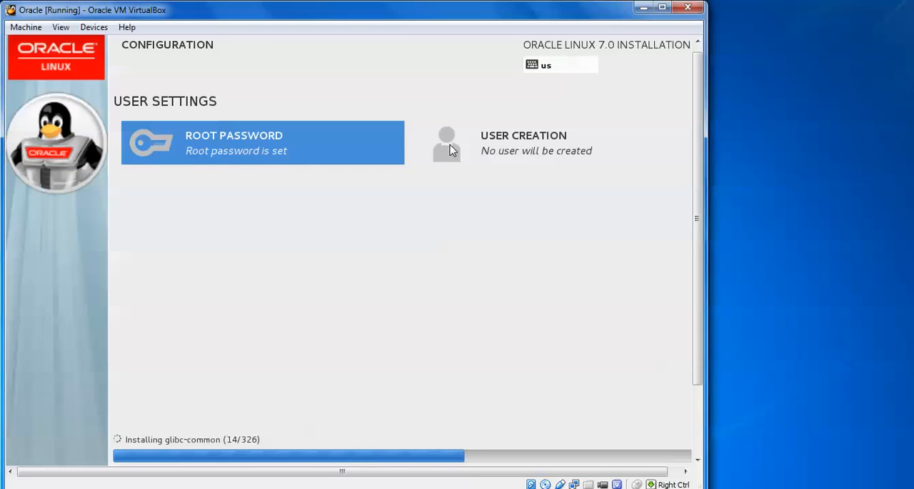
mouse_move(520, 130)
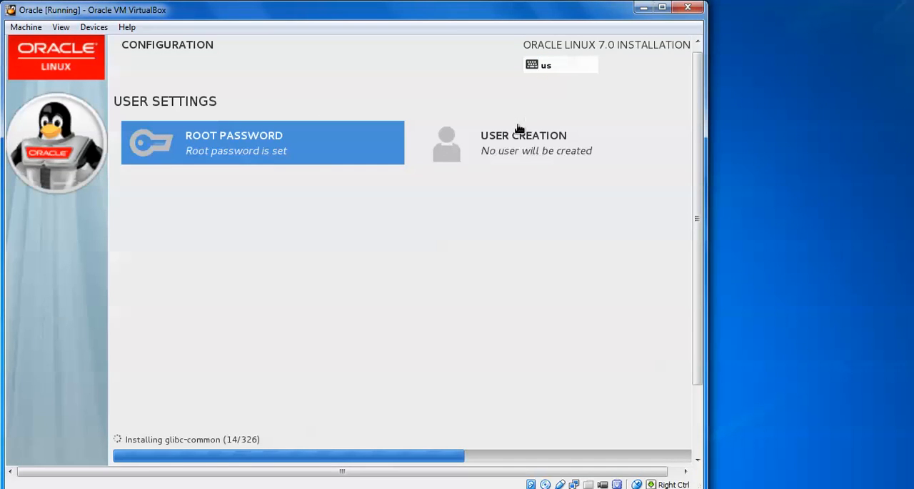
Start a new user account with the full name 'Ubuntu'
left_click(524, 142)
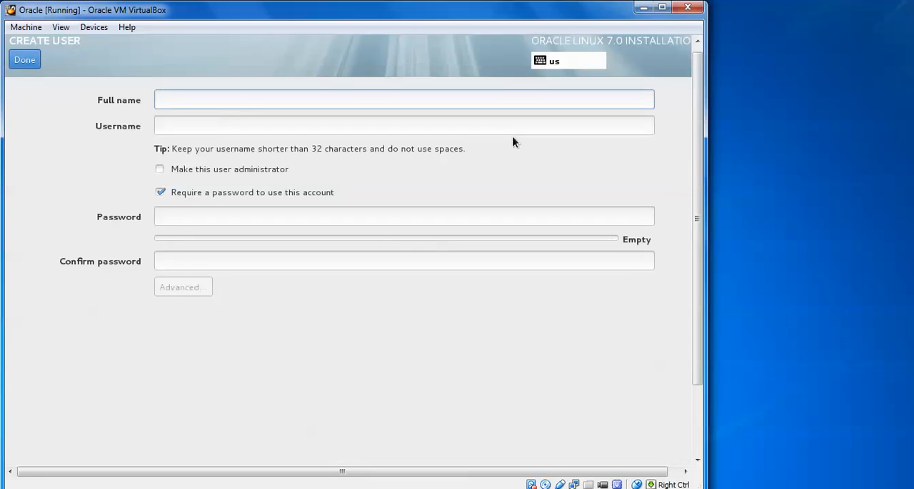
left_click(403, 99)
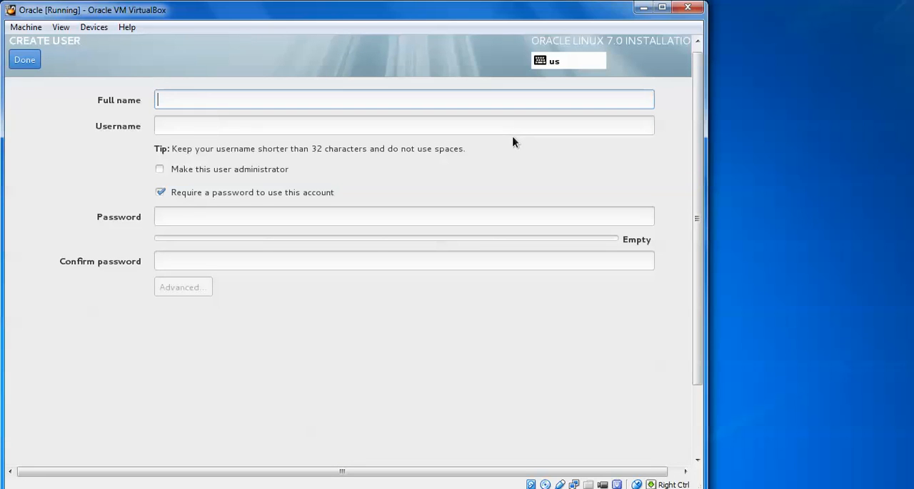
type("Ub")
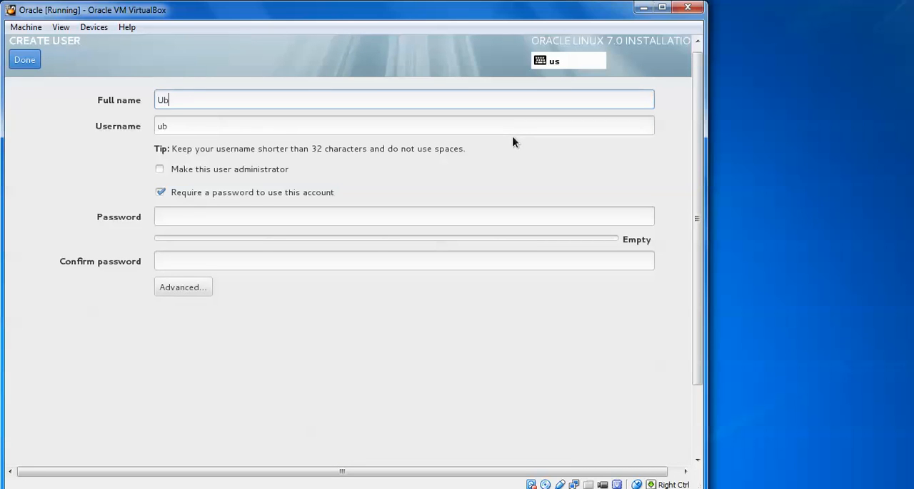
type("untu")
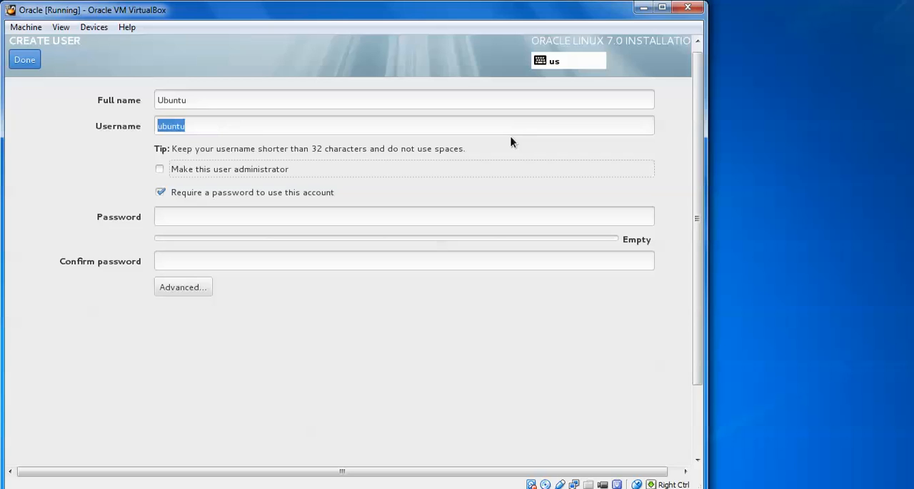
mouse_move(319, 216)
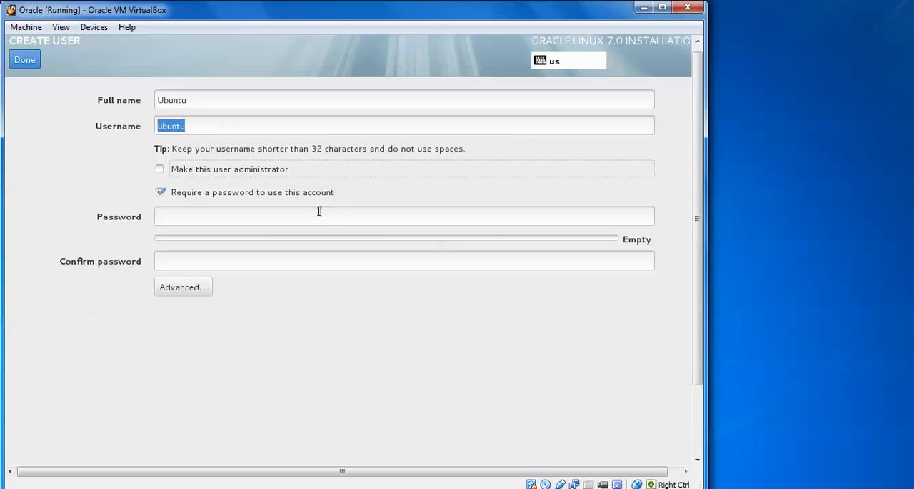
Keep 'Require a password' enabled and enter the account password
left_click(160, 191)
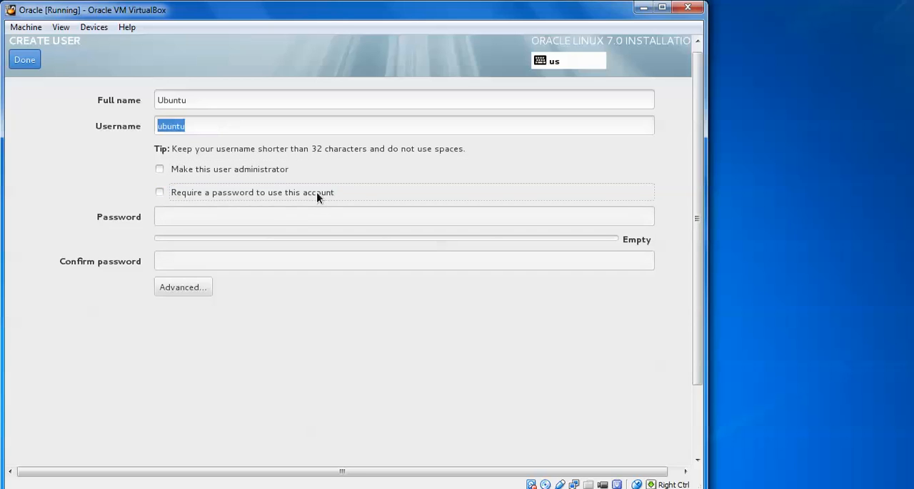
mouse_move(276, 194)
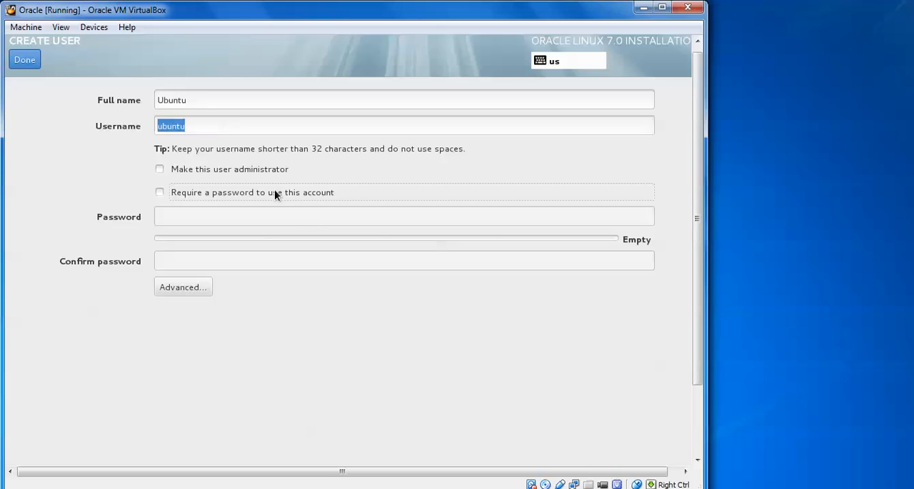
left_click(160, 192)
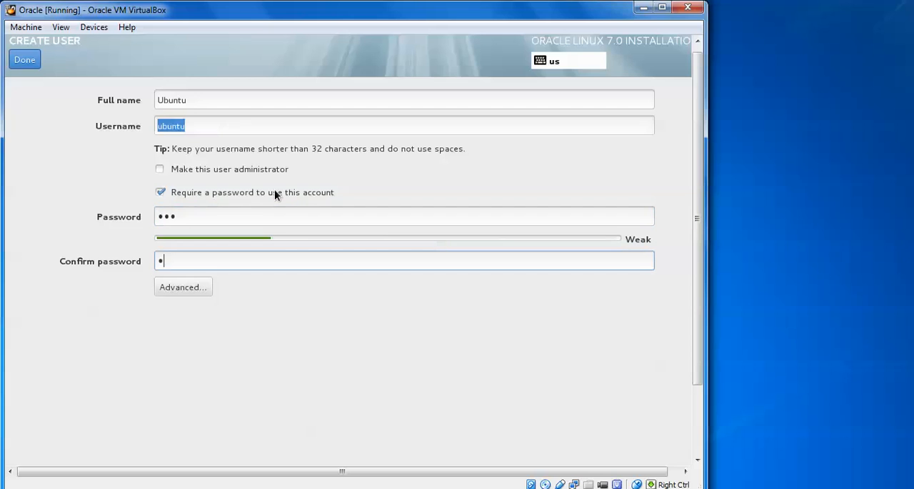
type("••")
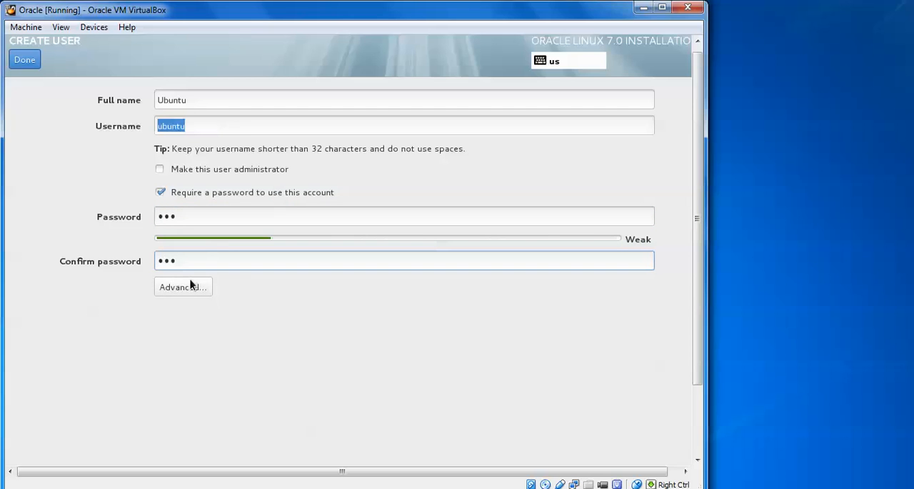
left_click(183, 287)
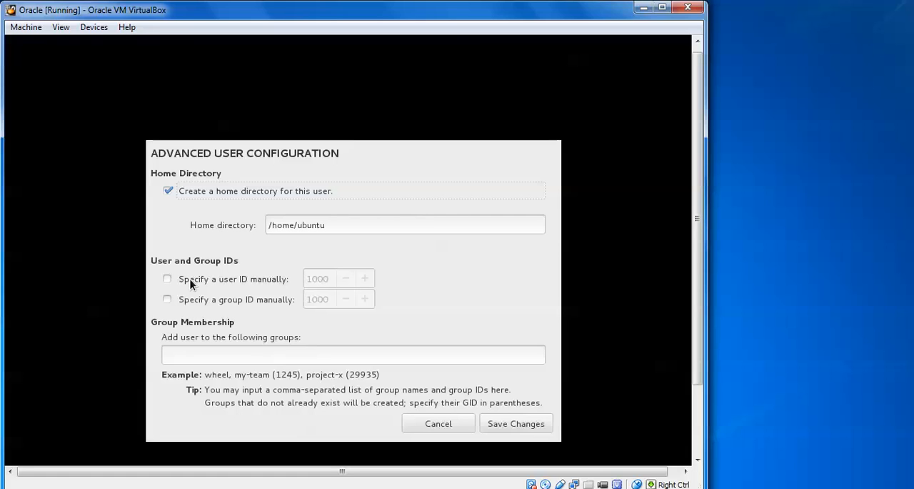
mouse_move(350, 280)
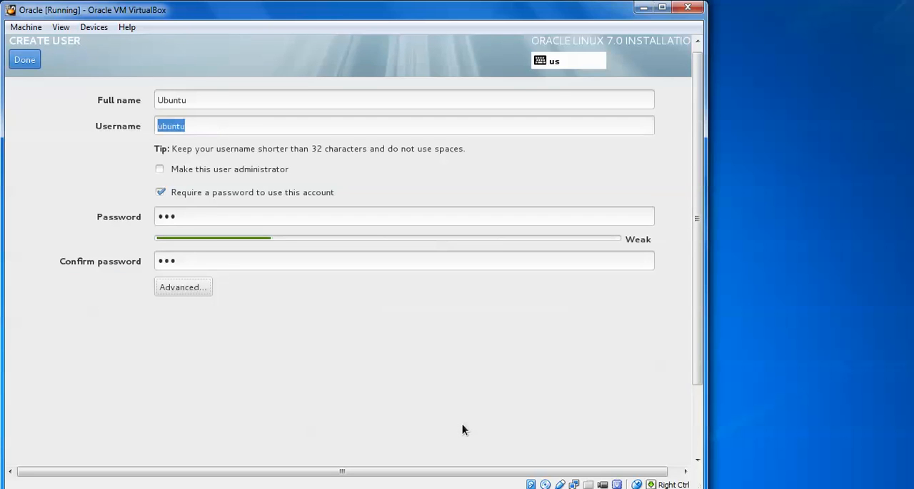
mouse_move(685, 127)
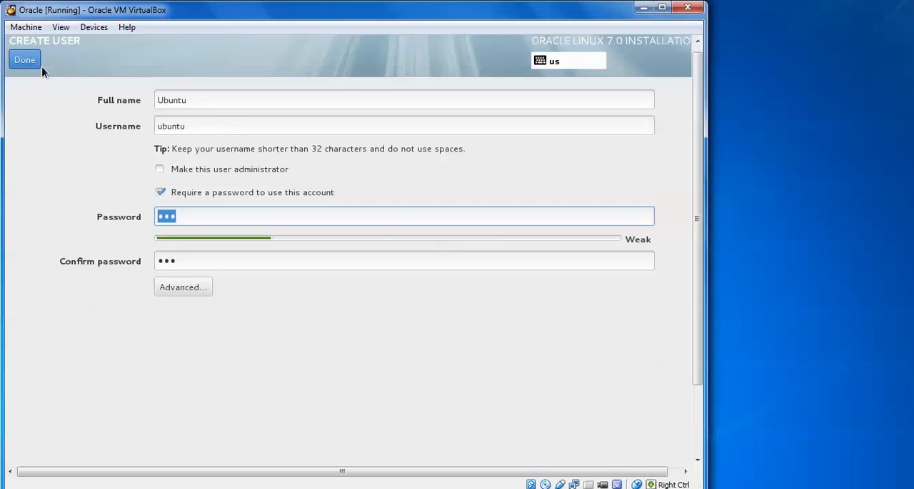
mouse_move(78, 120)
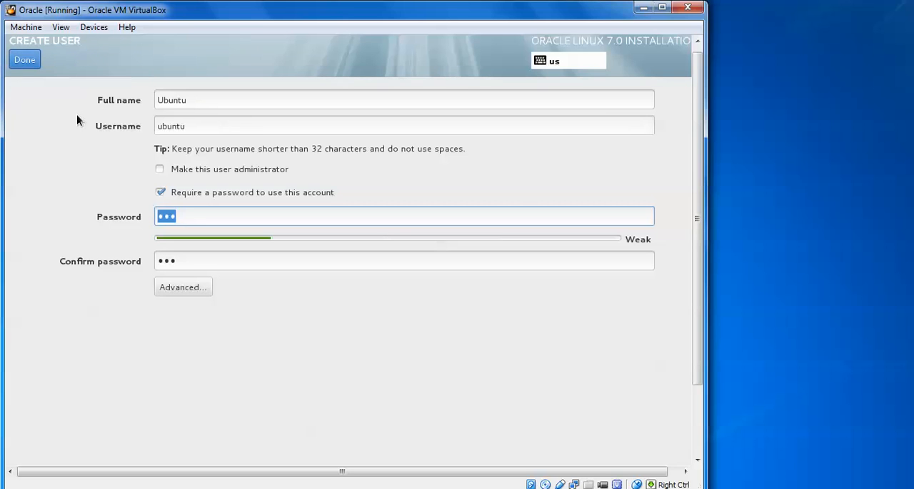
mouse_move(45, 49)
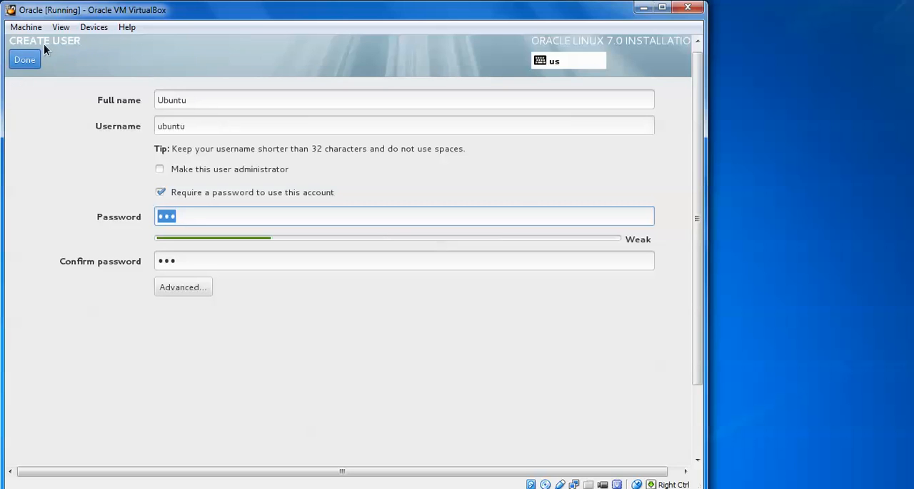
Confirm the Create User form so user ubuntu will be created
left_click(24, 59)
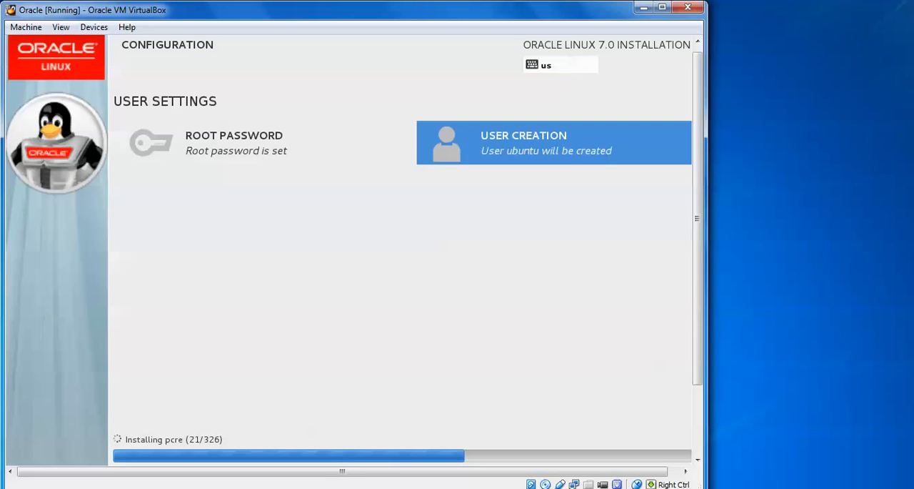
mouse_move(643, 185)
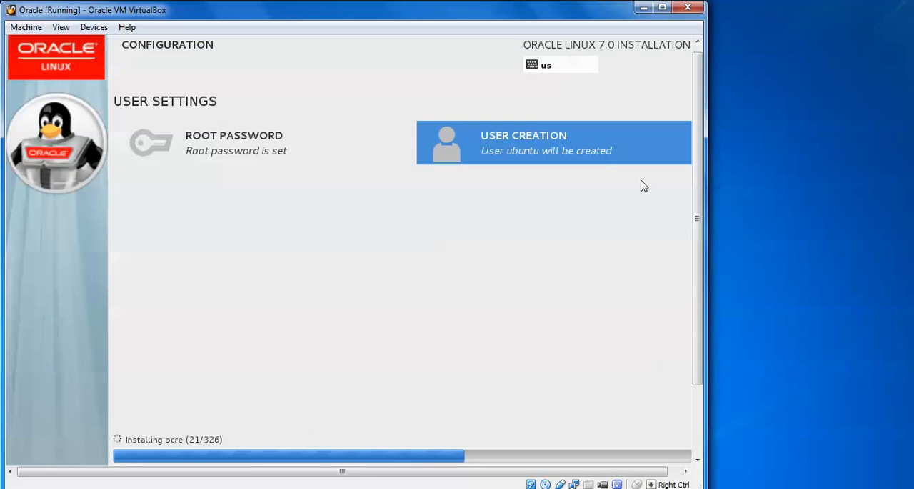
scroll("down", 3)
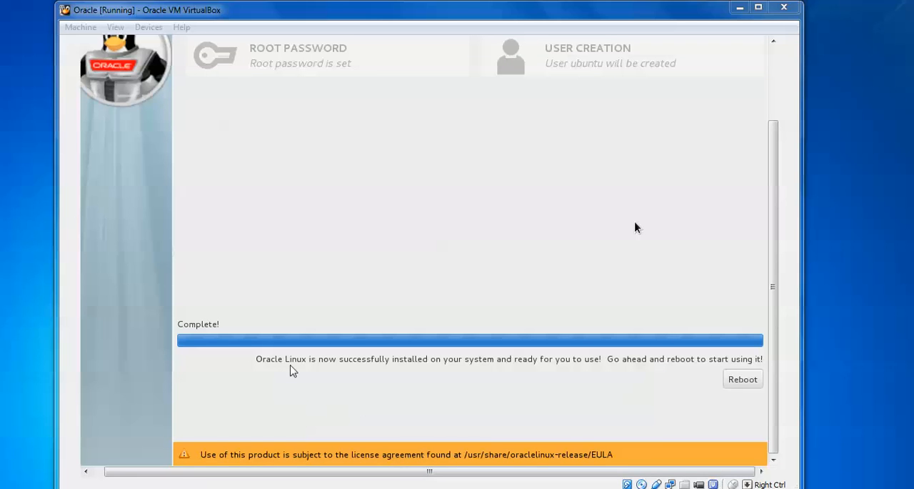
mouse_move(373, 376)
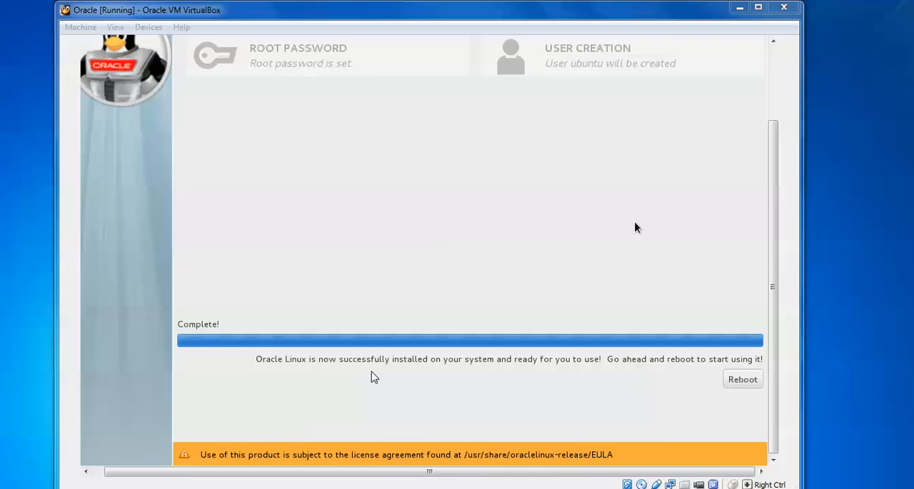
mouse_move(541, 363)
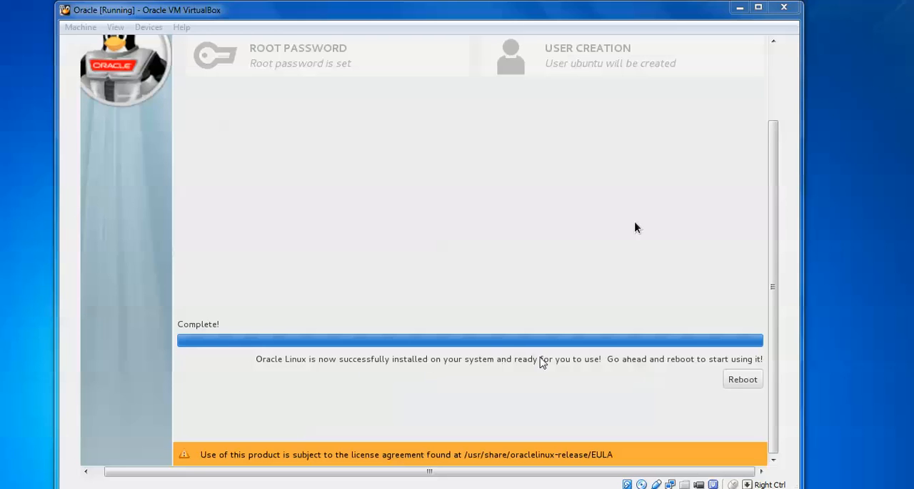
mouse_move(663, 376)
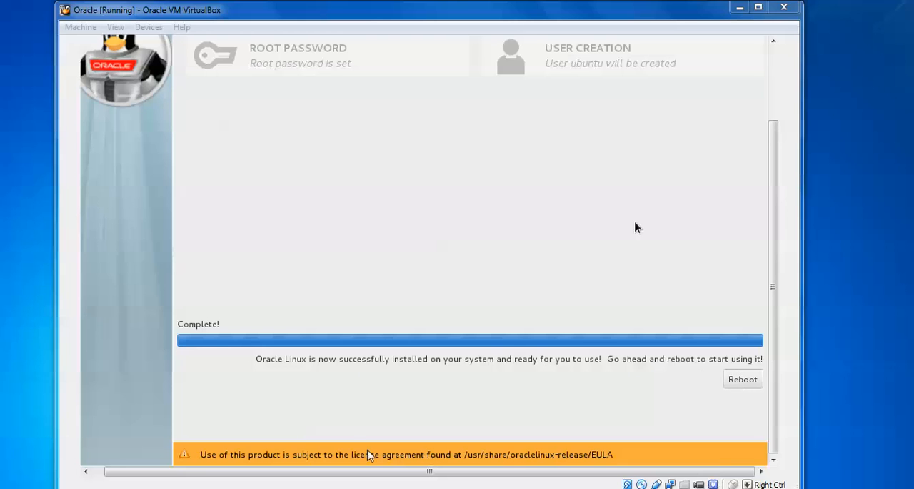
mouse_move(212, 458)
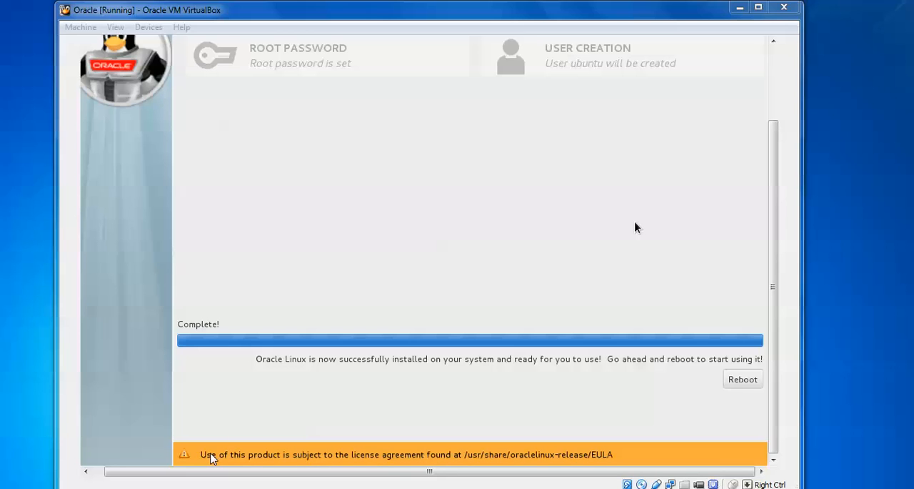
mouse_move(232, 458)
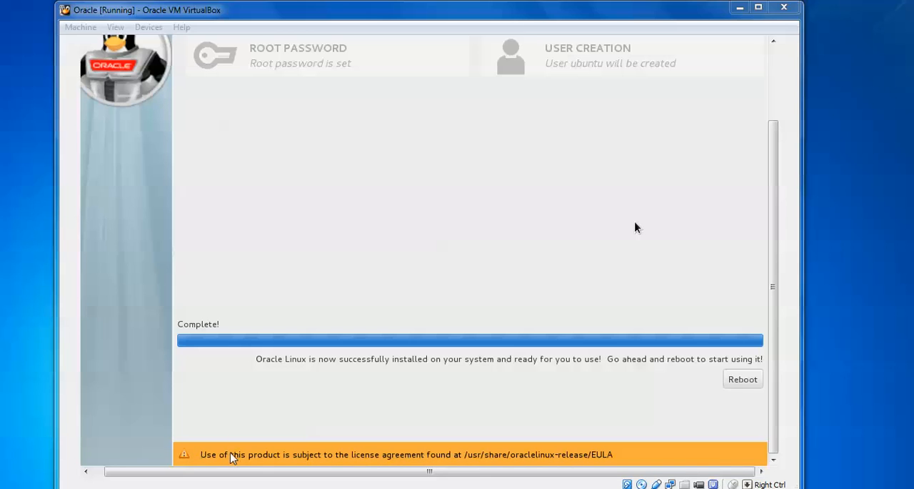
mouse_move(439, 460)
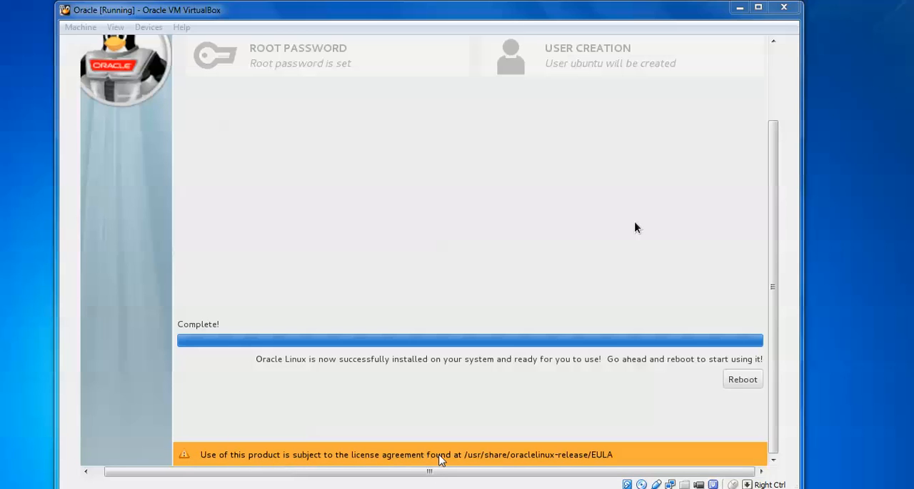
mouse_move(561, 467)
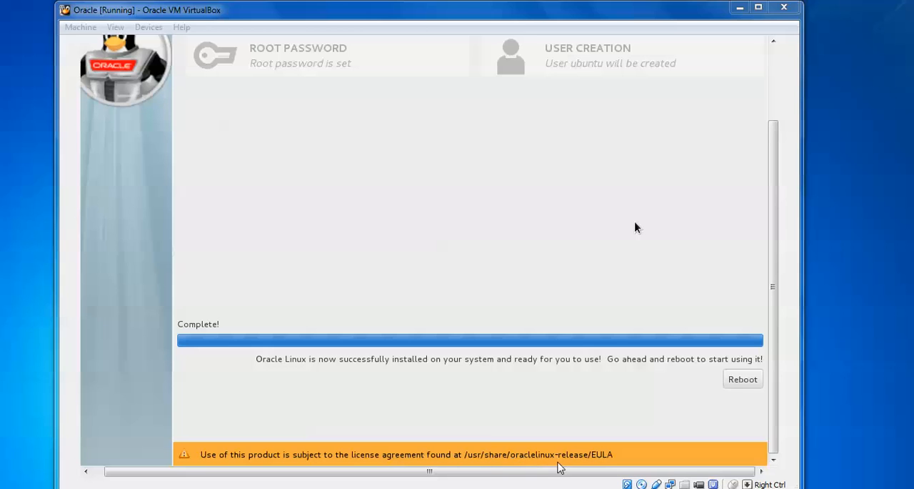
mouse_move(623, 467)
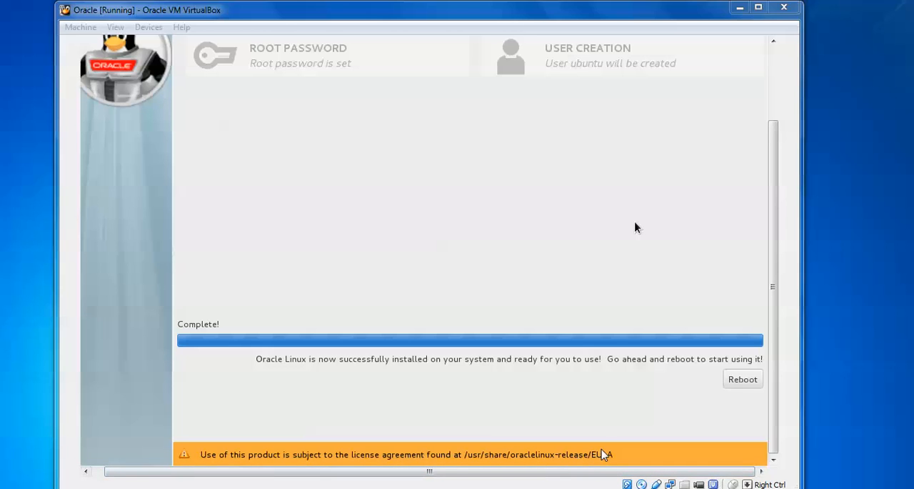
mouse_move(597, 456)
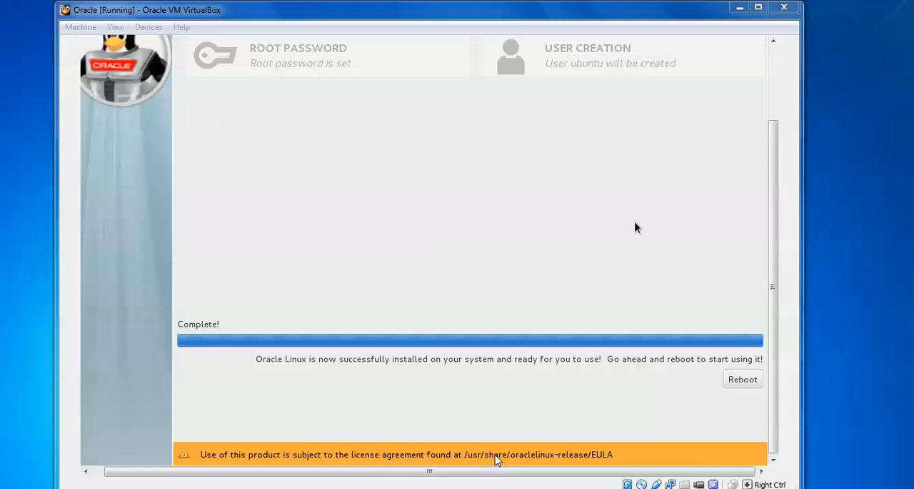
mouse_move(566, 458)
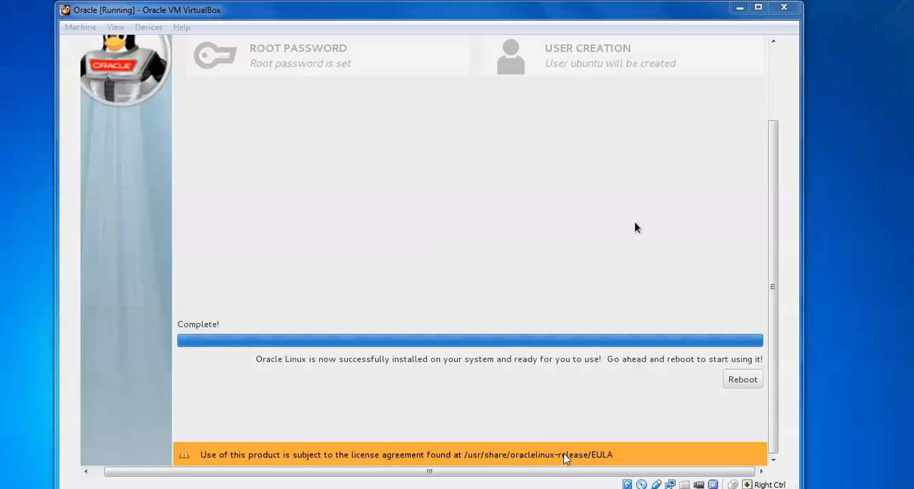
mouse_move(743, 378)
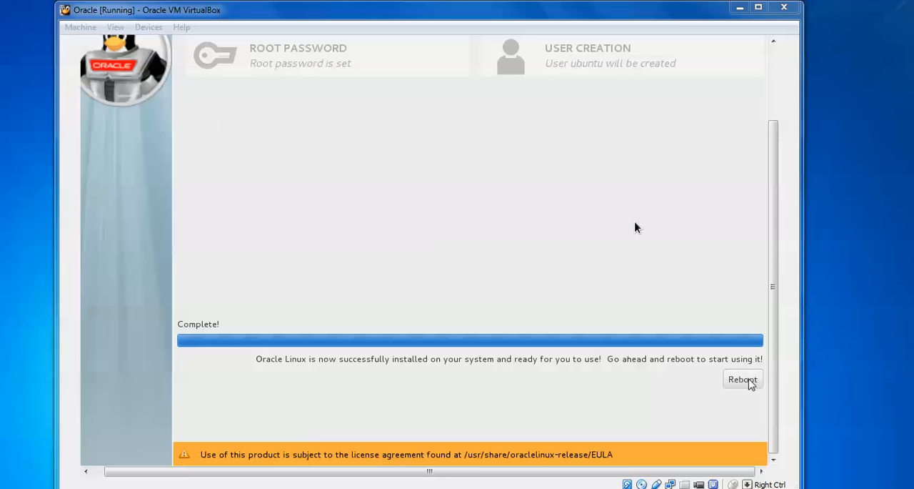
mouse_move(731, 400)
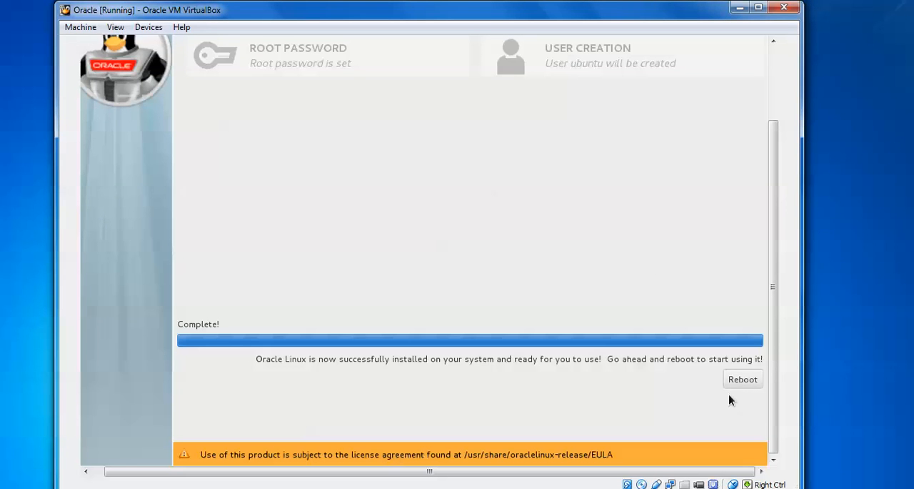
Reboot the freshly installed Oracle Linux and run cd at the console
left_click(742, 379)
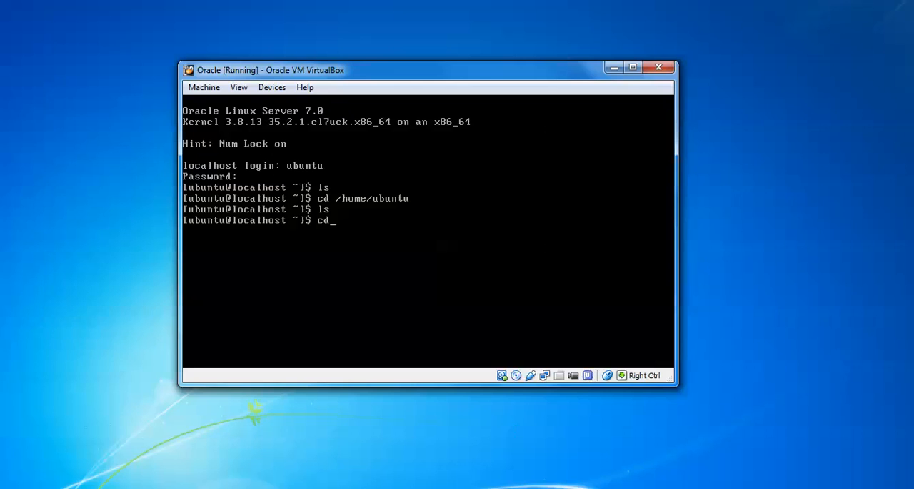
key("Return")
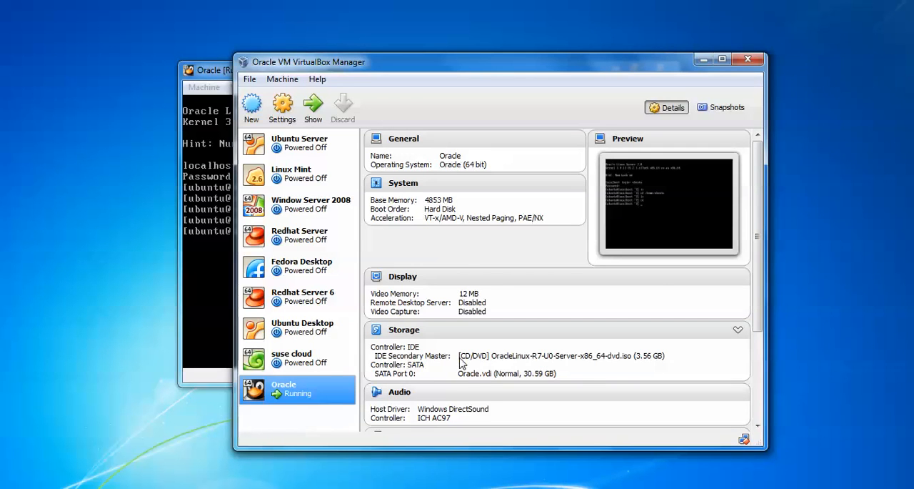
mouse_move(365, 374)
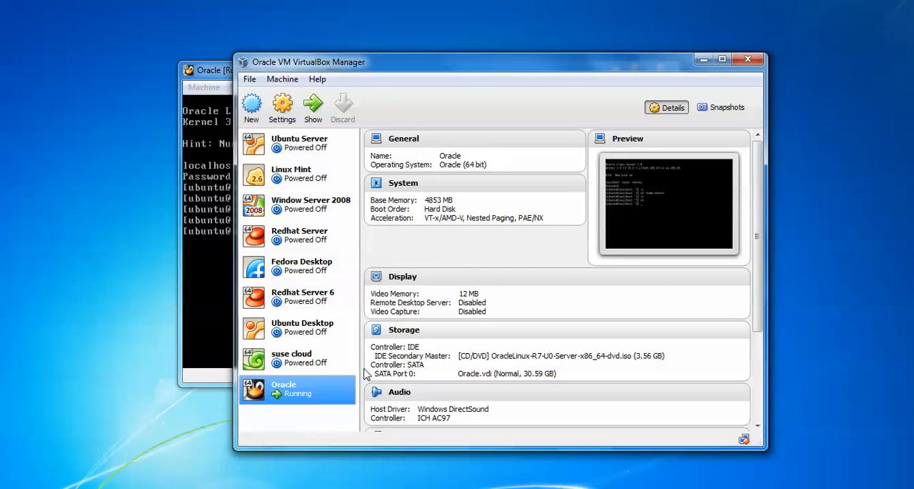
mouse_move(340, 370)
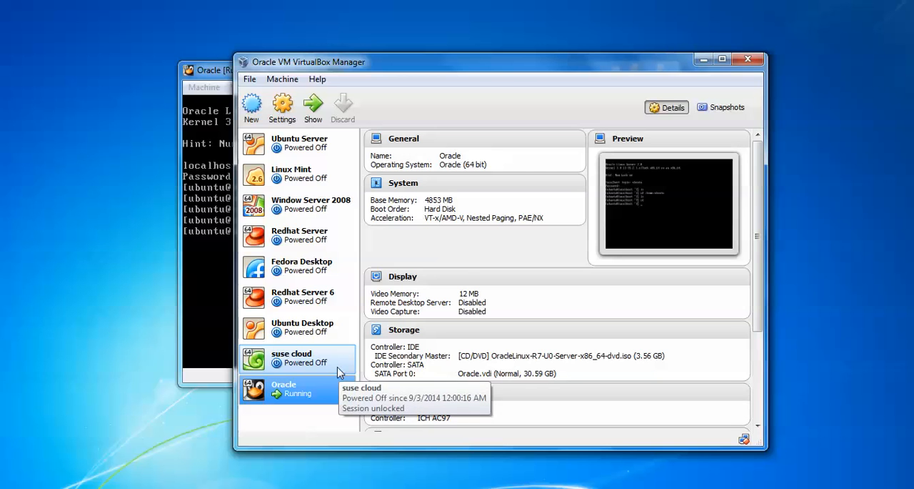
mouse_move(282, 107)
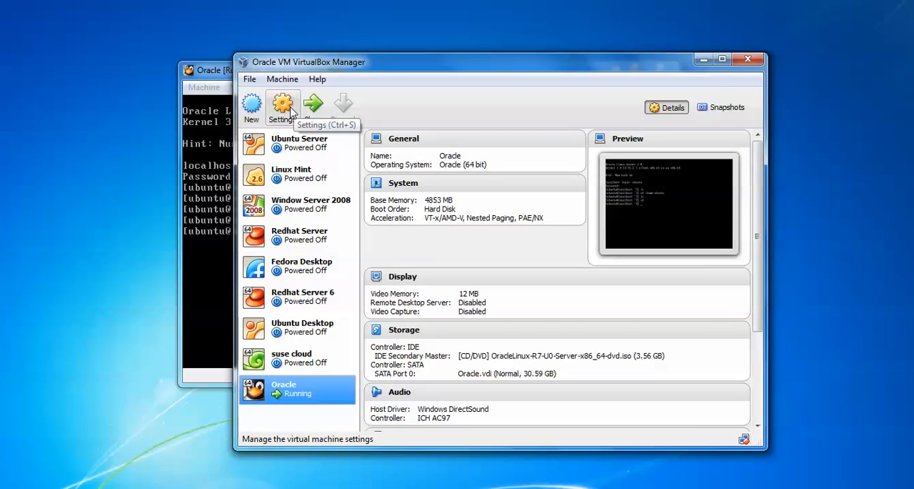
Power off the running Oracle VM through the Close Virtual Machine dialog
left_click(282, 107)
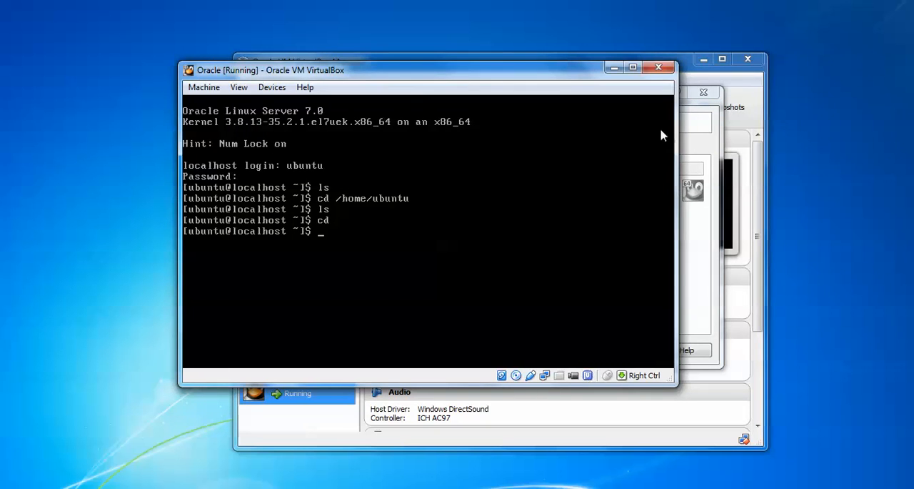
left_click(658, 66)
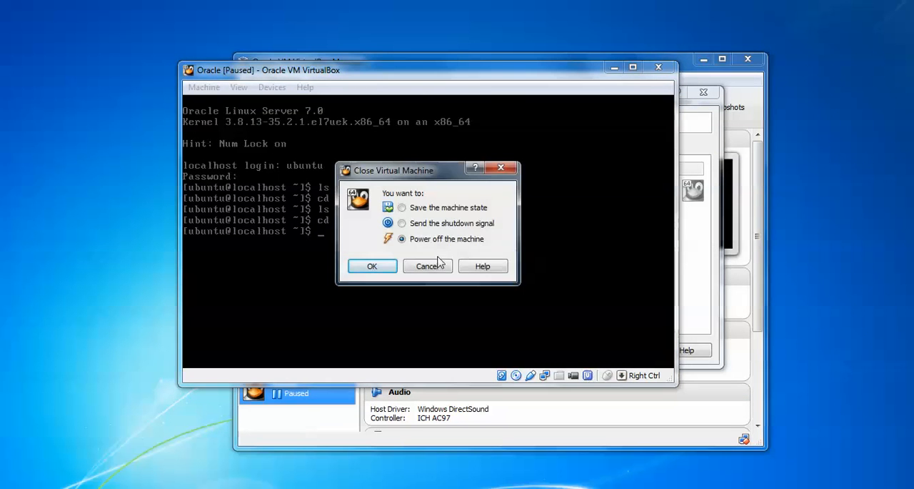
left_click(371, 265)
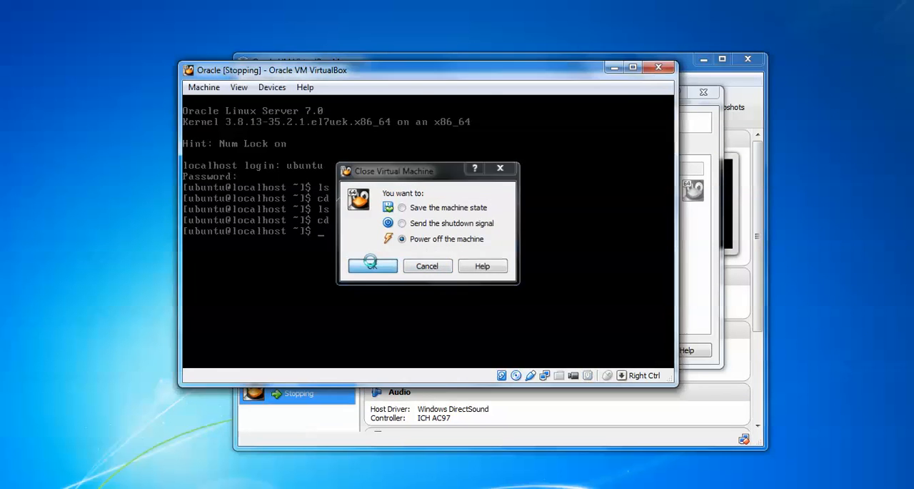
left_click(373, 265)
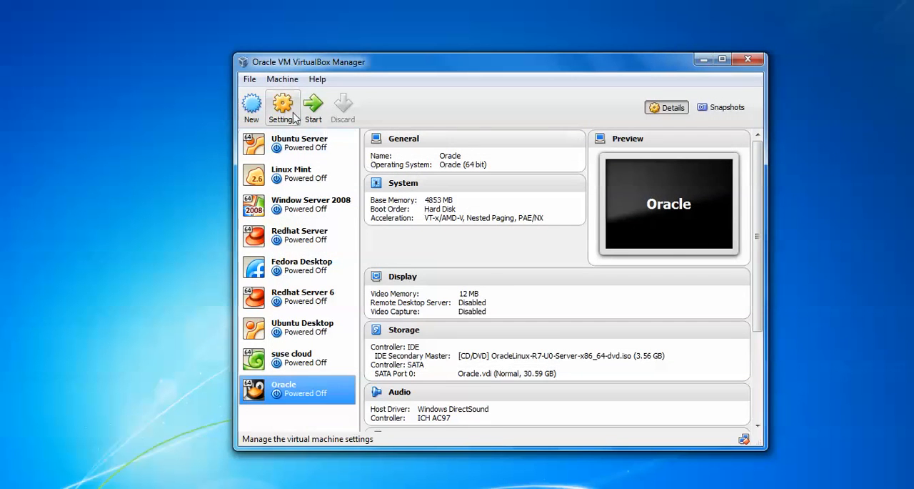
left_click(283, 107)
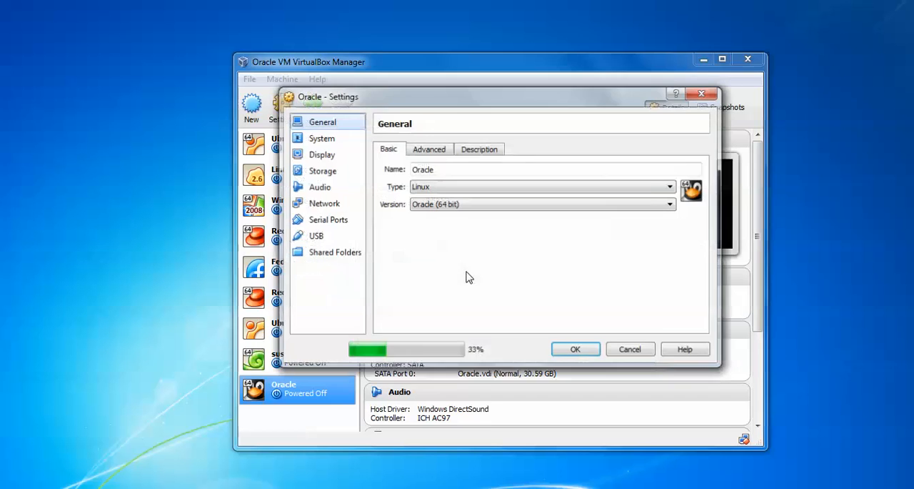
left_click(321, 137)
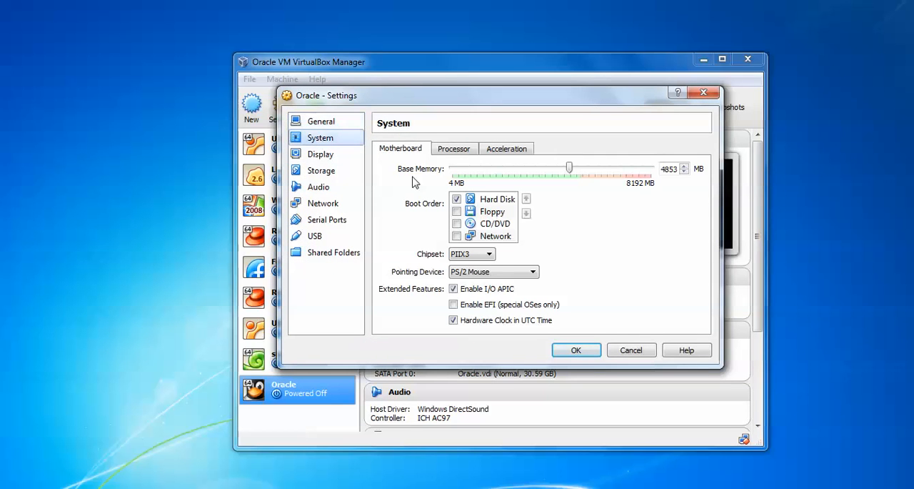
mouse_move(493, 212)
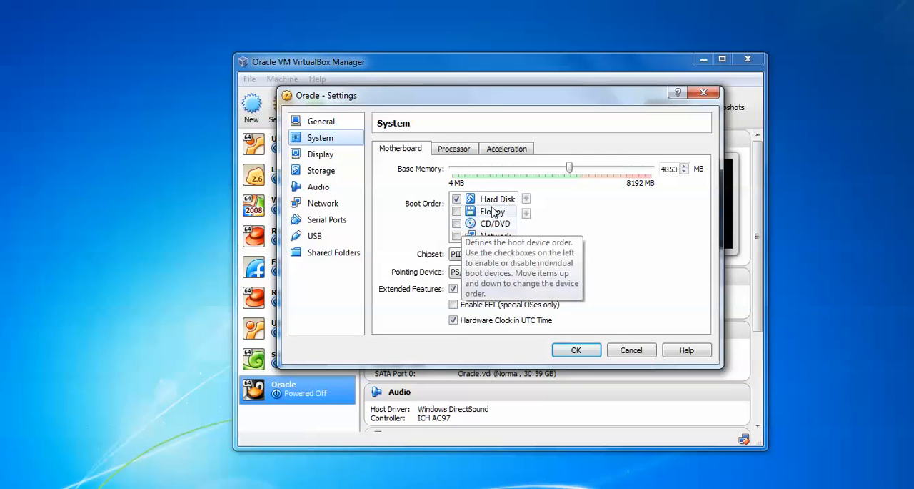
mouse_move(575, 324)
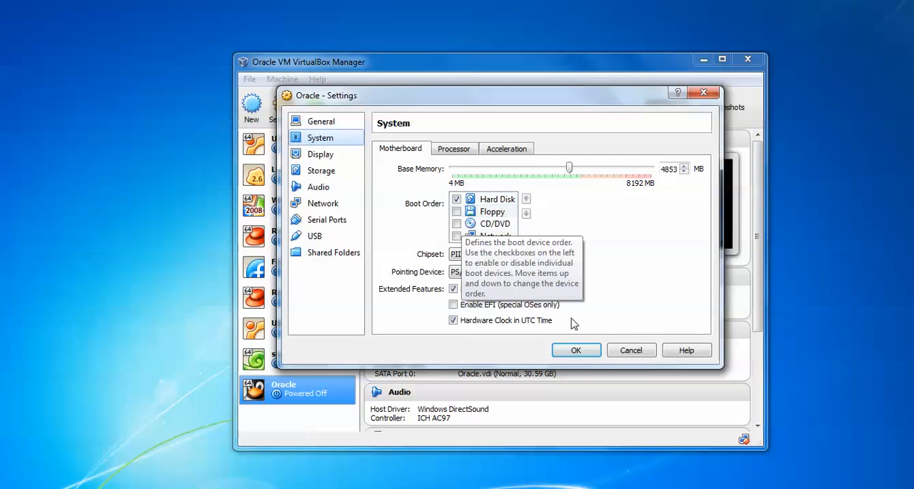
left_click(576, 349)
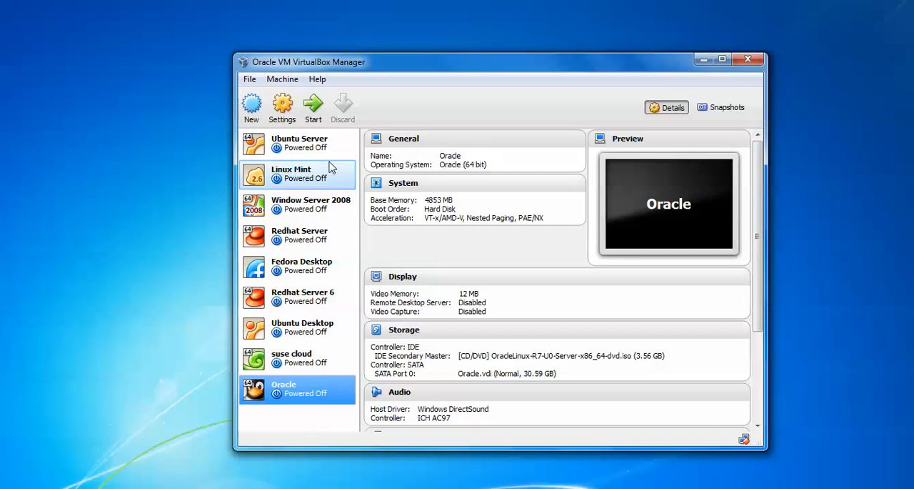
mouse_move(401, 220)
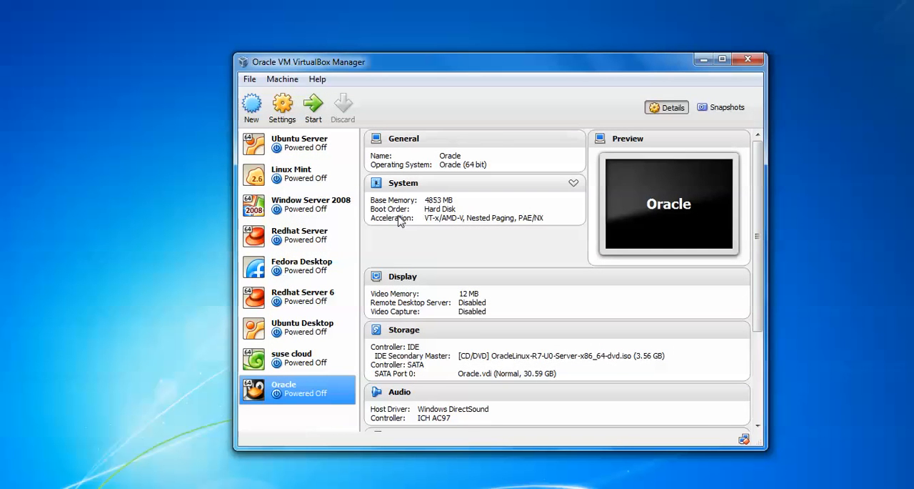
mouse_move(358, 88)
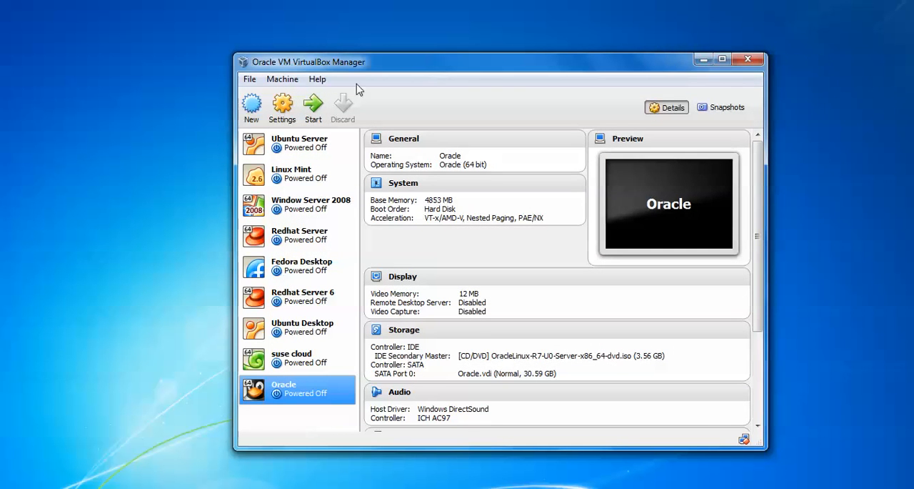
mouse_move(313, 108)
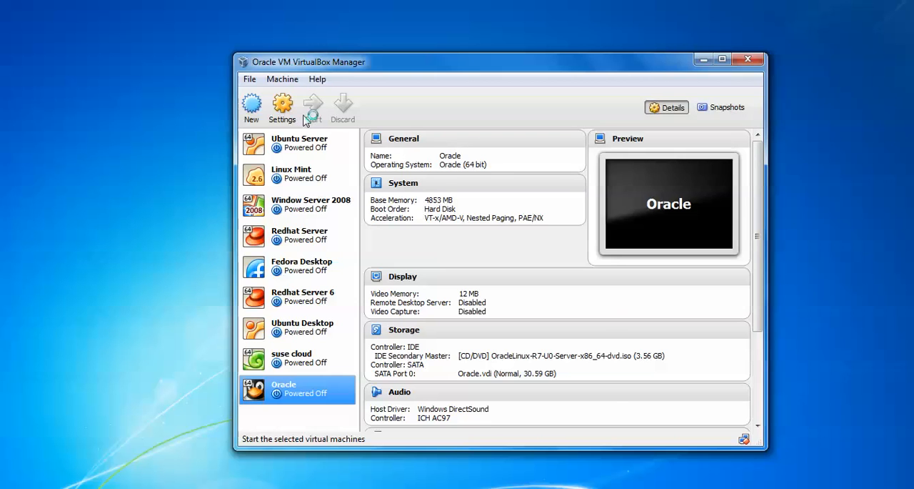
Start the Oracle VM and boot the Linux 3.10.0-123 GRUB entry
left_click(313, 106)
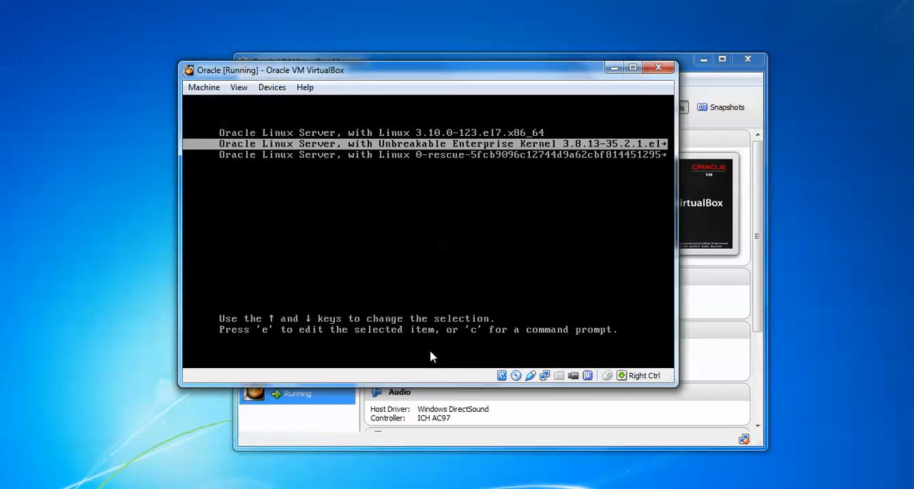
key("Down")
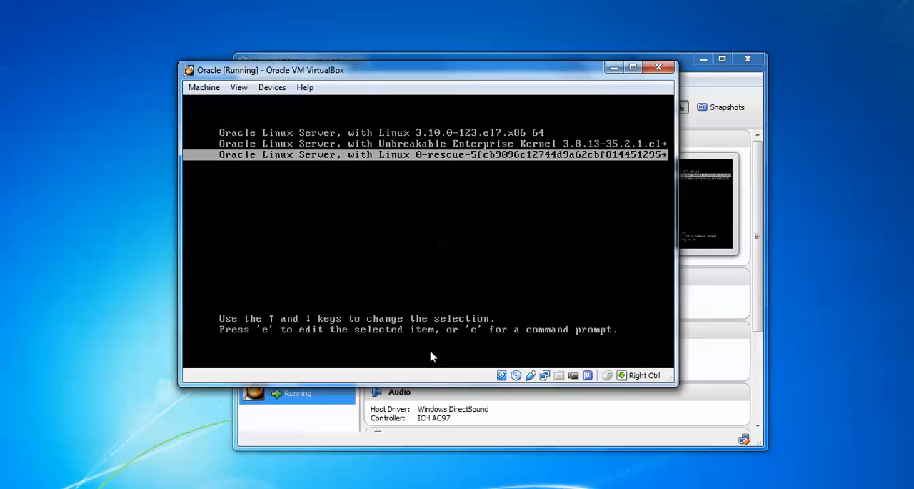
key("Up")
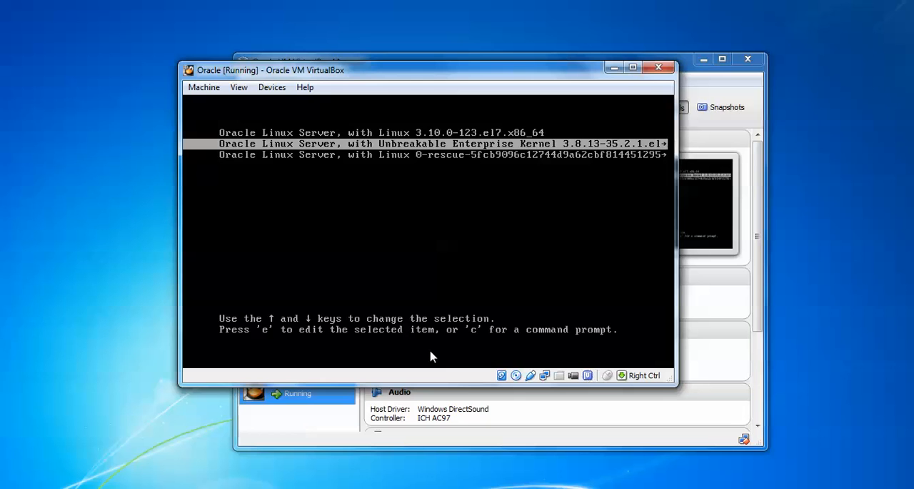
key("Down")
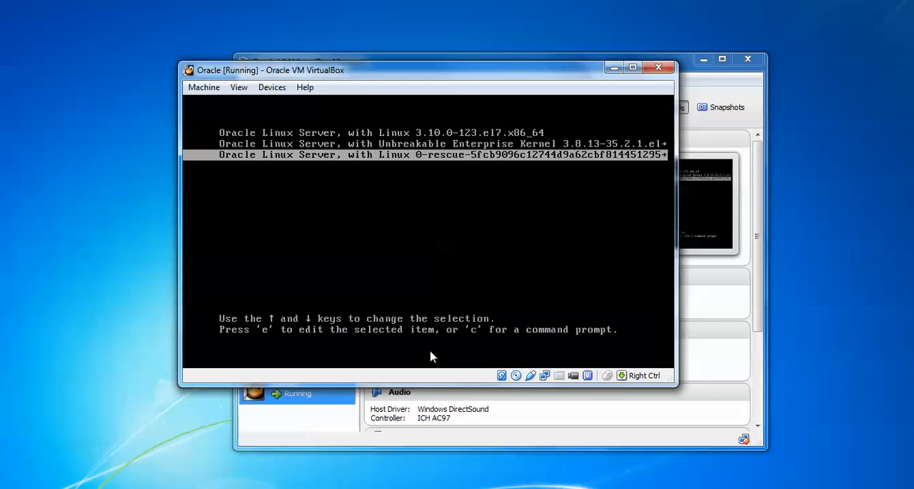
key("Up")
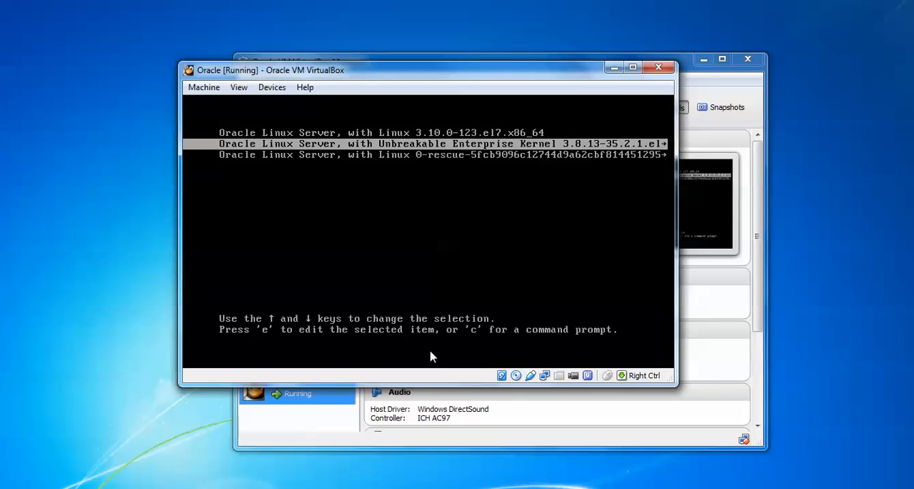
key("Return")
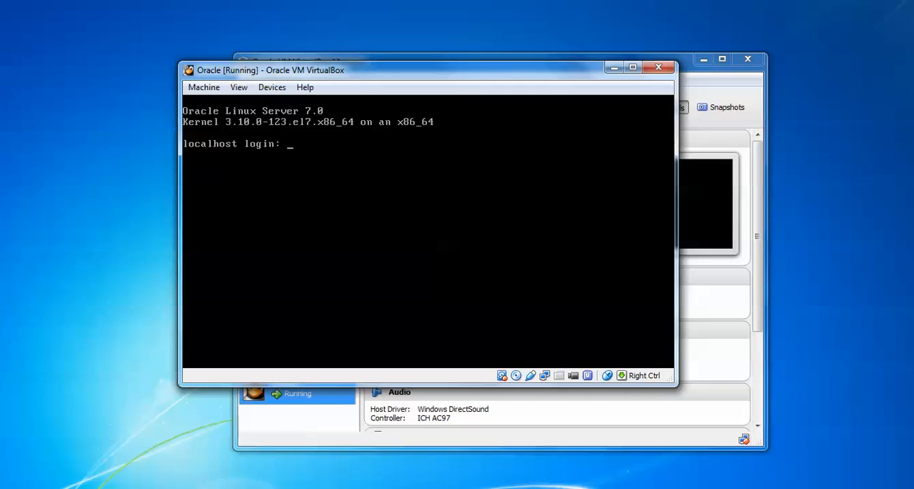
Log in to the Oracle Linux console as ubuntu with its password
type("ub")
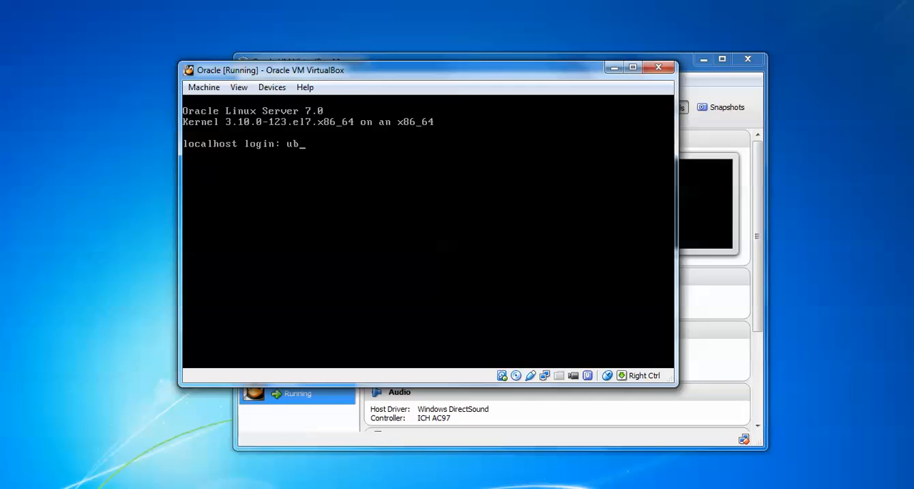
type("ntu")
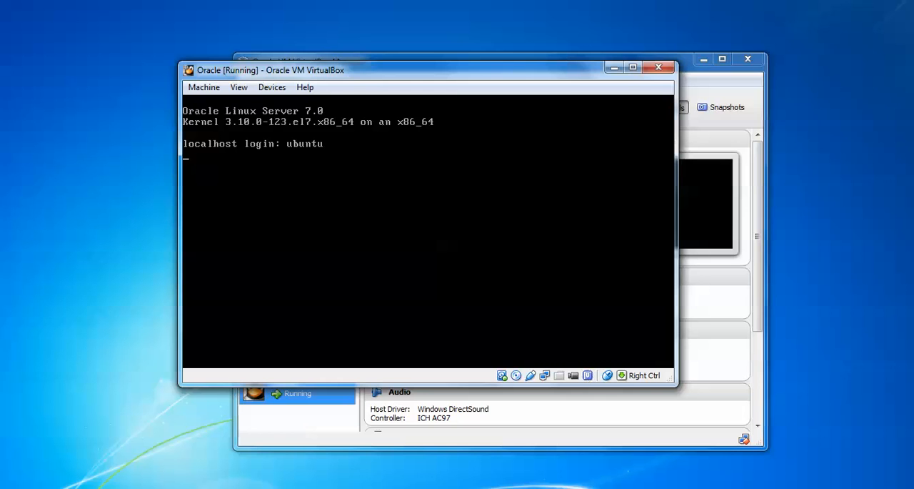
key("Return")
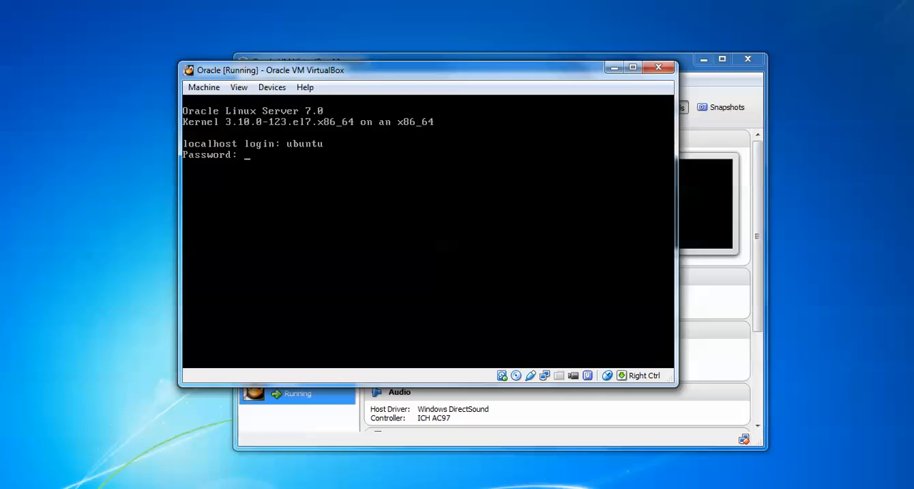
key("Return")
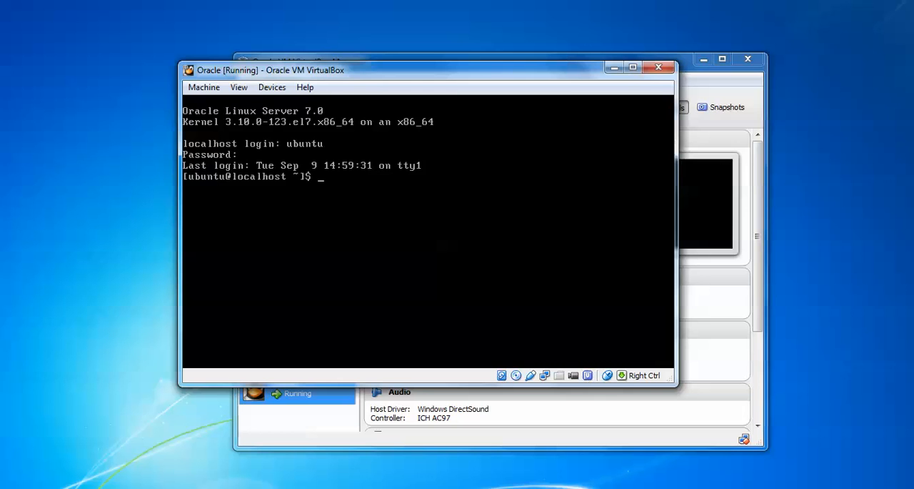
Run ifconfig, which reports command not found
type("i")
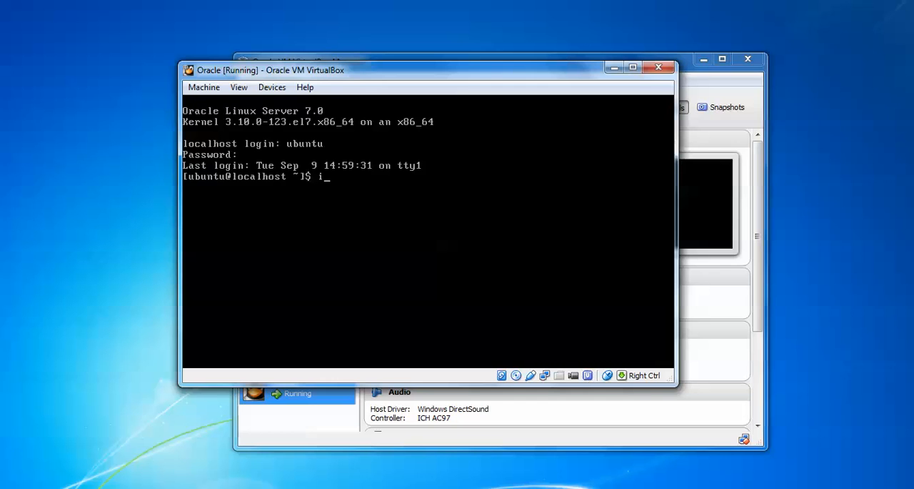
type("fconfig")
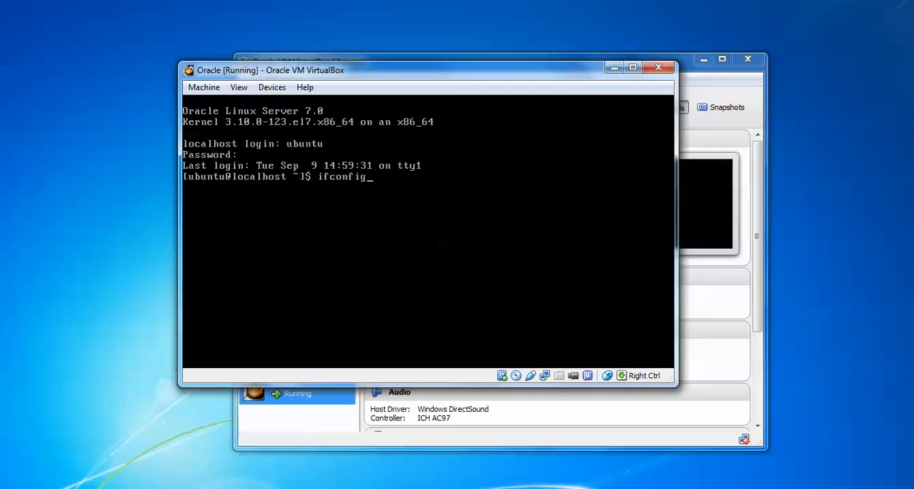
key("Return")
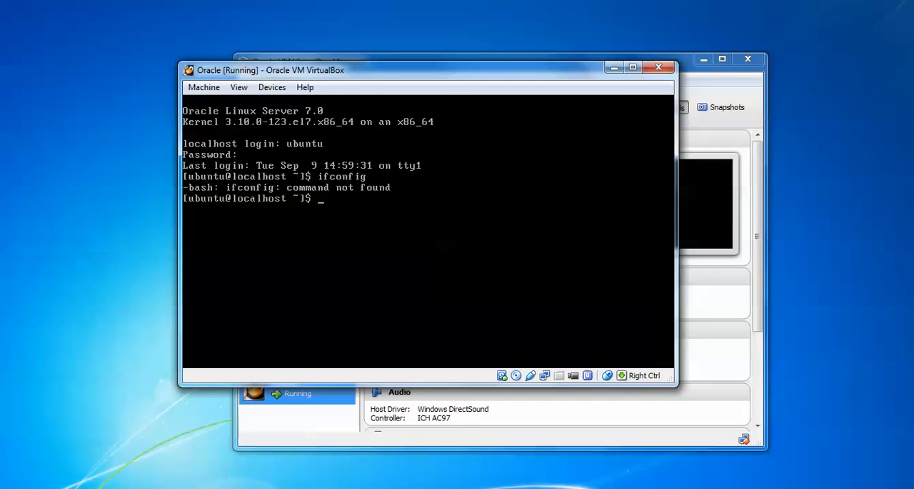